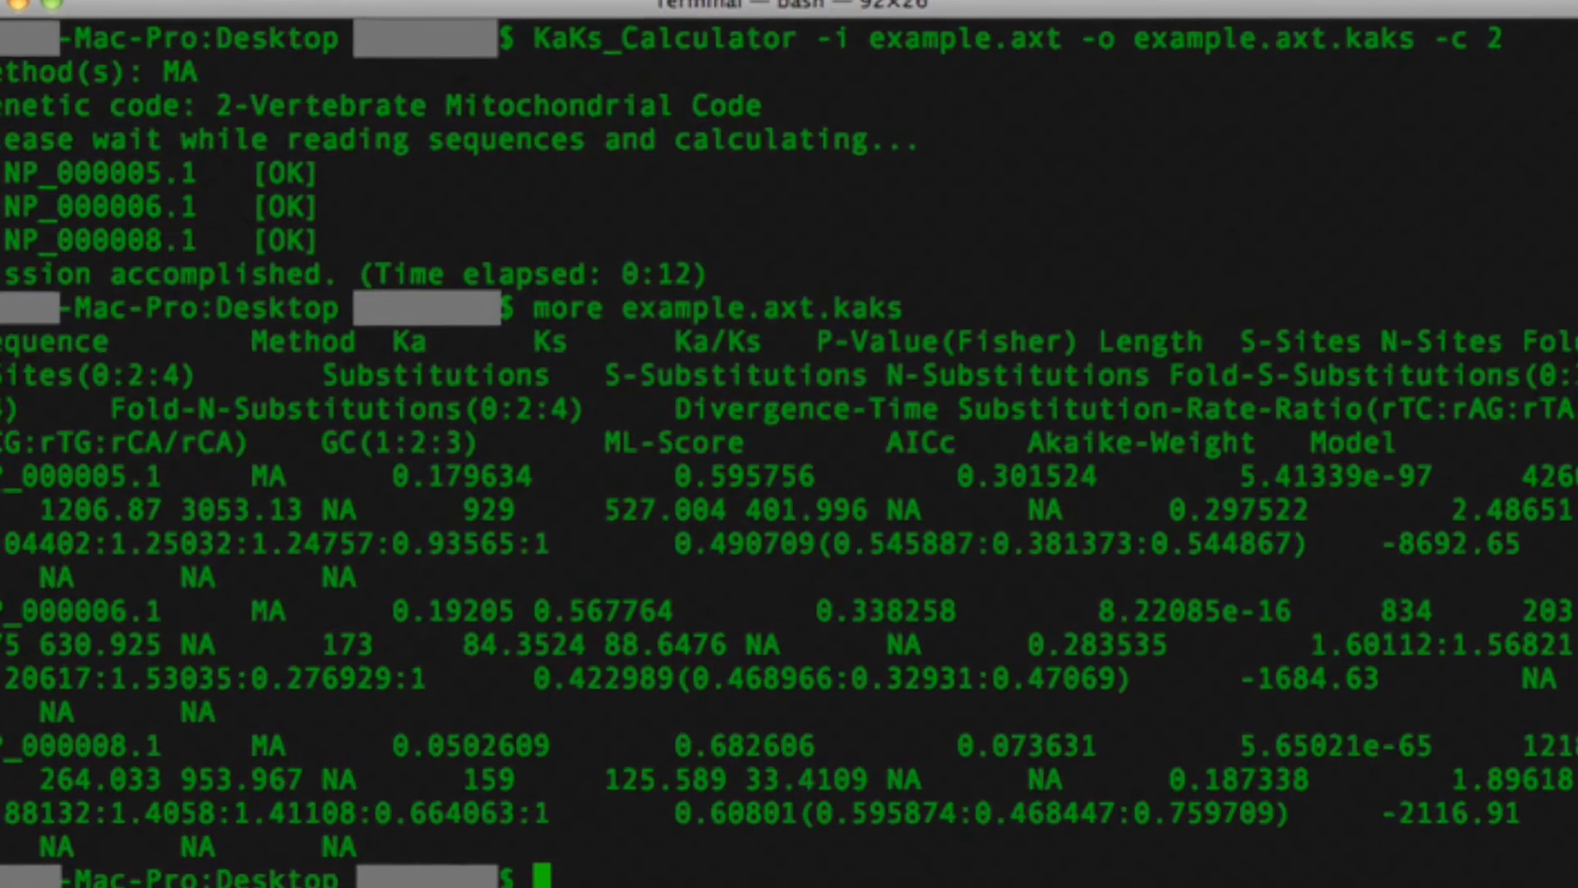
- Scroll the filmstrip past the Try Expo Snack slide to the default Snack screen slide
{"action": "scroll", "scroll_direction": "down", "scroll_amount": 3}
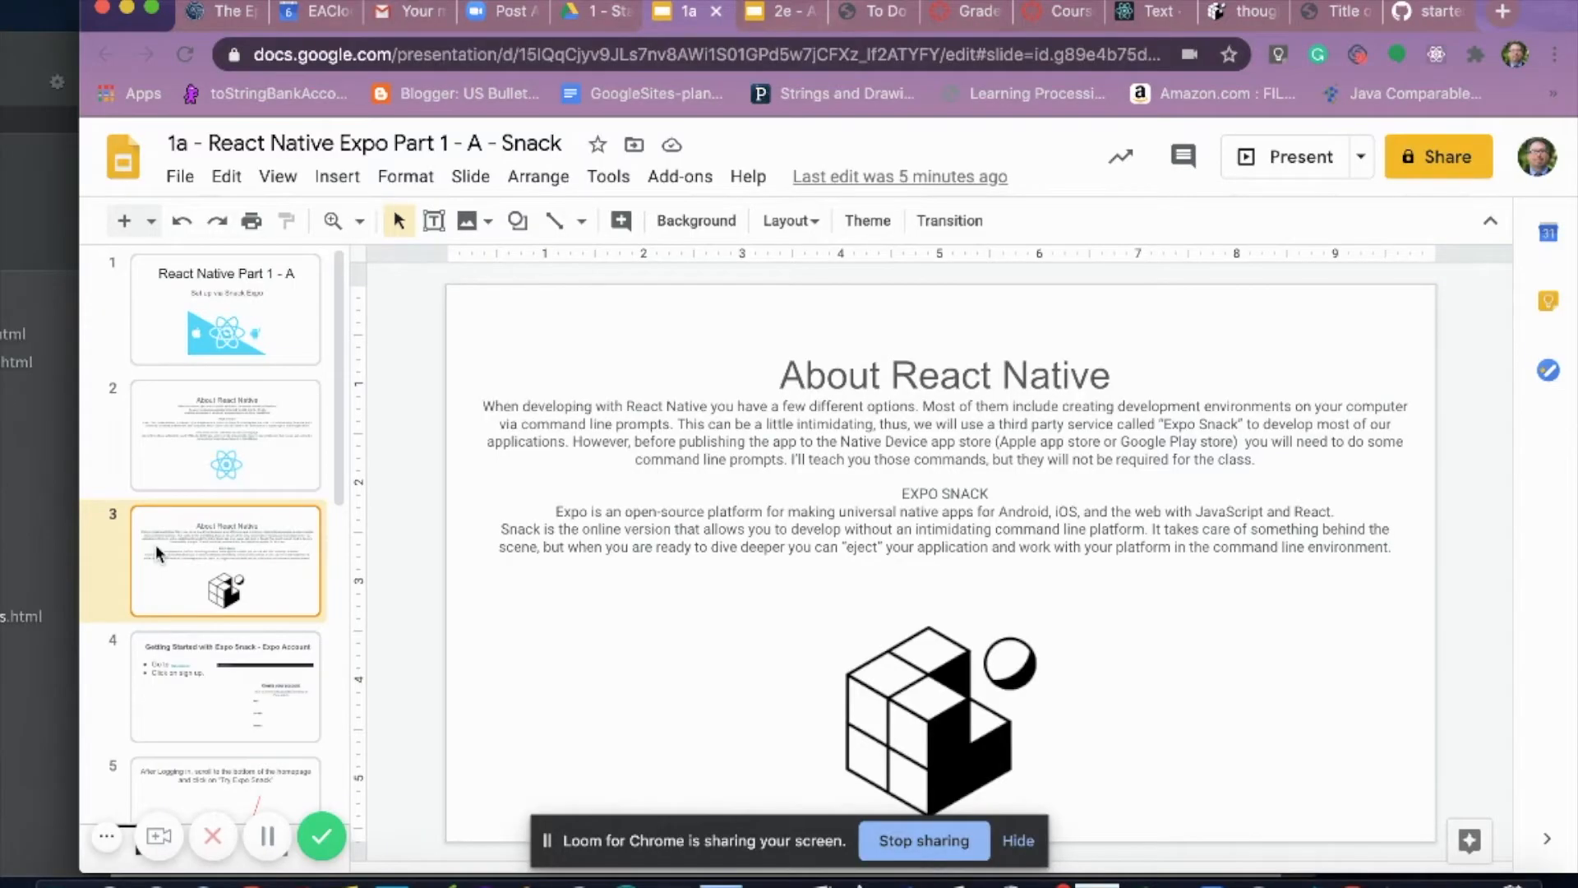
{"action": "mouse_move", "coordinate": [461, 508]}
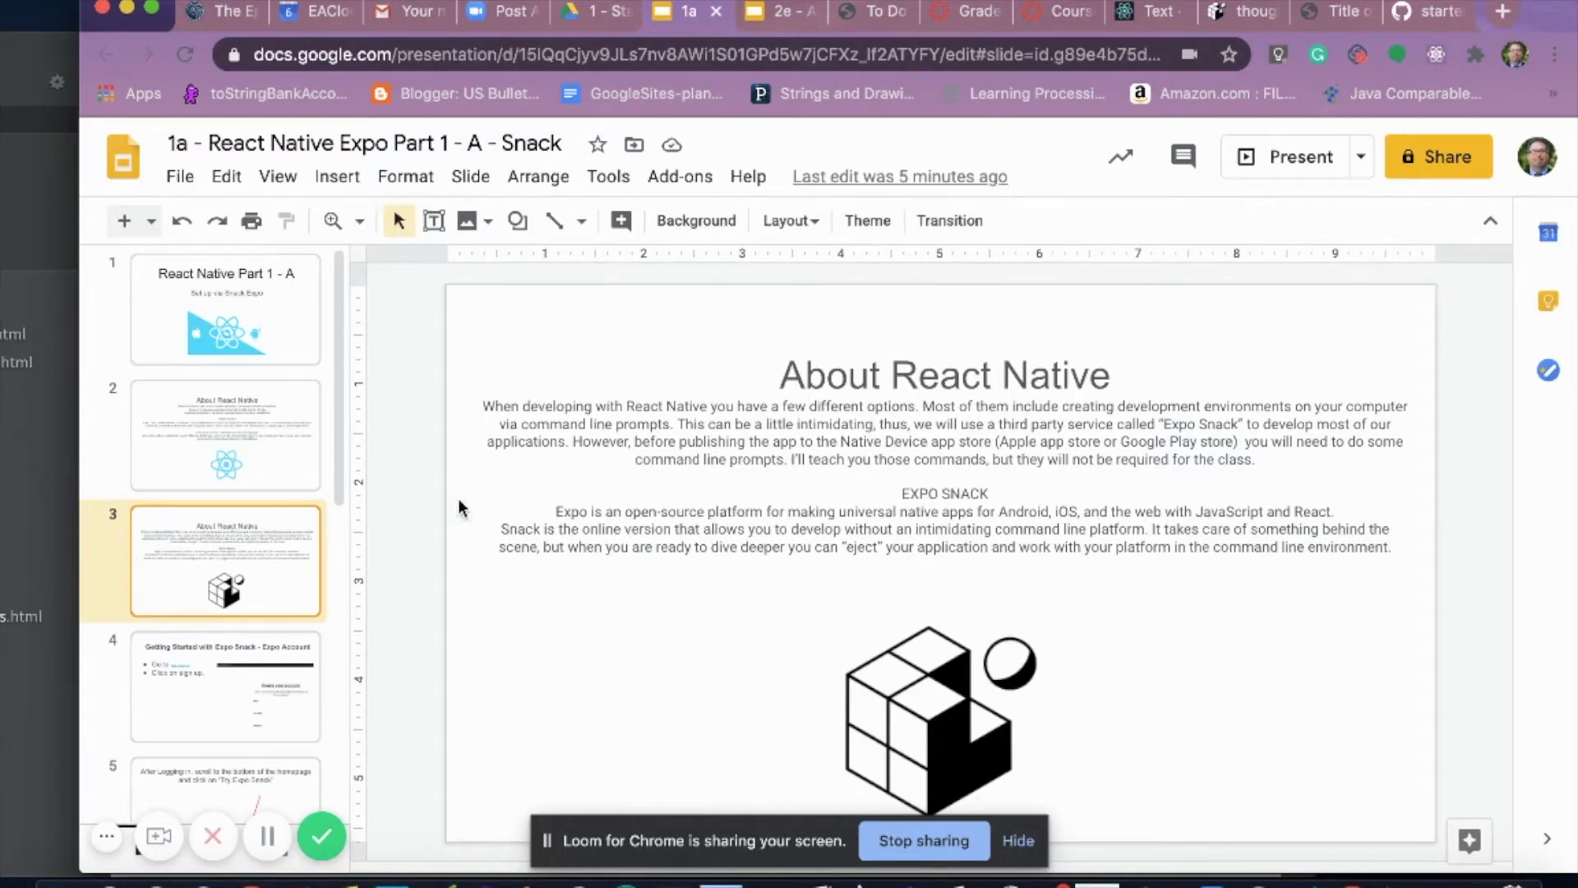
{"action": "mouse_move", "coordinate": [927, 587]}
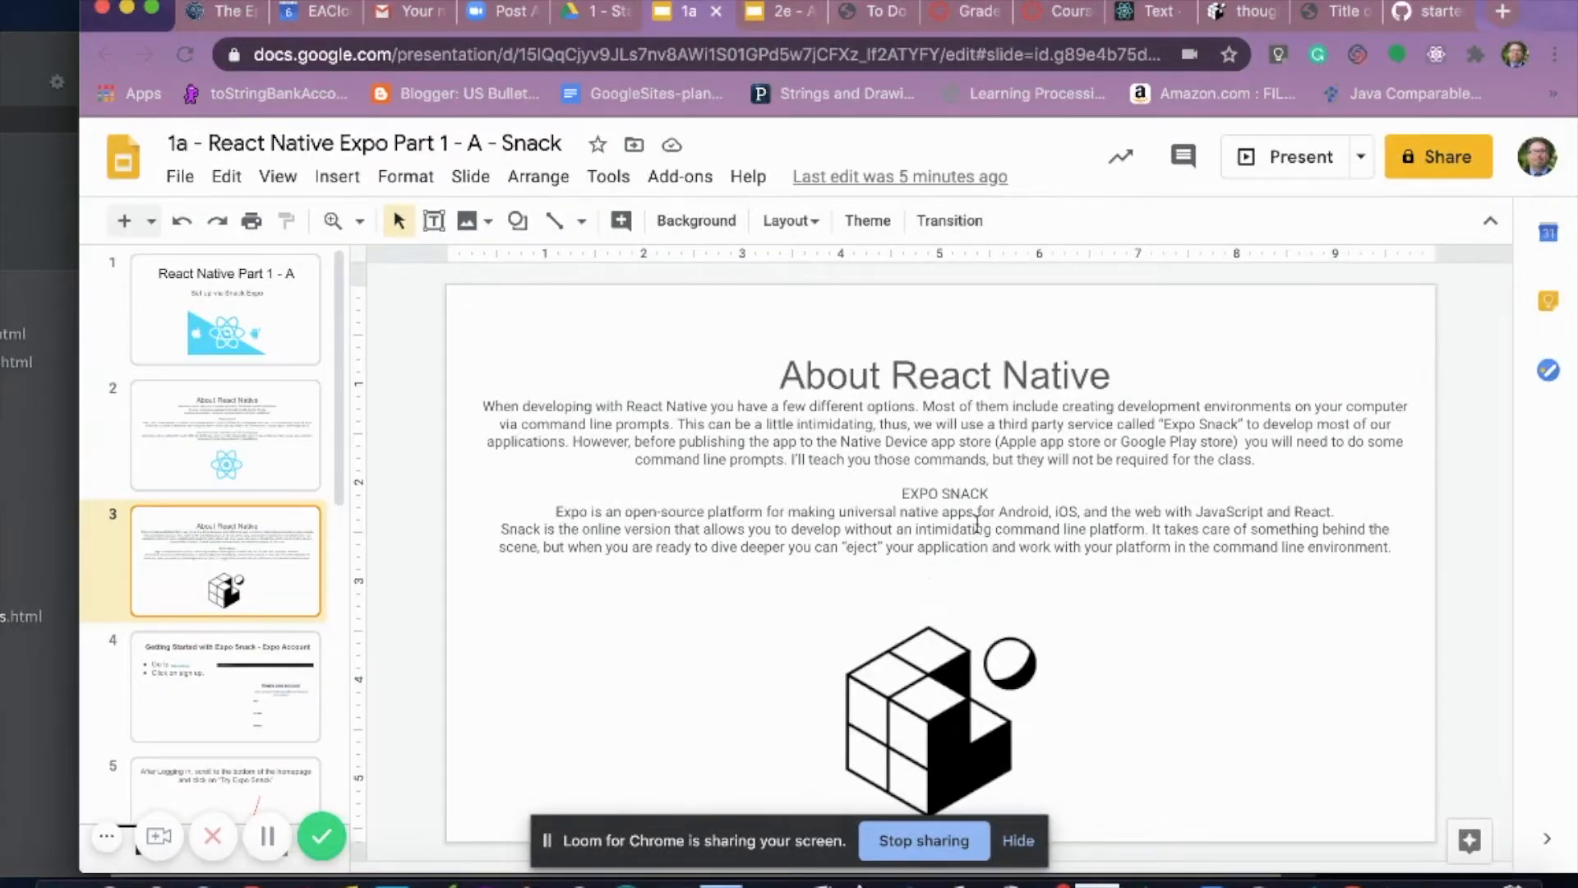
{"action": "mouse_move", "coordinate": [702, 628]}
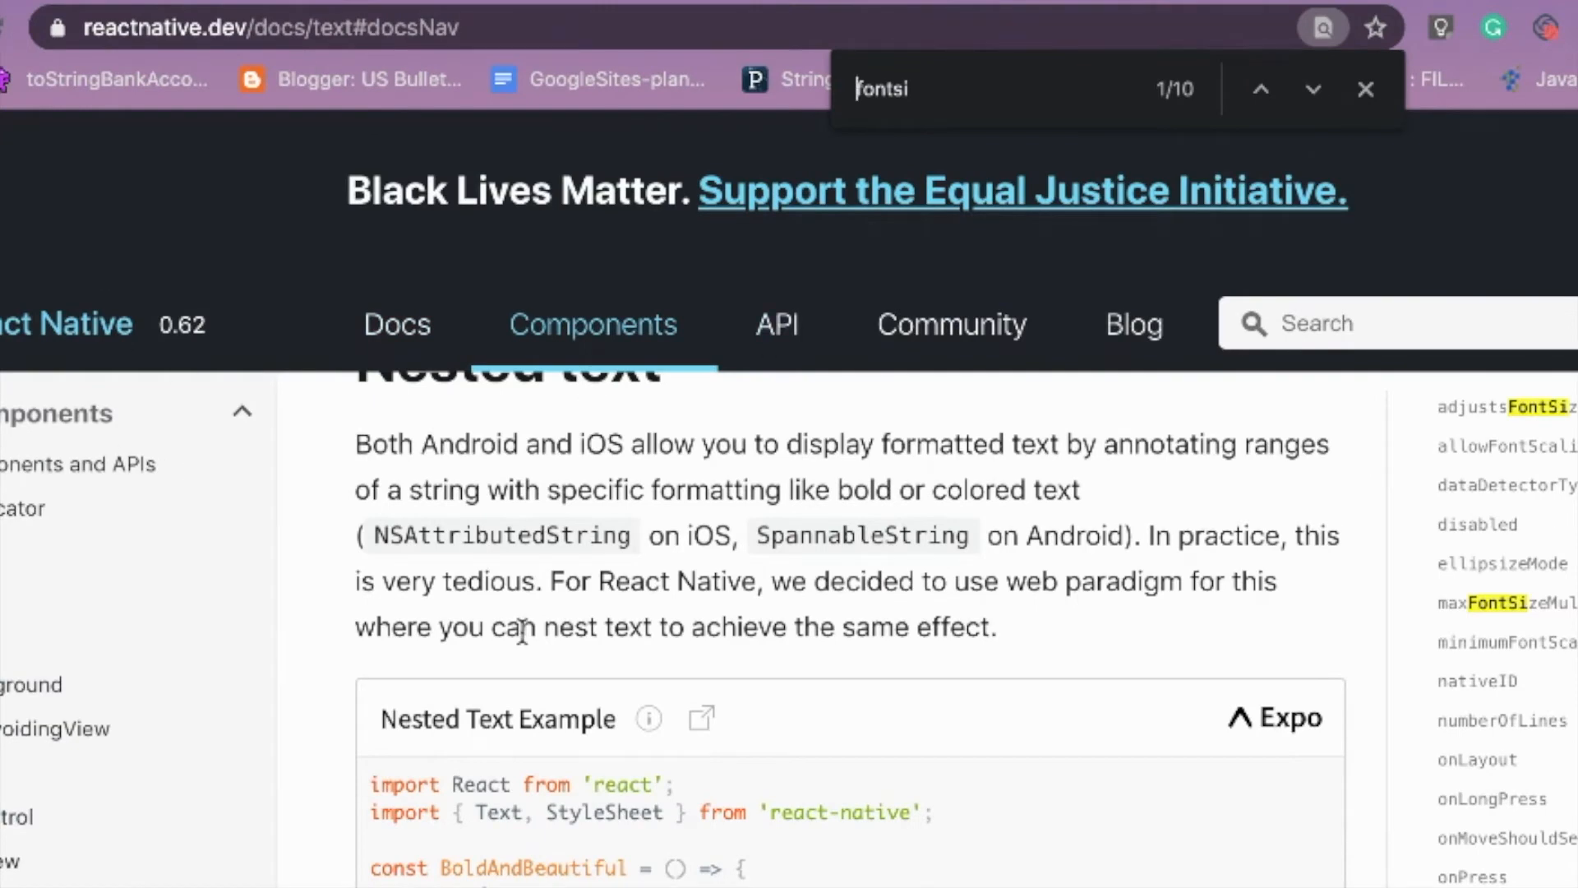
{"action": "mouse_move", "coordinate": [577, 629]}
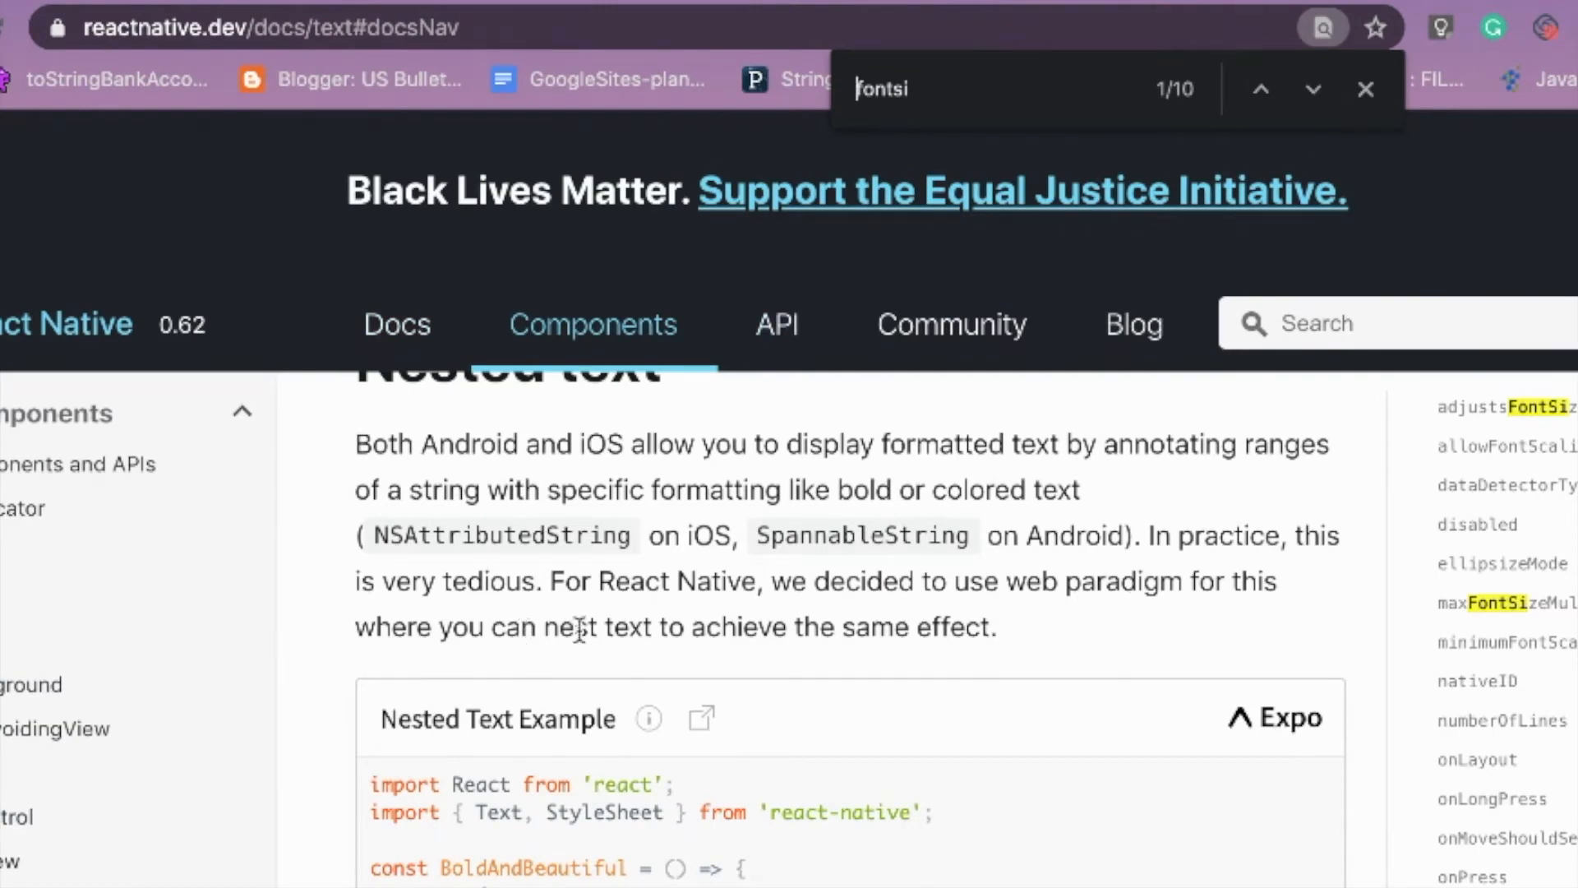
{"action": "mouse_move", "coordinate": [1255, 740]}
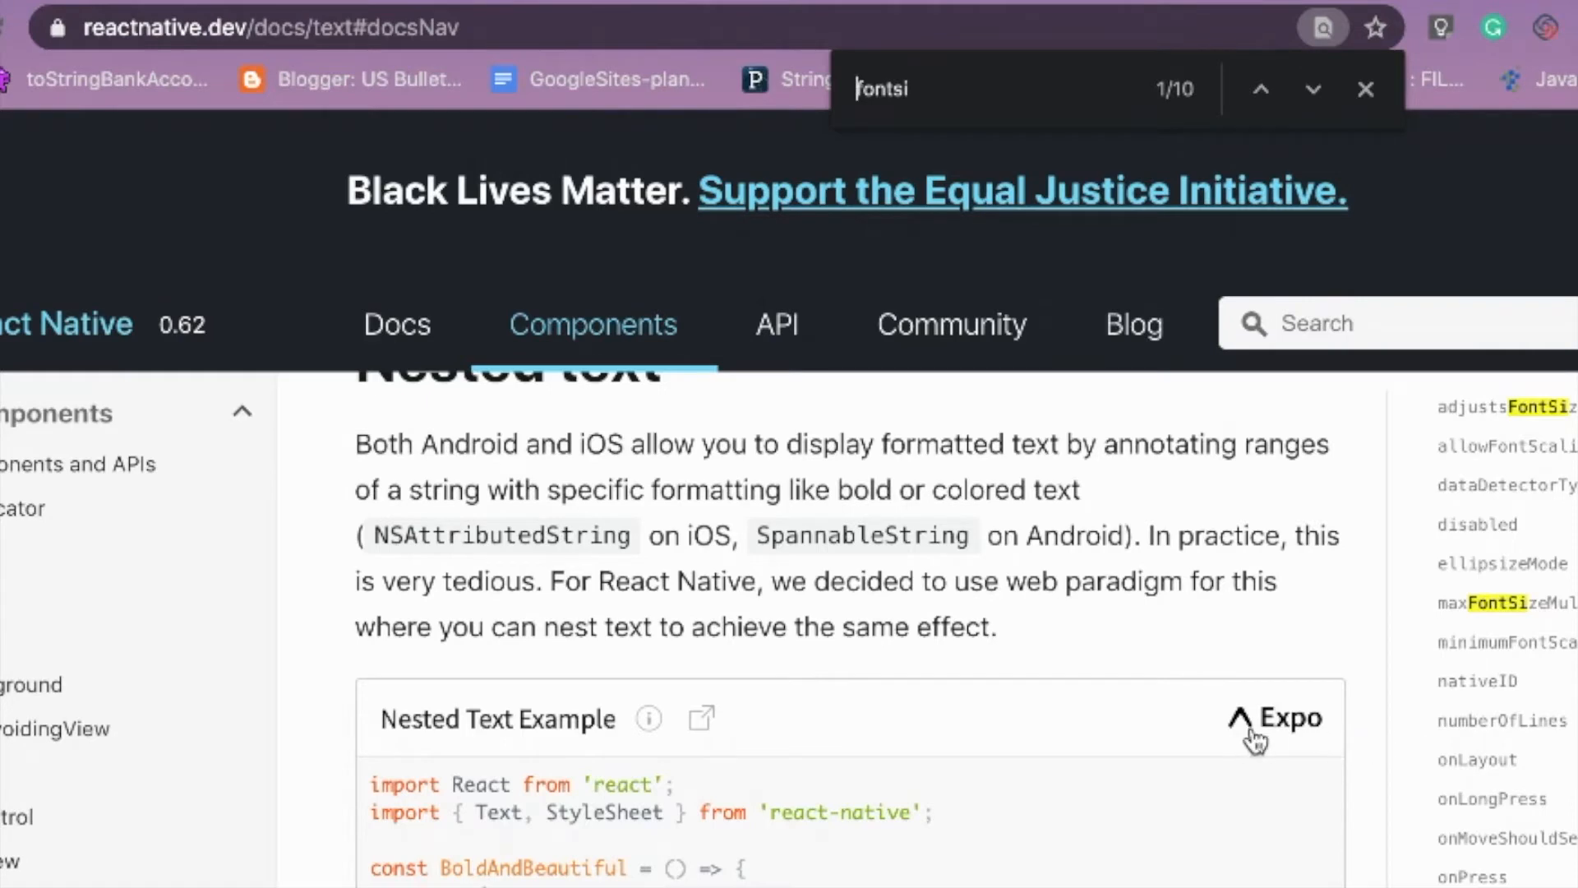
{"action": "mouse_move", "coordinate": [1287, 735]}
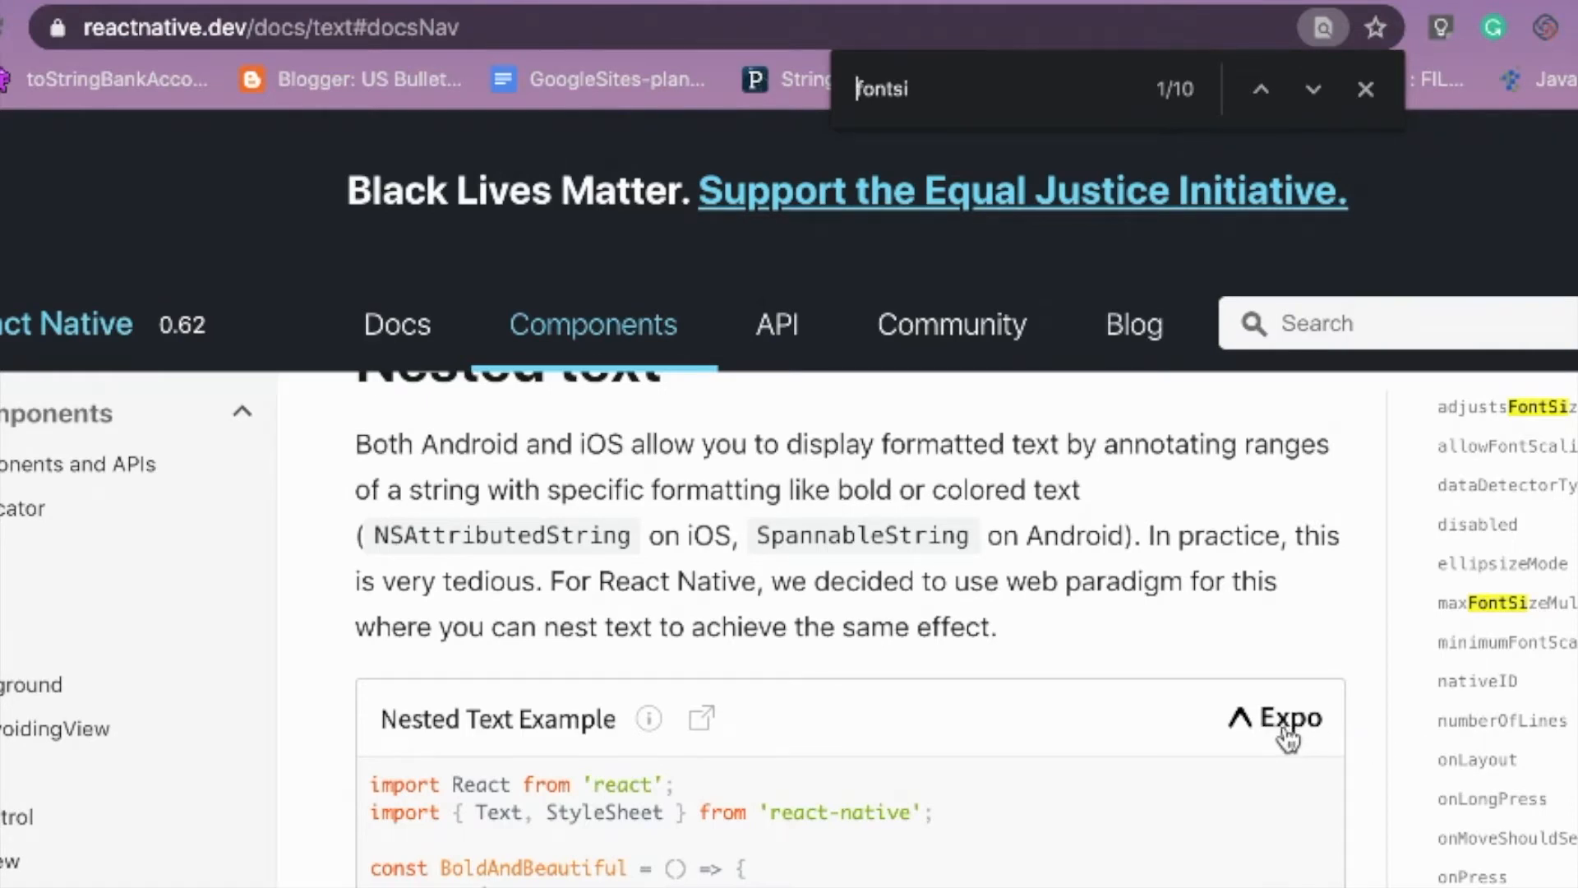
{"action": "mouse_move", "coordinate": [734, 745]}
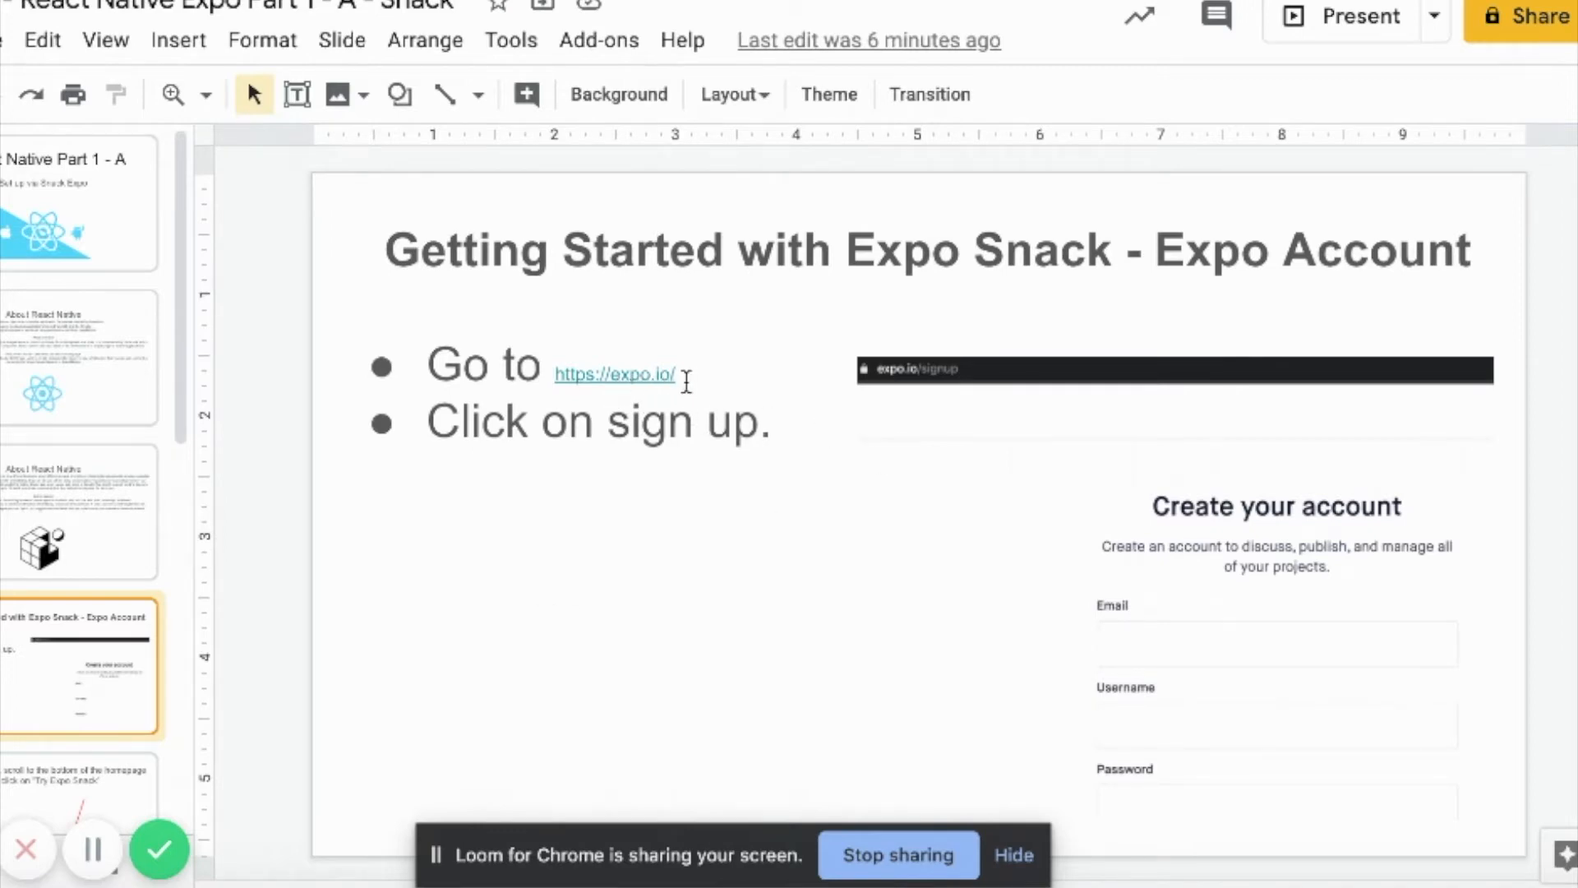
{"action": "mouse_move", "coordinate": [645, 378]}
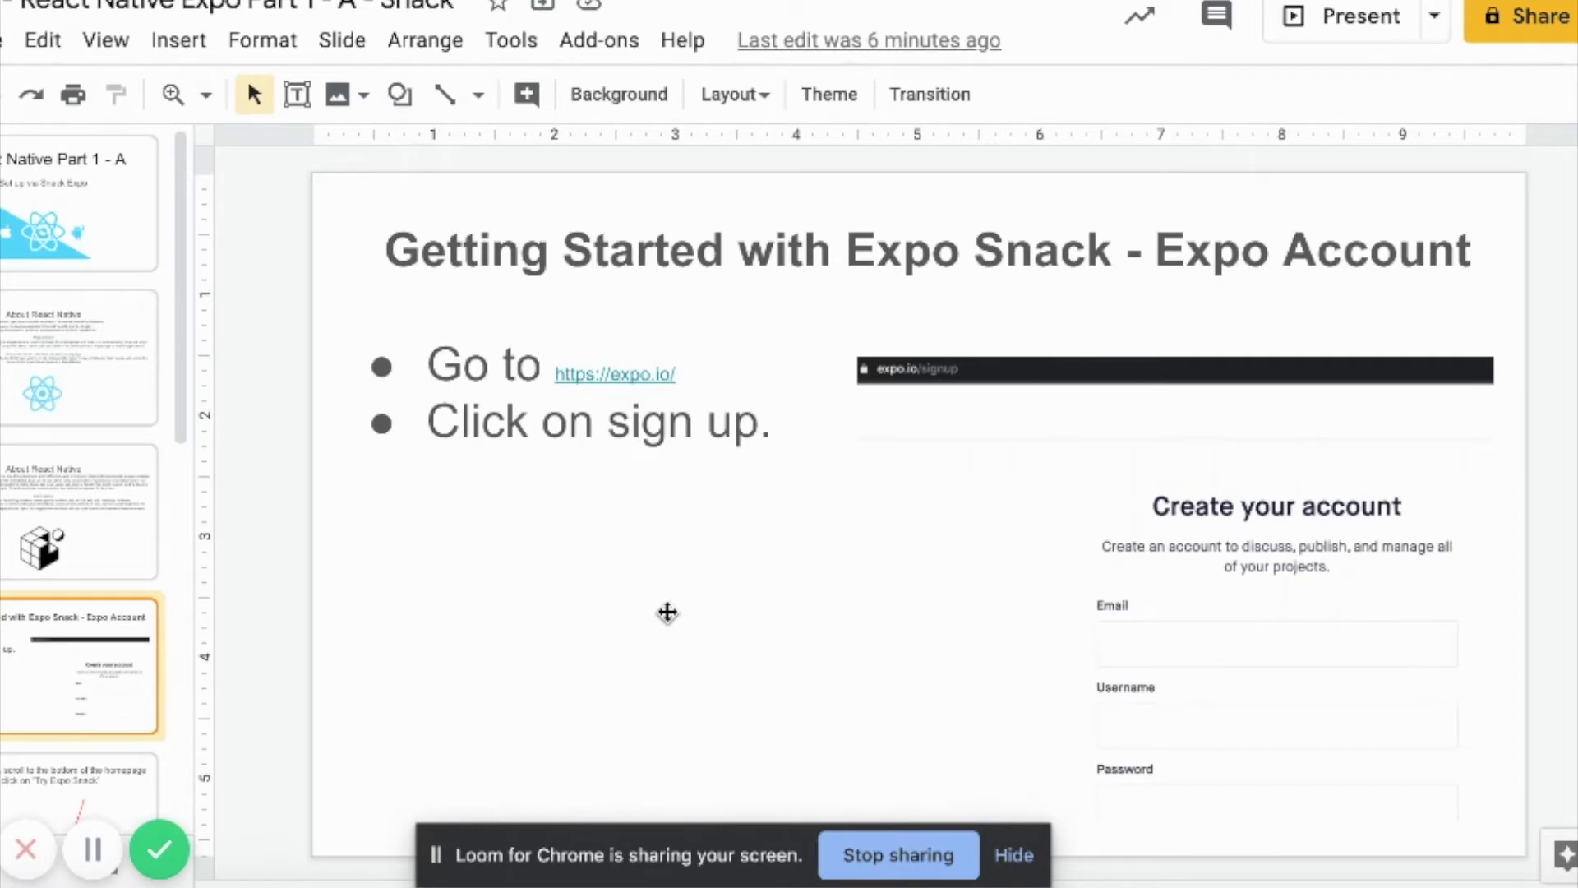
{"action": "mouse_move", "coordinate": [458, 420]}
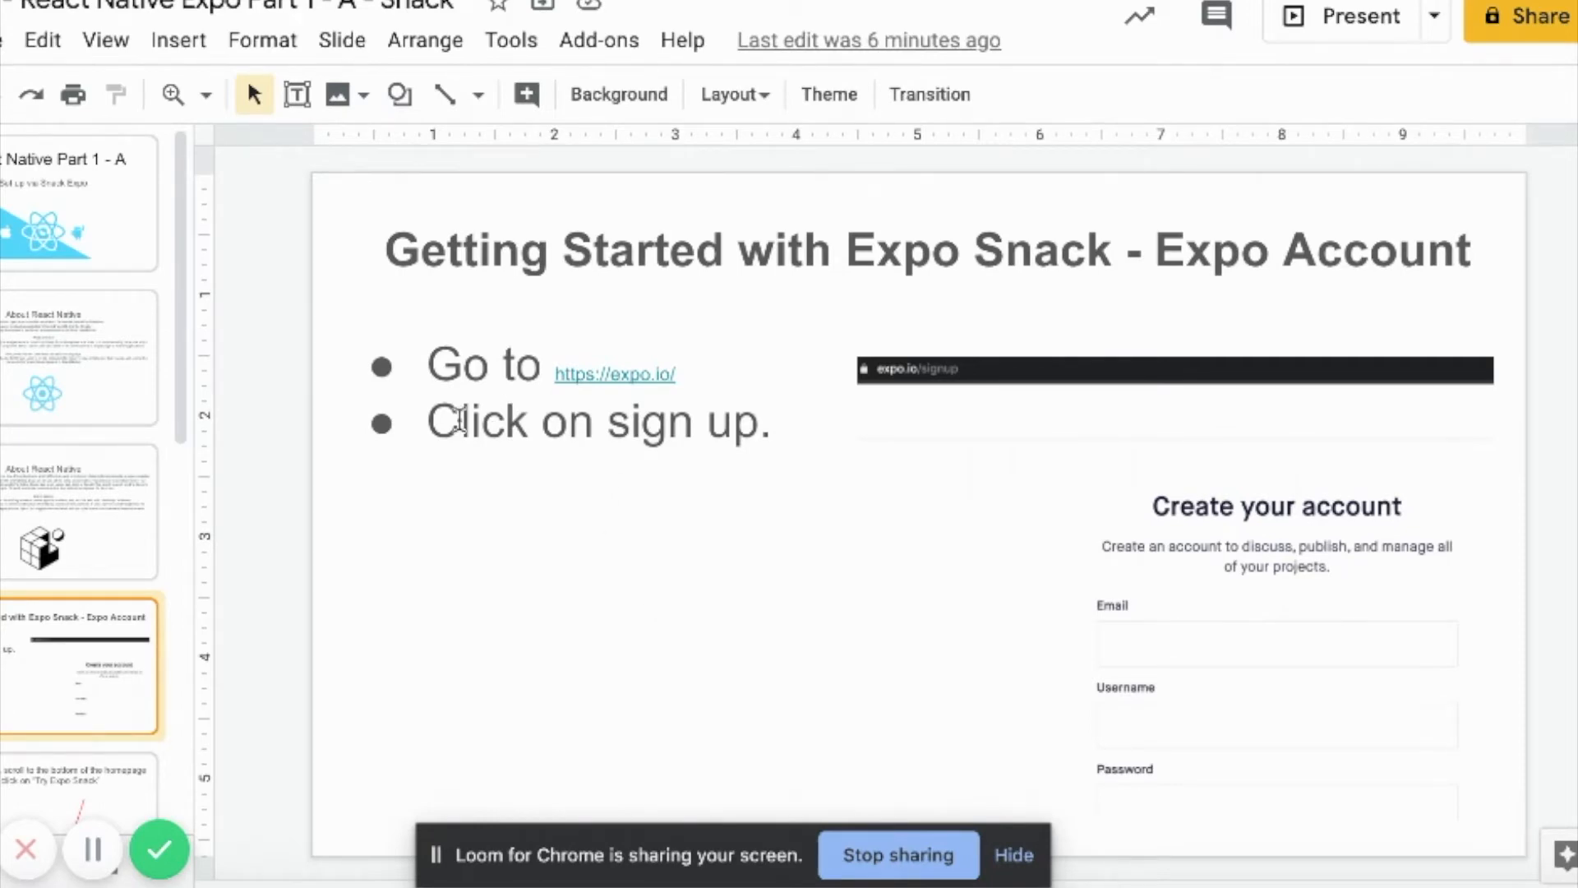
{"action": "mouse_move", "coordinate": [1189, 663]}
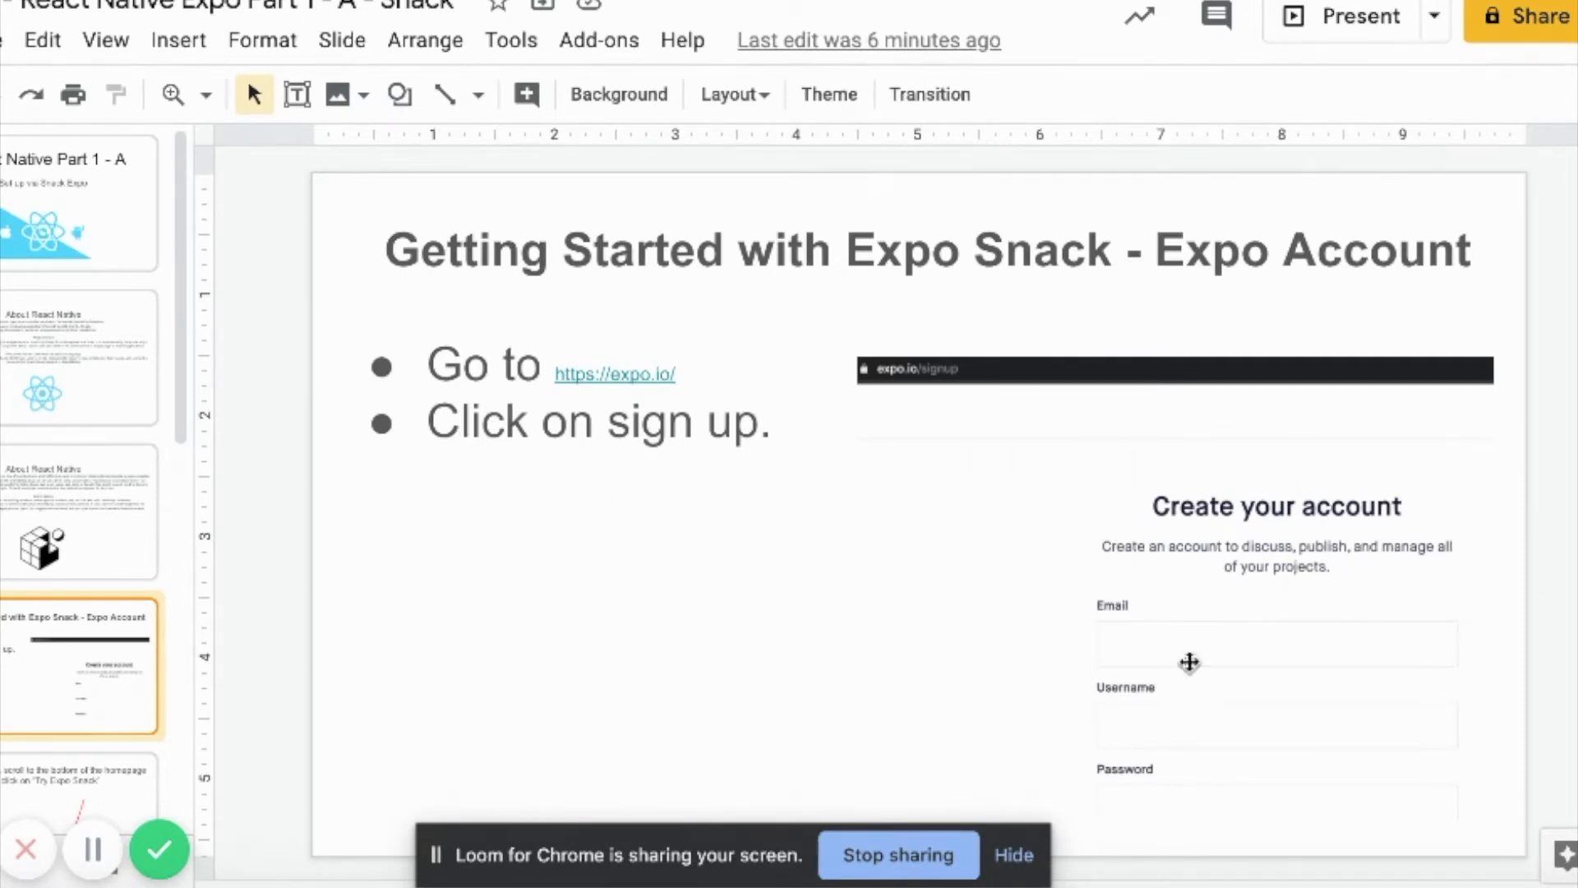
{"action": "scroll", "scroll_direction": "down", "scroll_amount": 3}
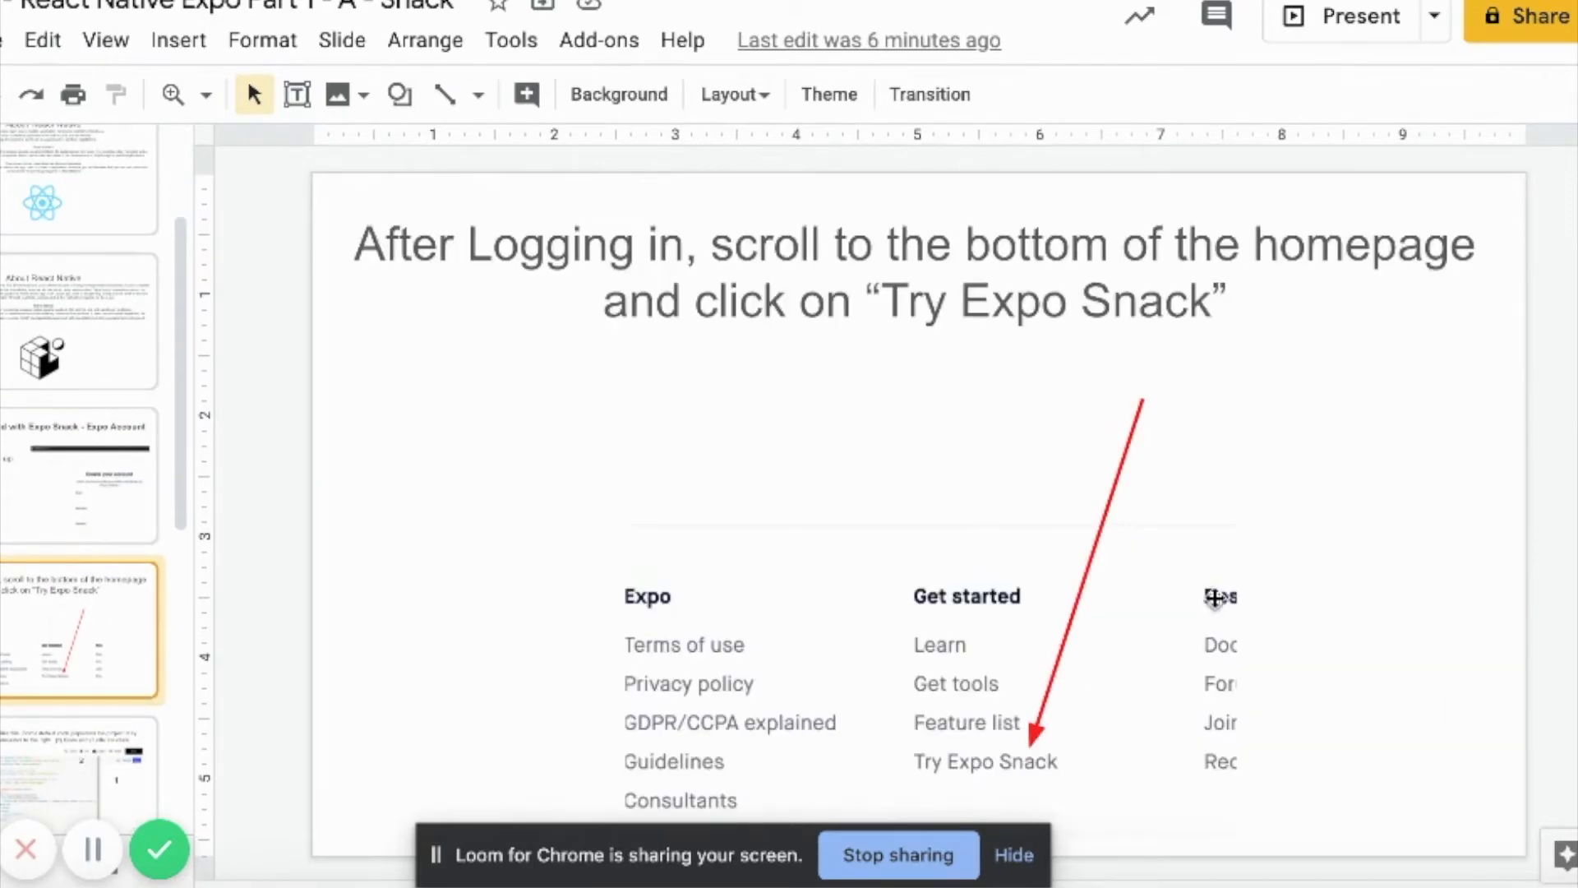
{"action": "left_click", "coordinate": [81, 474]}
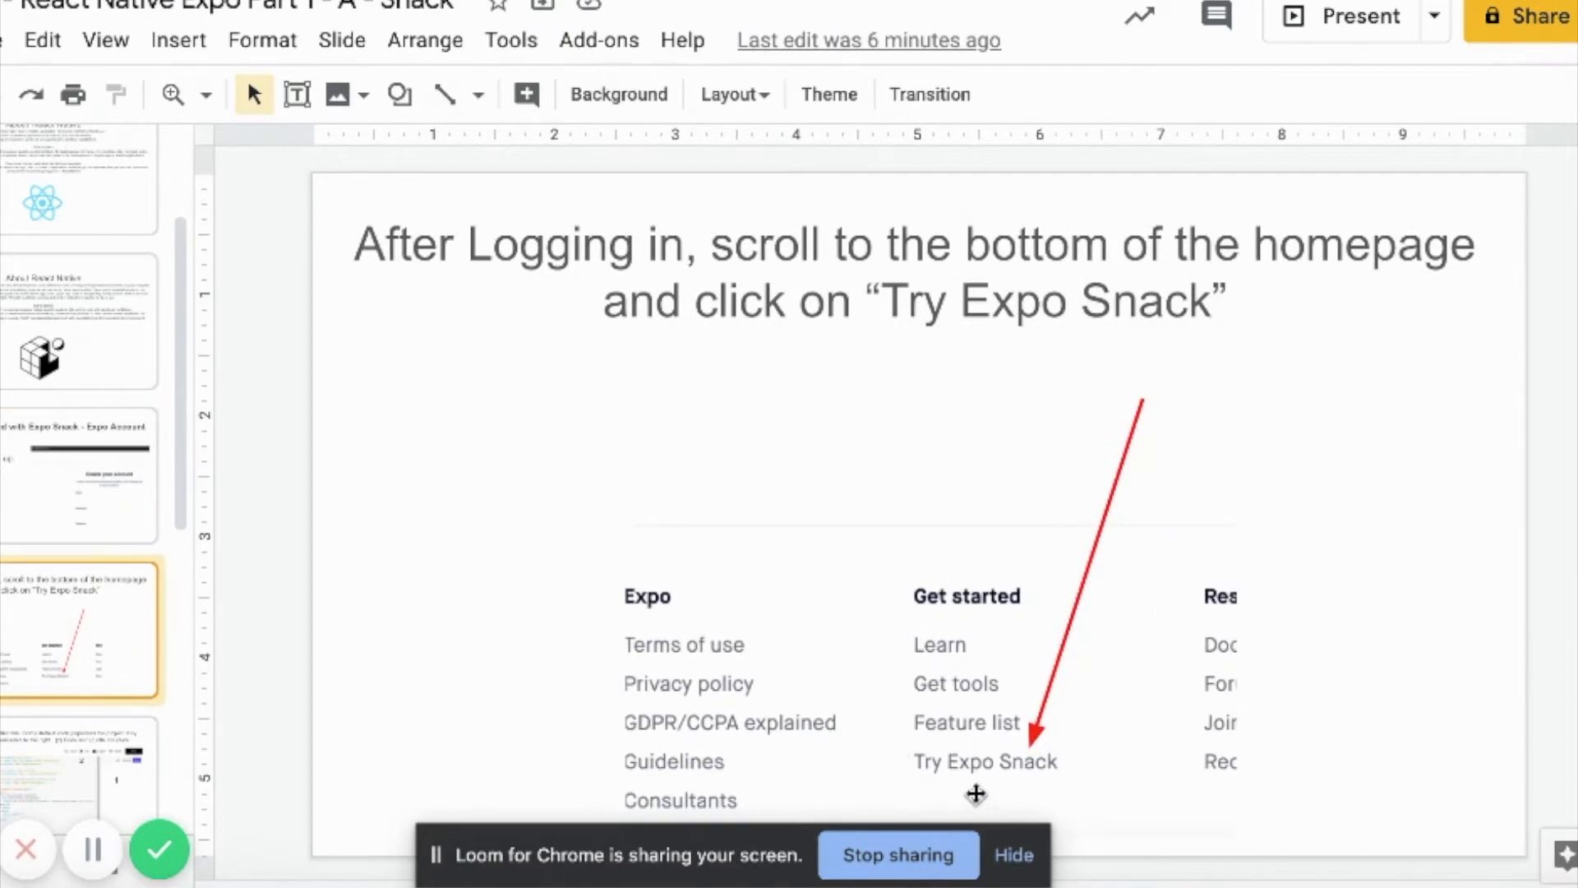
{"action": "mouse_move", "coordinate": [996, 772]}
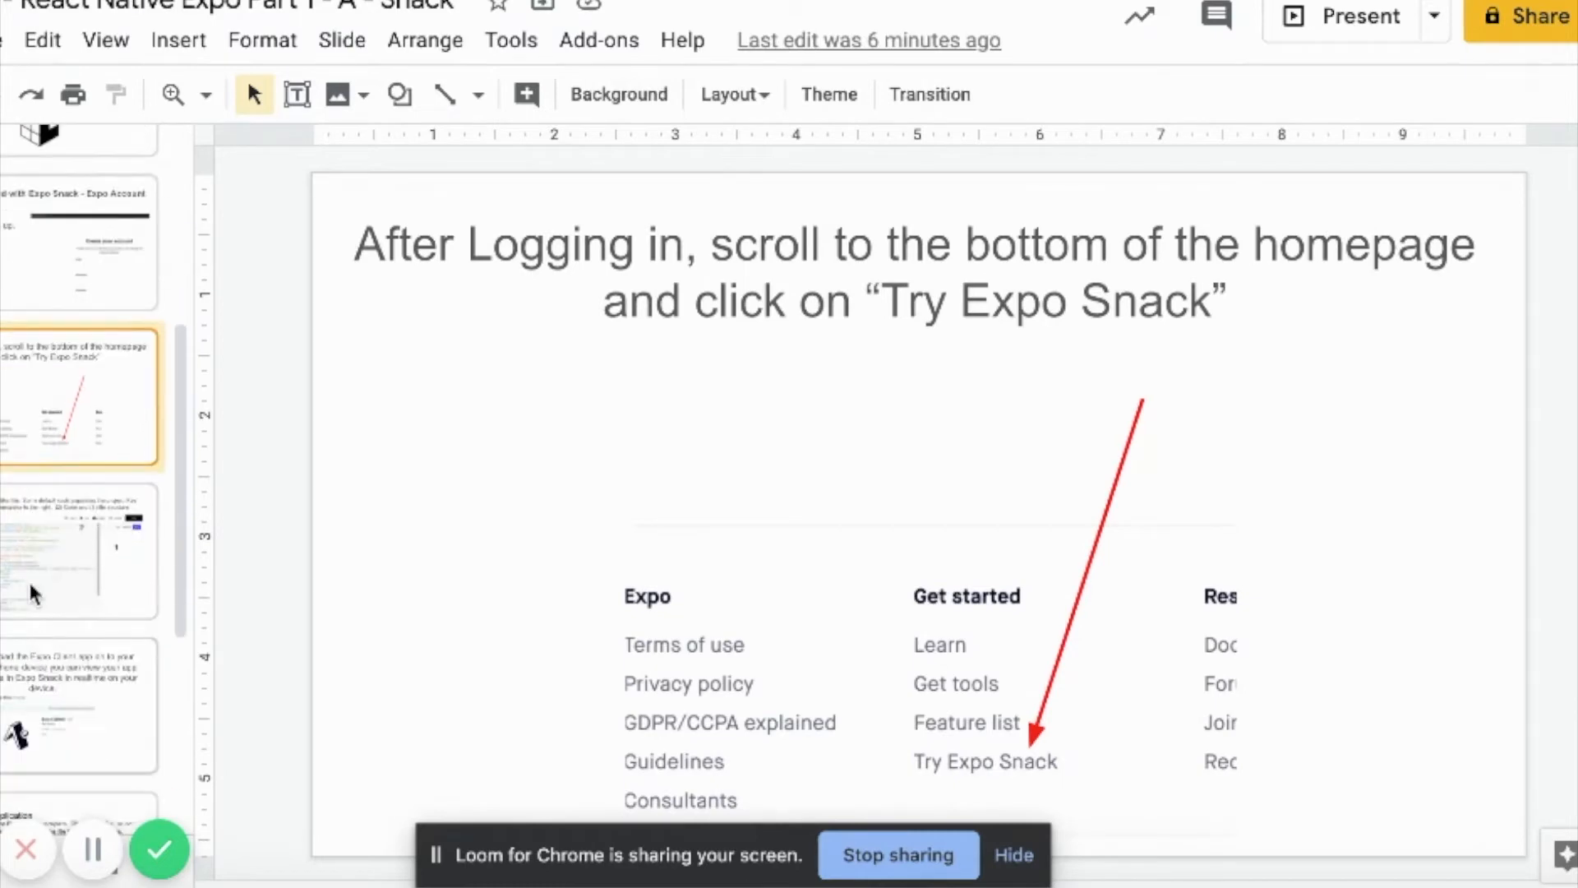
{"action": "left_click", "coordinate": [82, 552]}
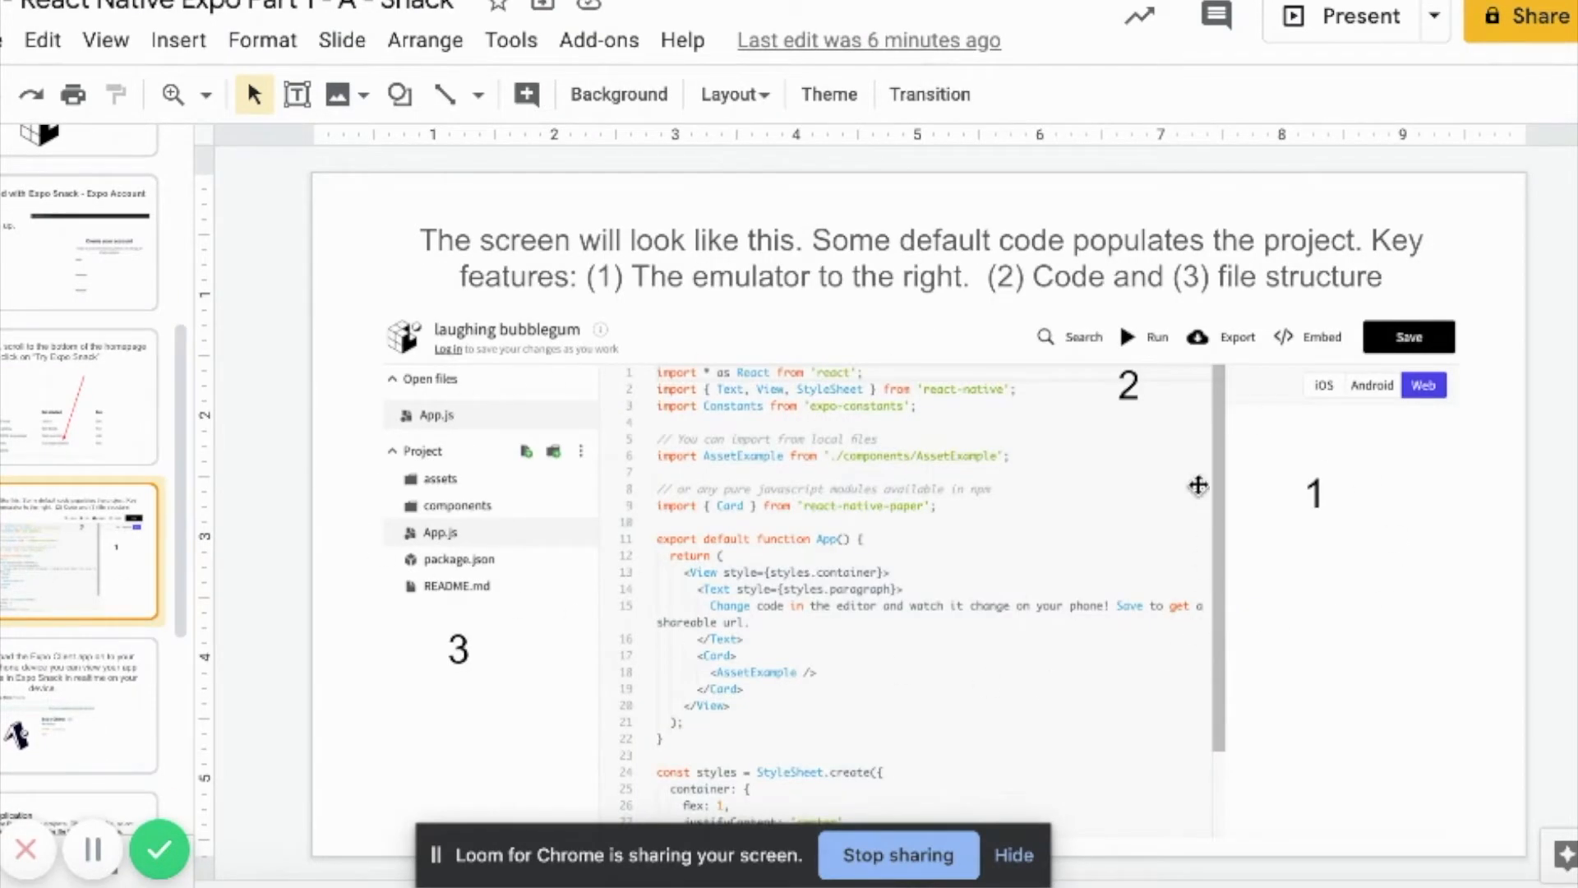
{"action": "mouse_move", "coordinate": [1089, 633]}
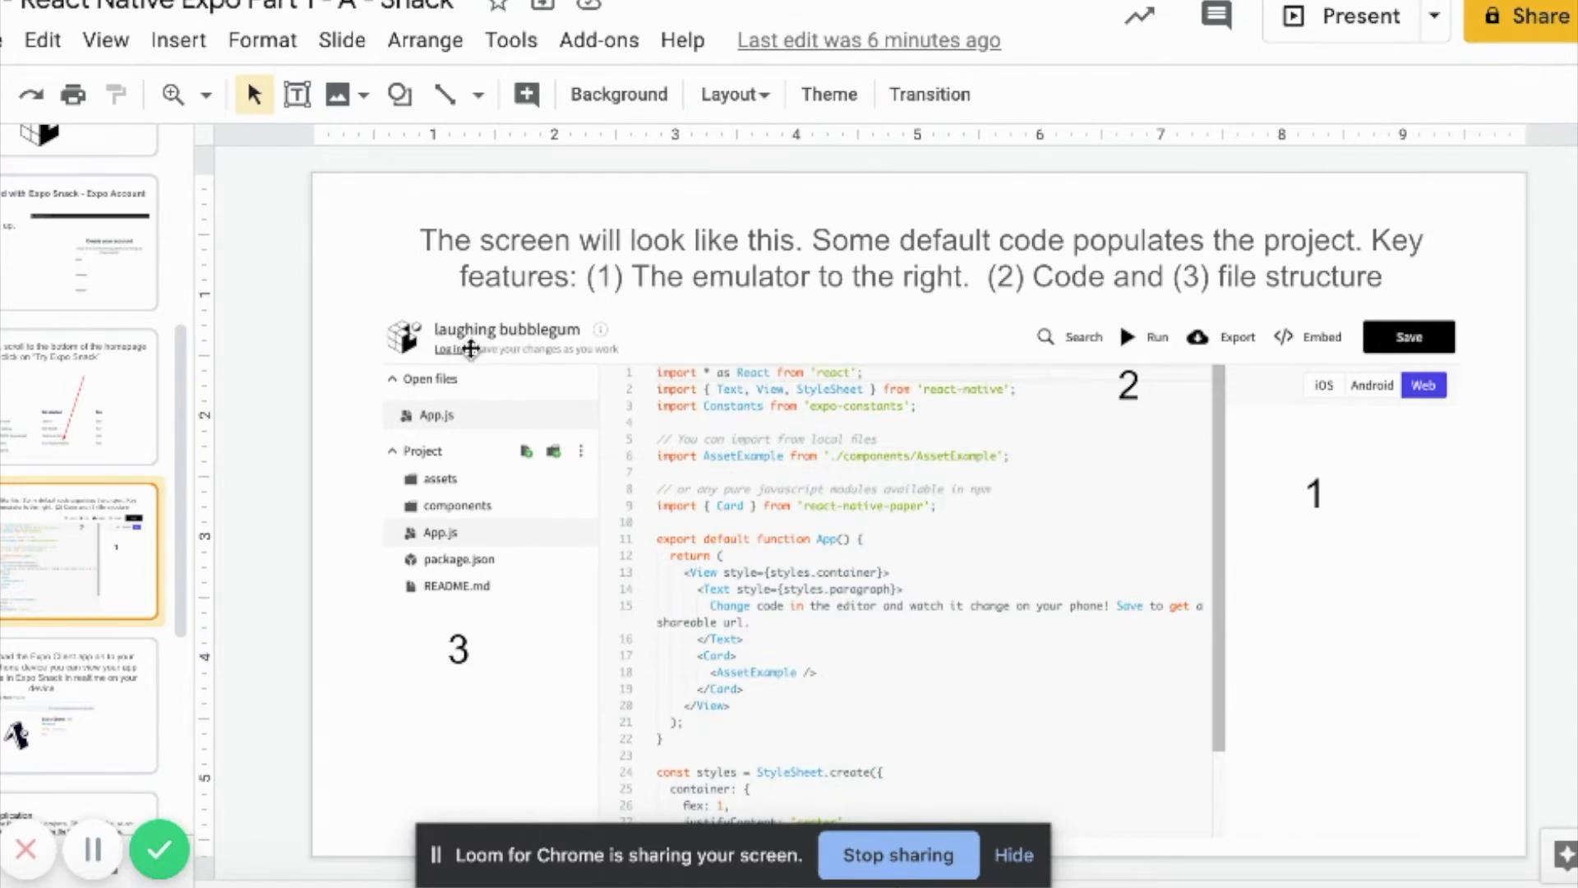
{"action": "mouse_move", "coordinate": [640, 524]}
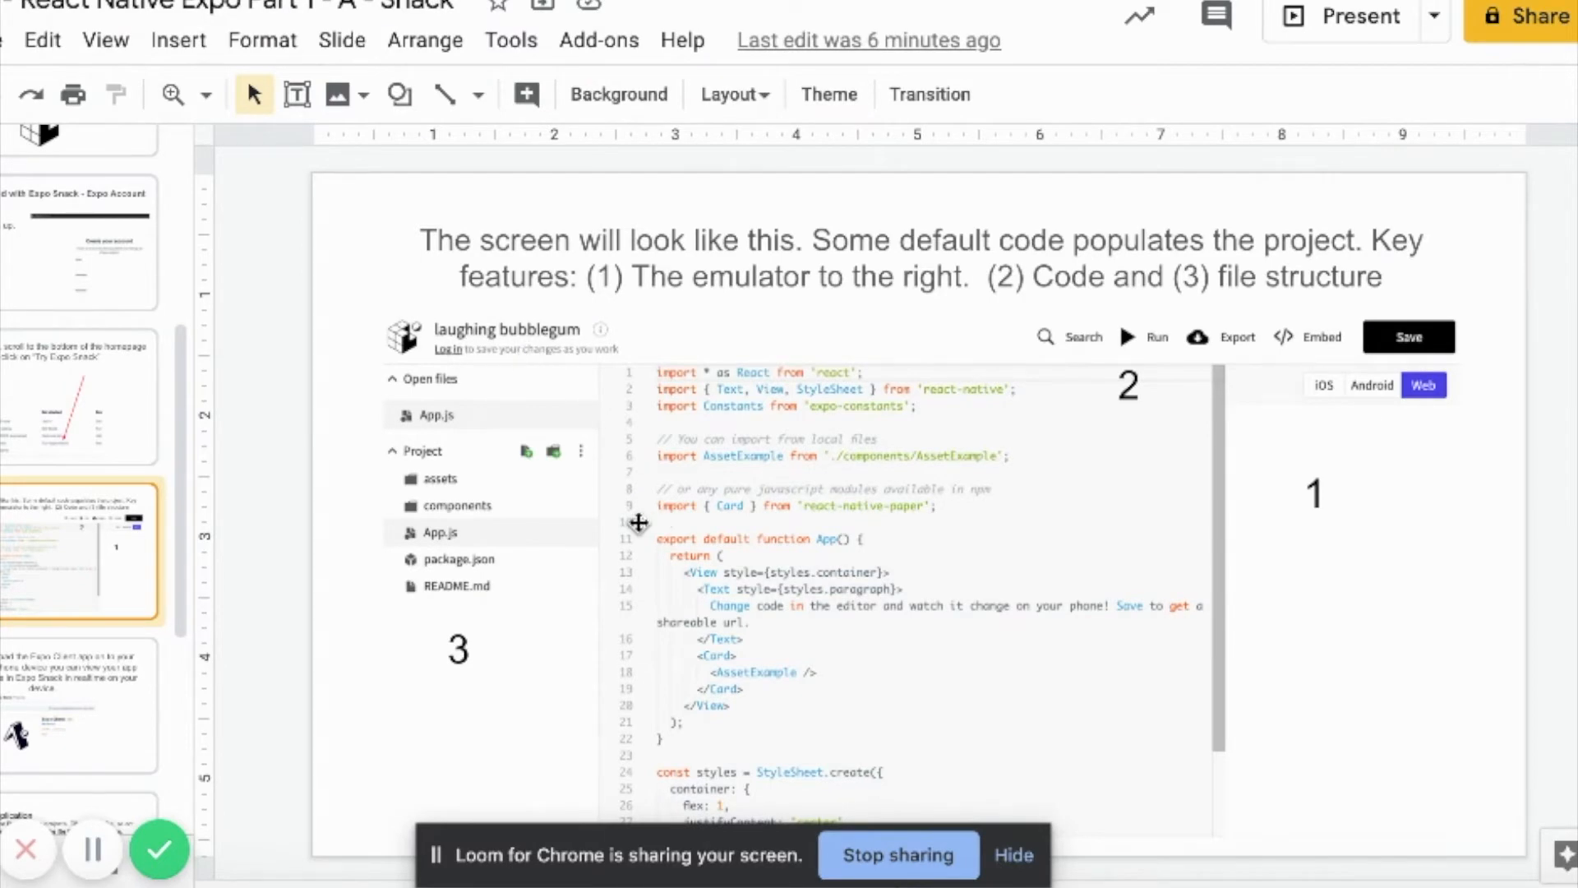
{"action": "mouse_move", "coordinate": [978, 650]}
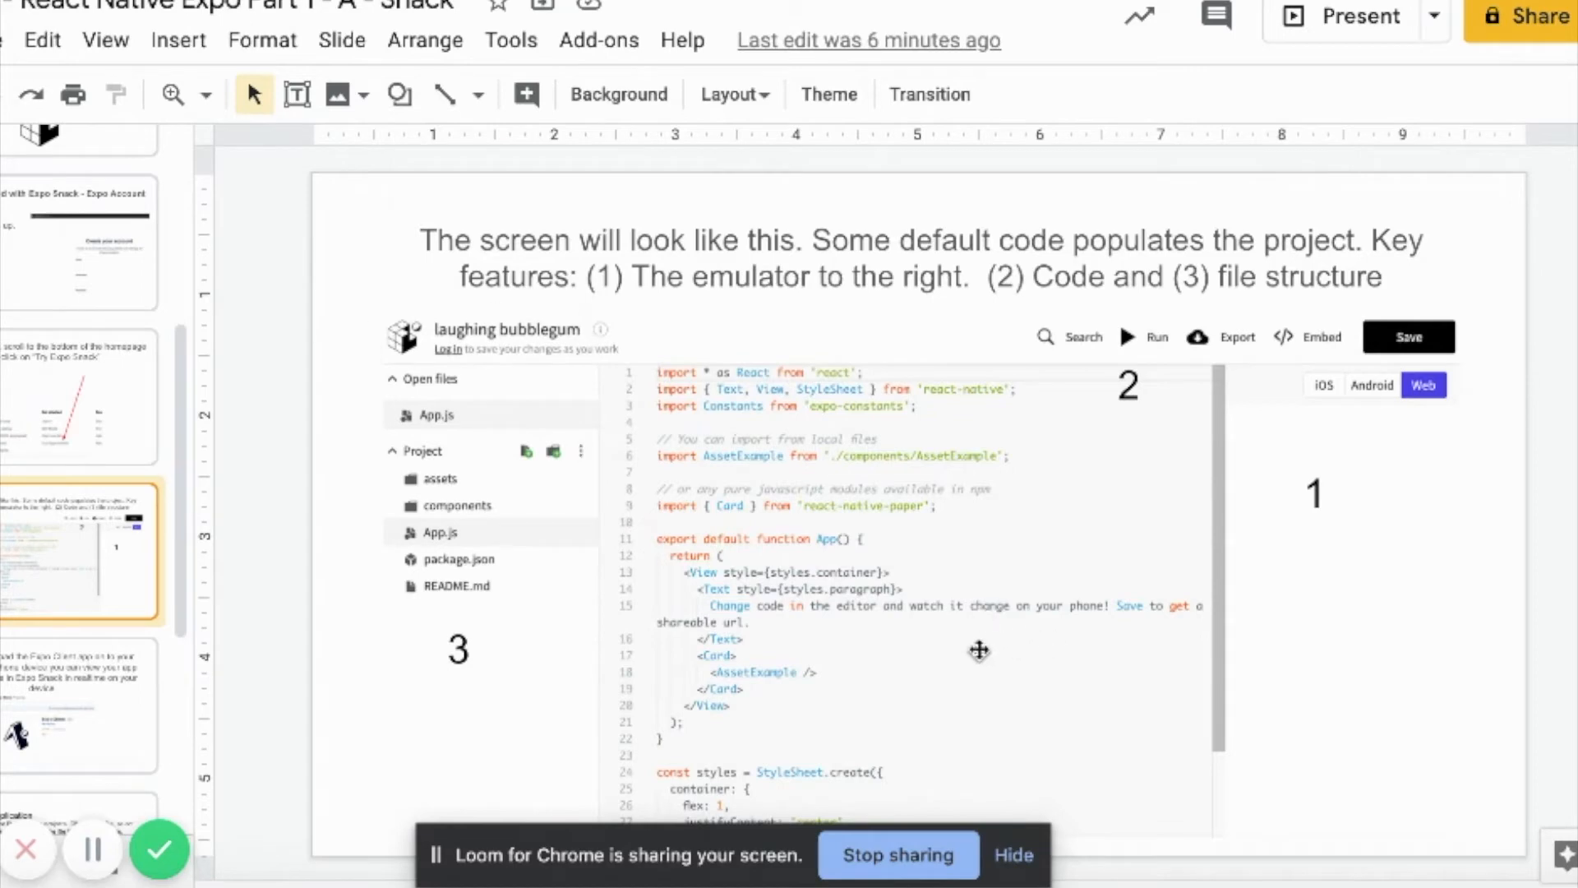
{"action": "mouse_move", "coordinate": [904, 663]}
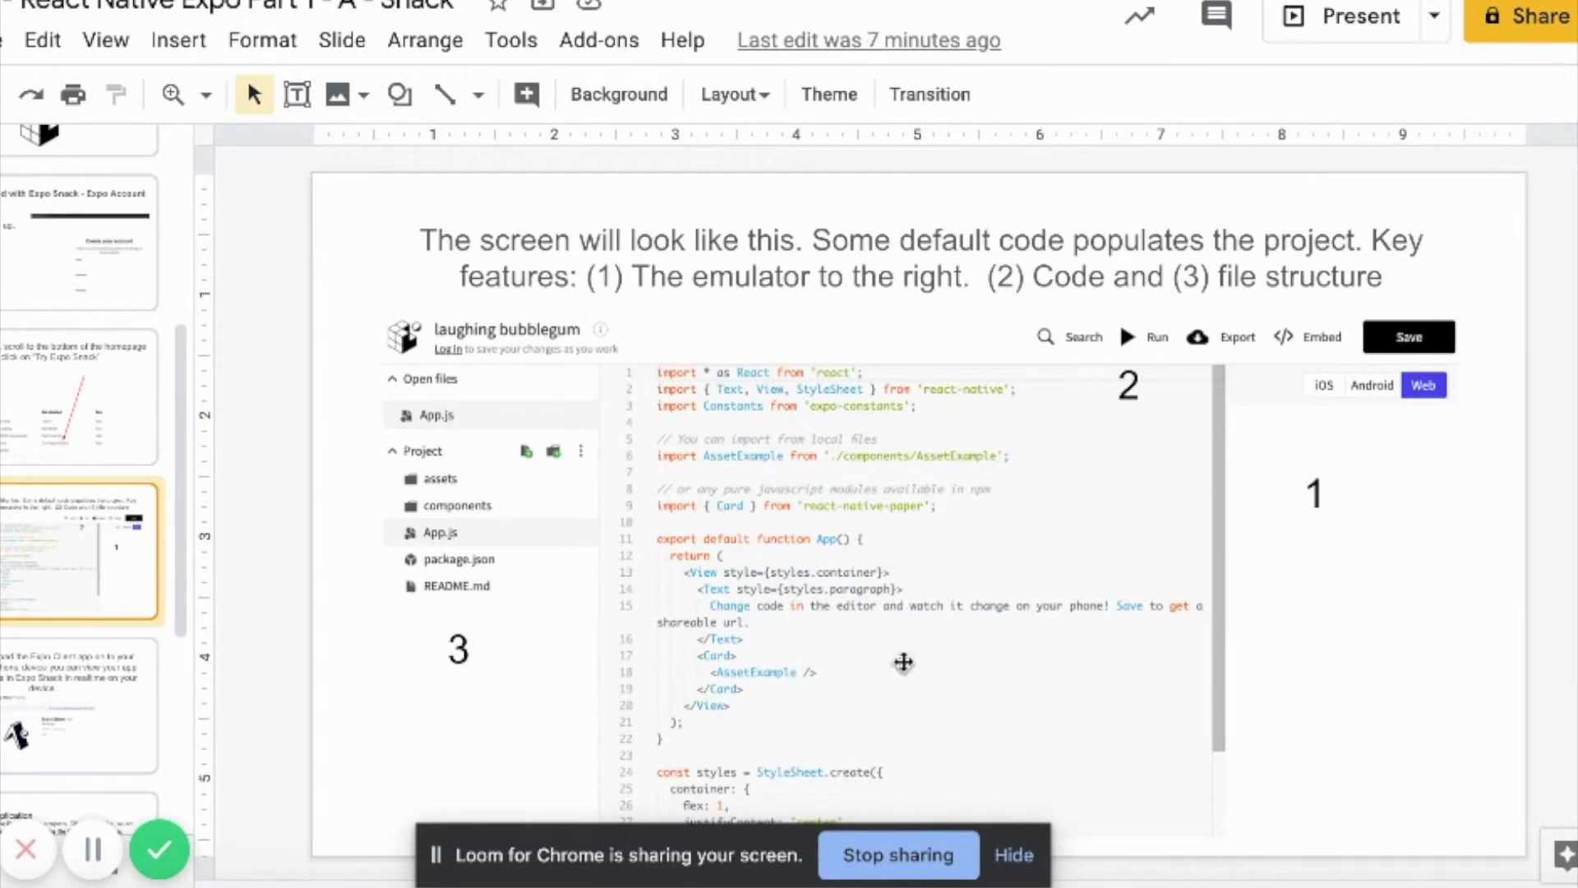
{"action": "mouse_move", "coordinate": [1130, 578]}
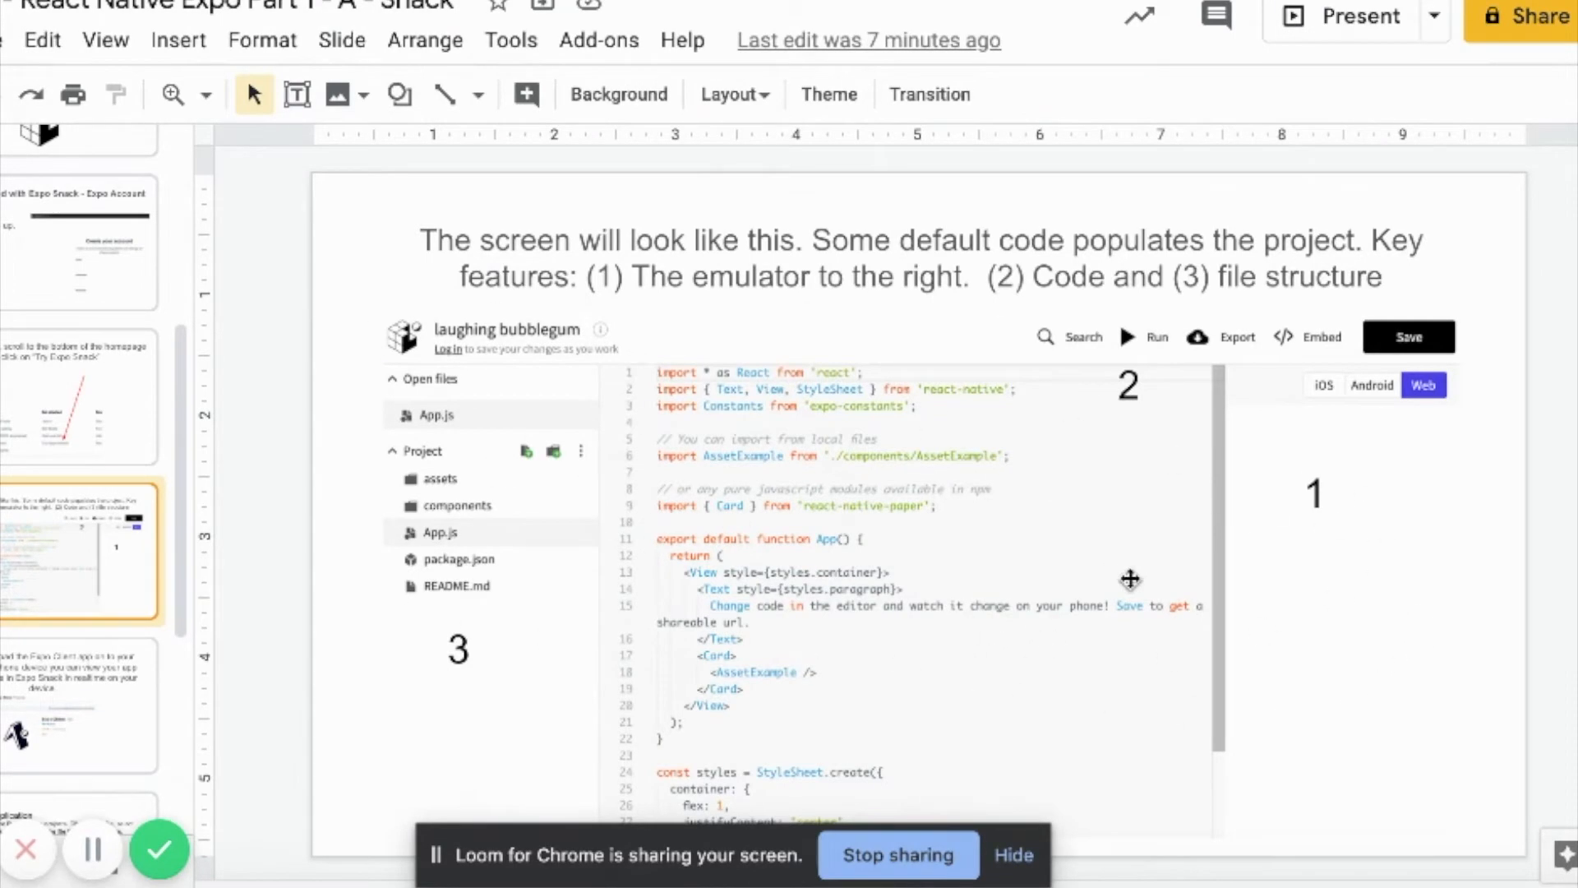
{"action": "mouse_move", "coordinate": [1371, 559]}
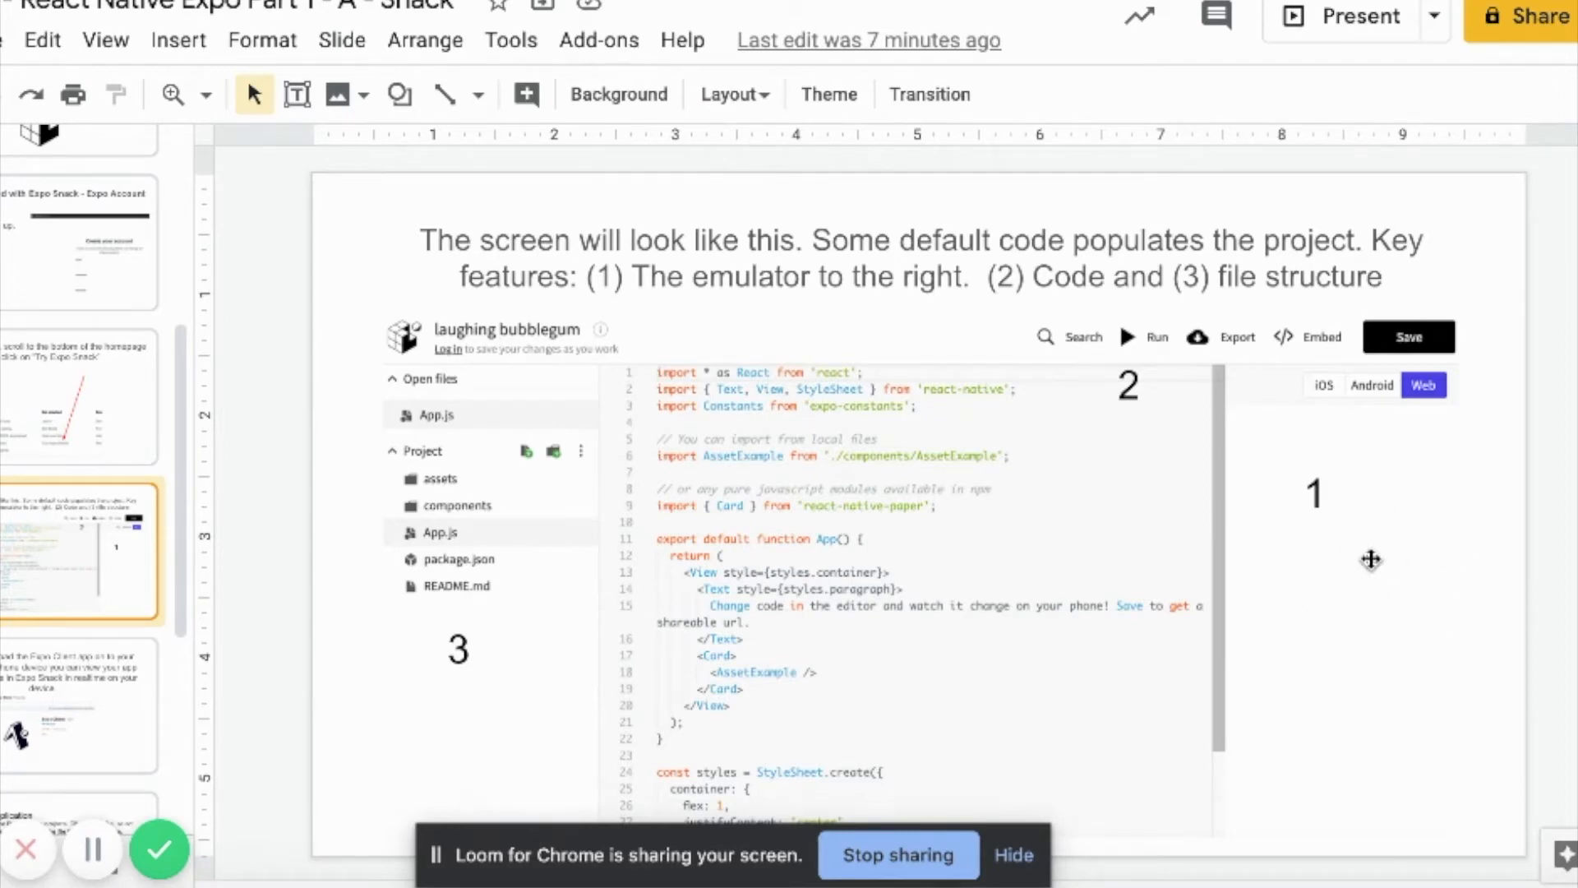
{"action": "mouse_move", "coordinate": [1369, 601]}
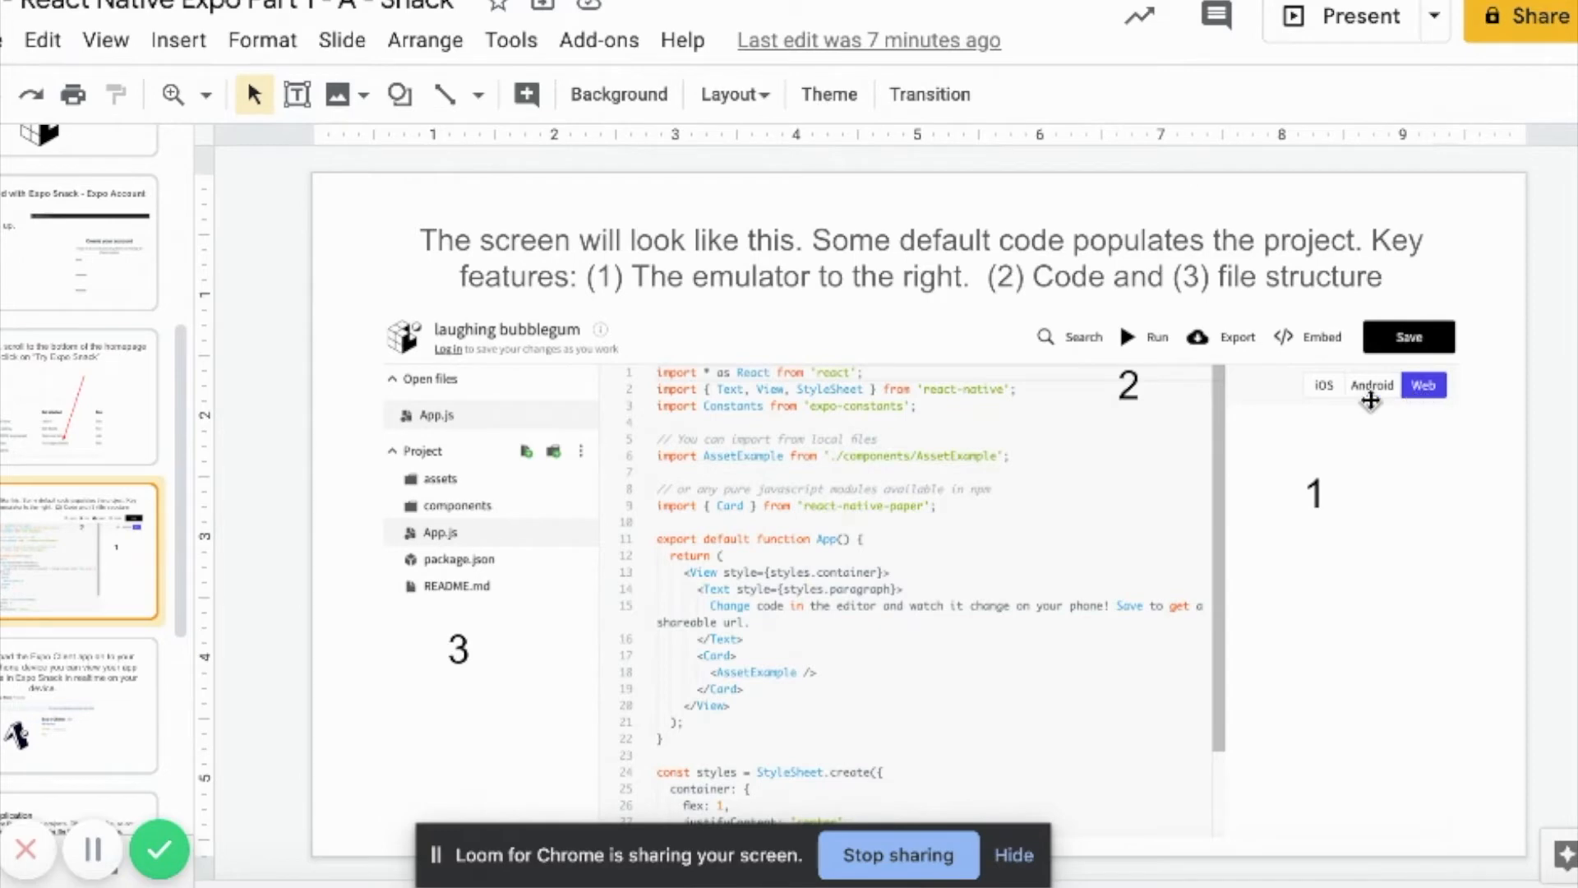
{"action": "mouse_move", "coordinate": [1228, 547]}
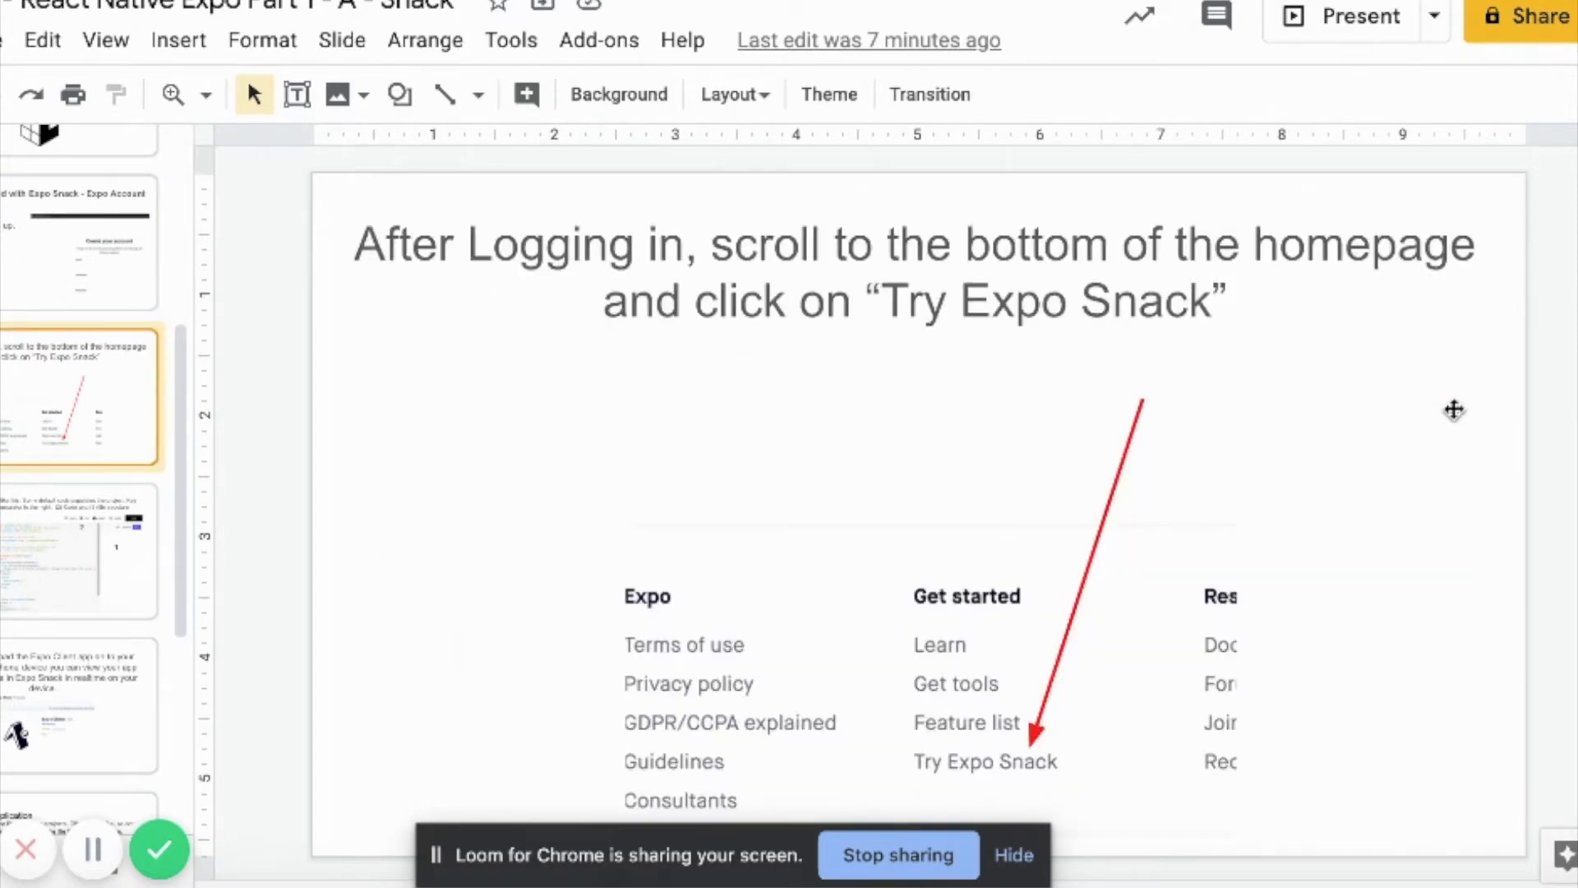
- Revisit the Snack editor layout slide, then advance to the Expo Client app slide
{"action": "left_click", "coordinate": [81, 551]}
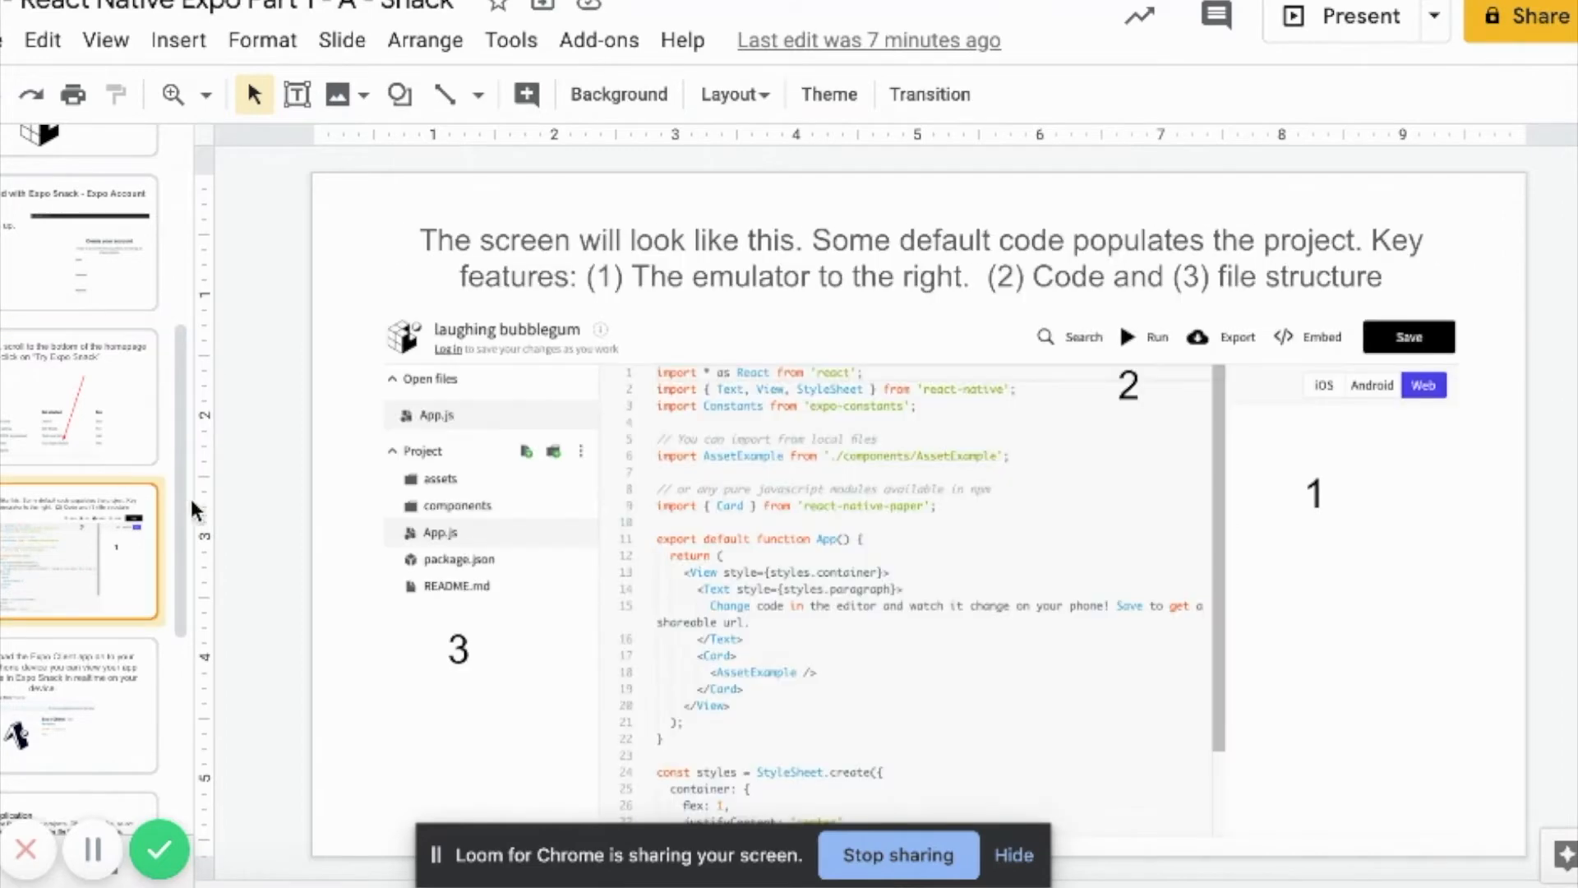
{"action": "left_click", "coordinate": [82, 395]}
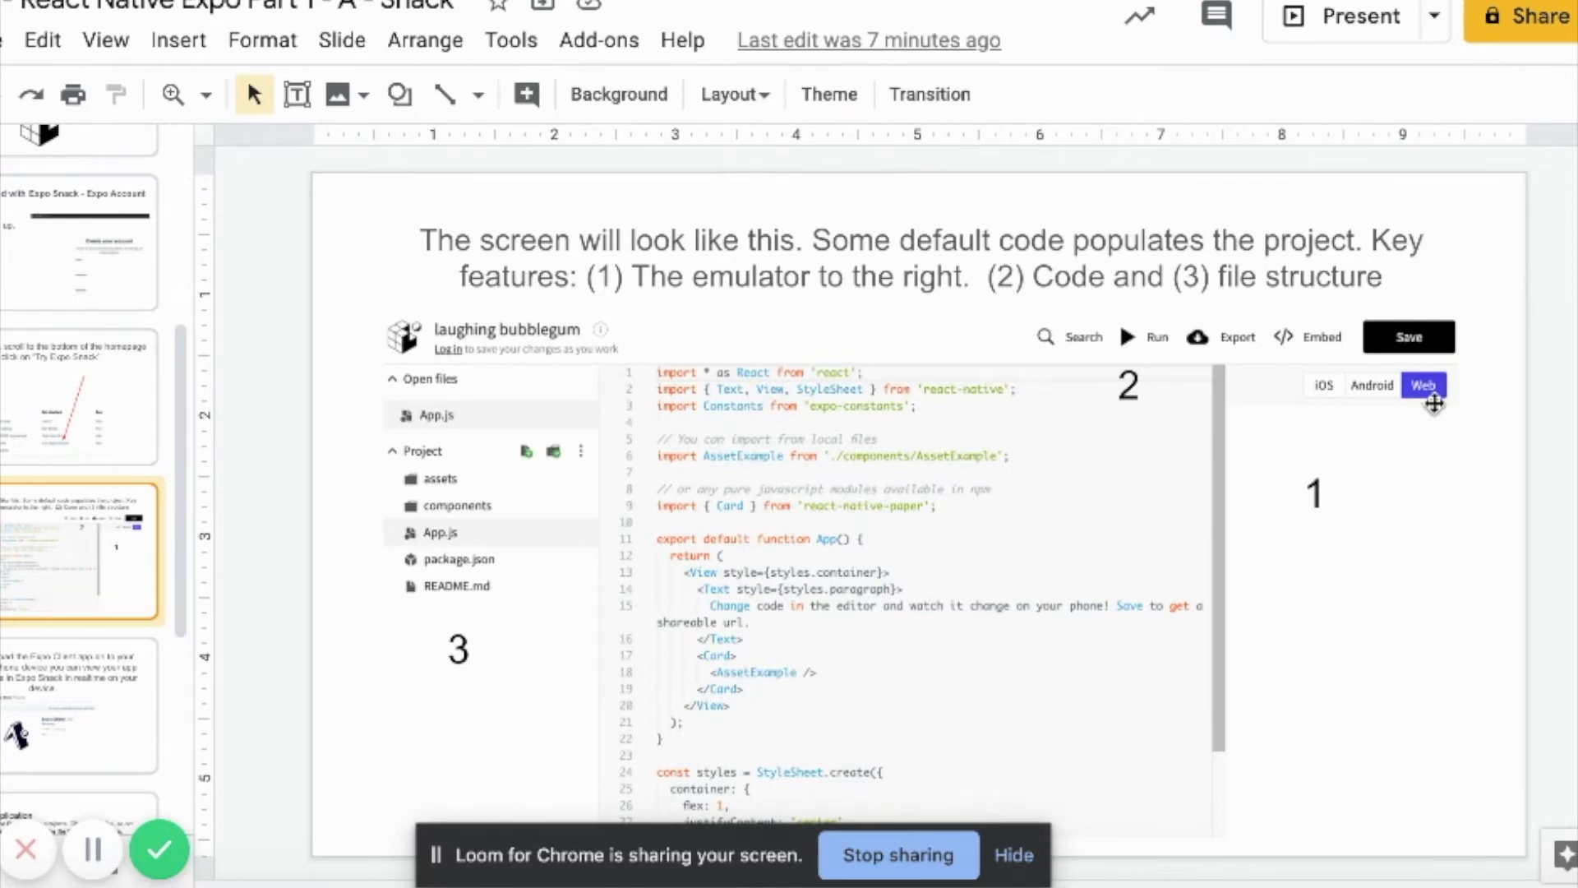
{"action": "mouse_move", "coordinate": [928, 498]}
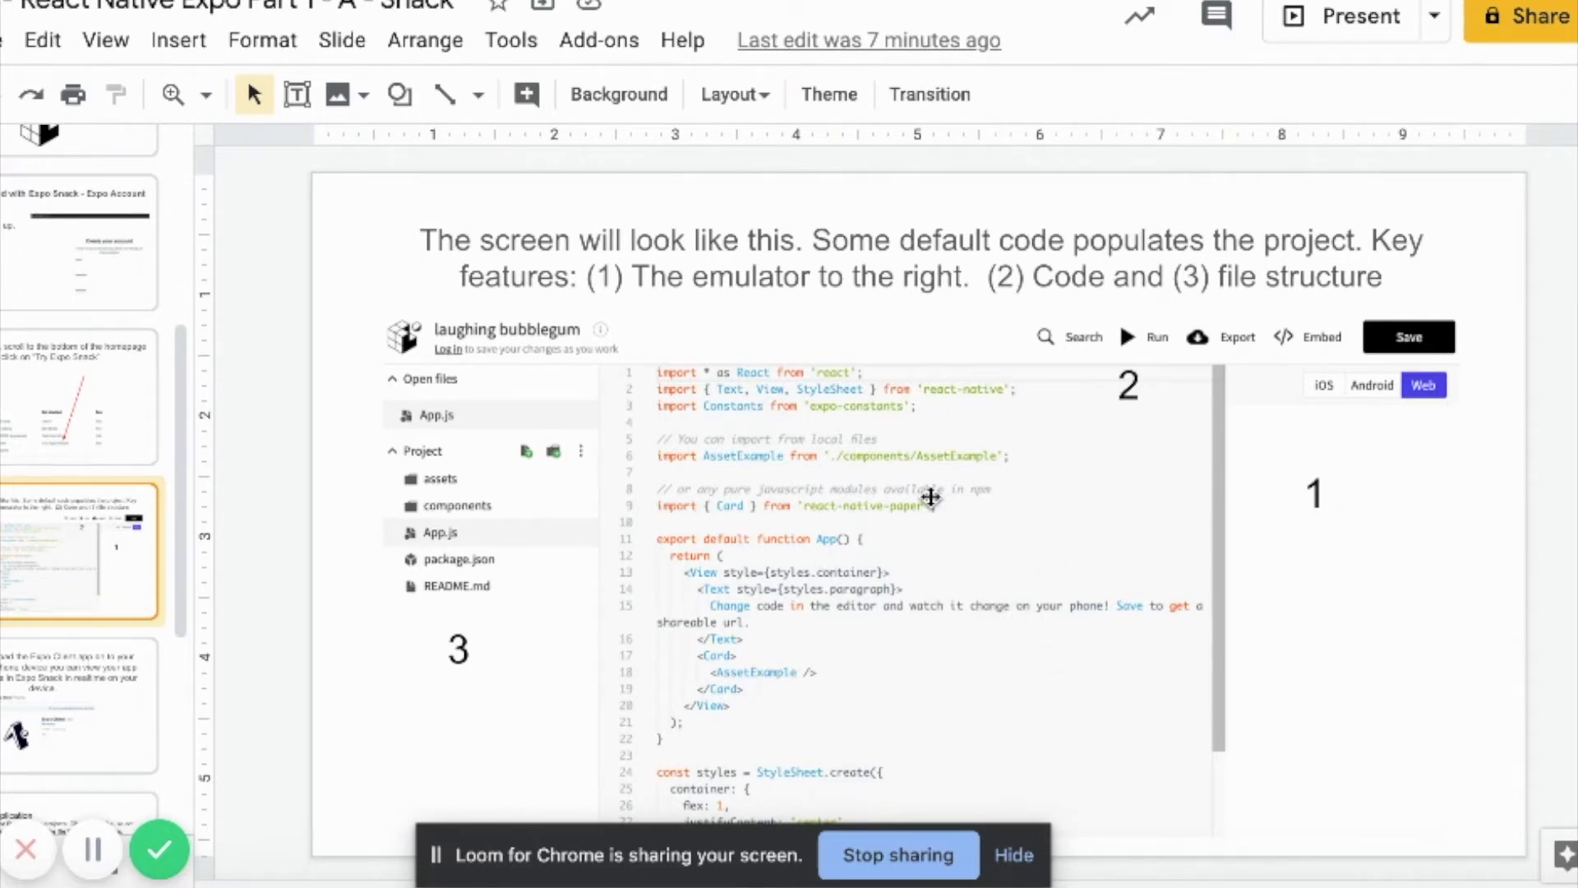
{"action": "mouse_move", "coordinate": [961, 592]}
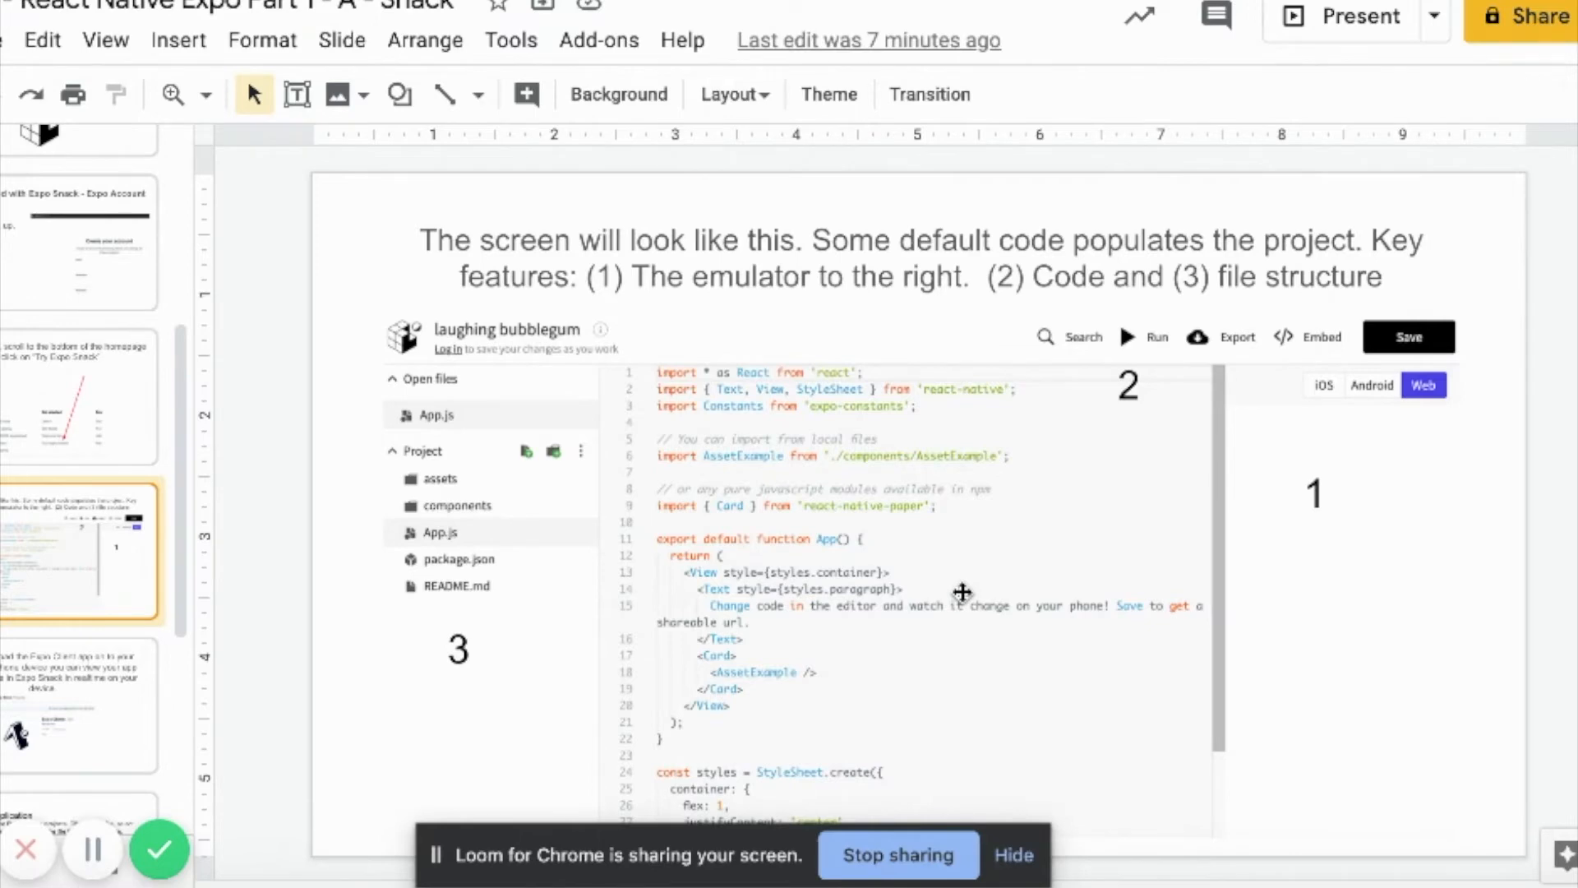
{"action": "mouse_move", "coordinate": [570, 435]}
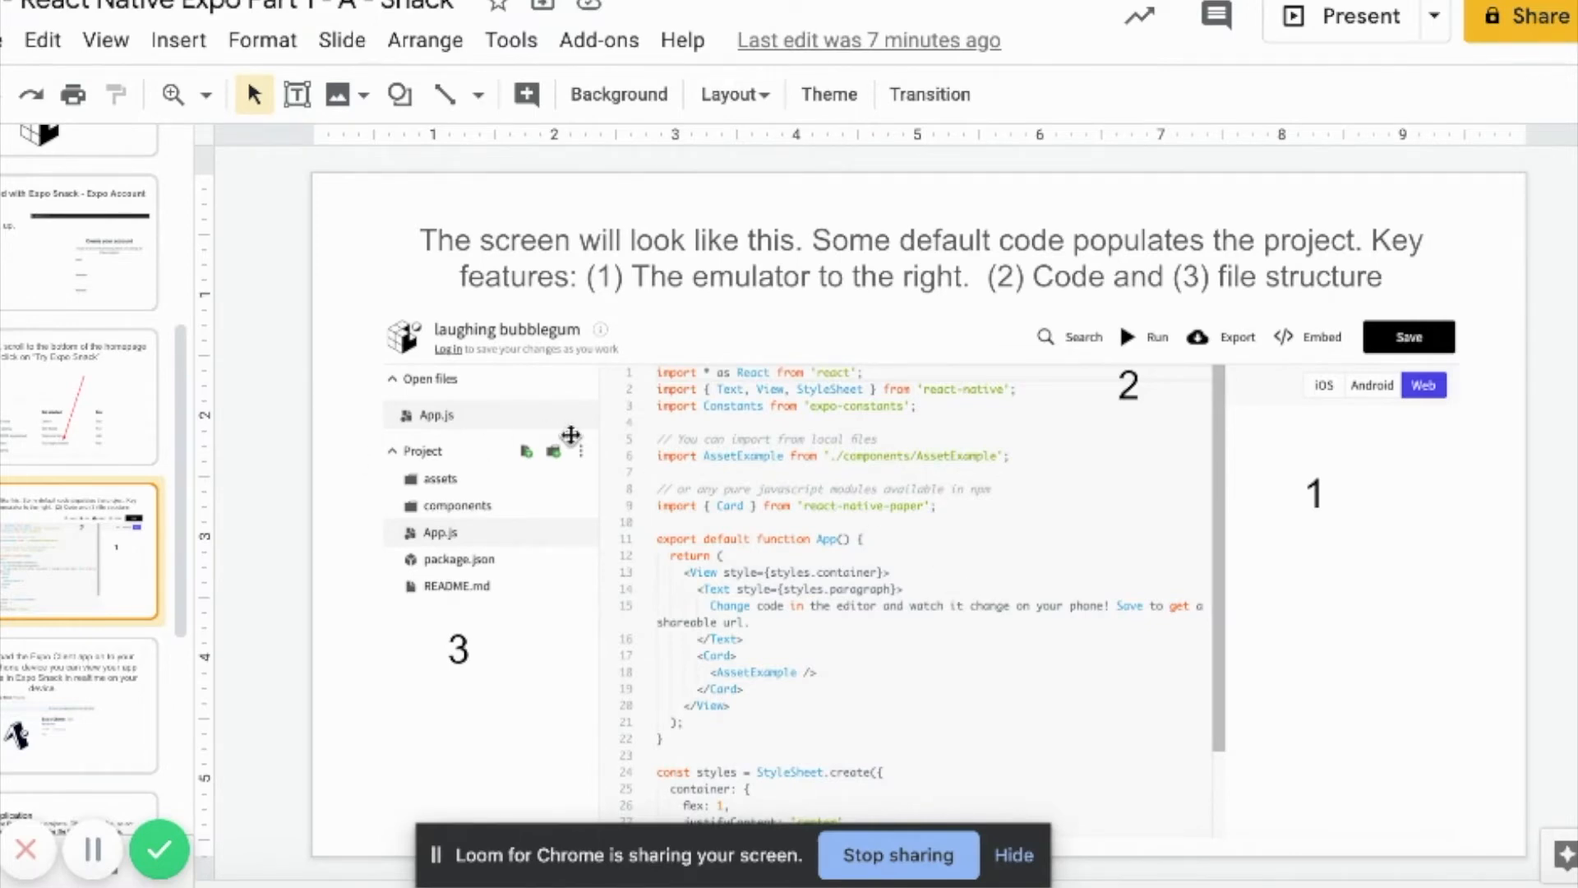
{"action": "mouse_move", "coordinate": [430, 555]}
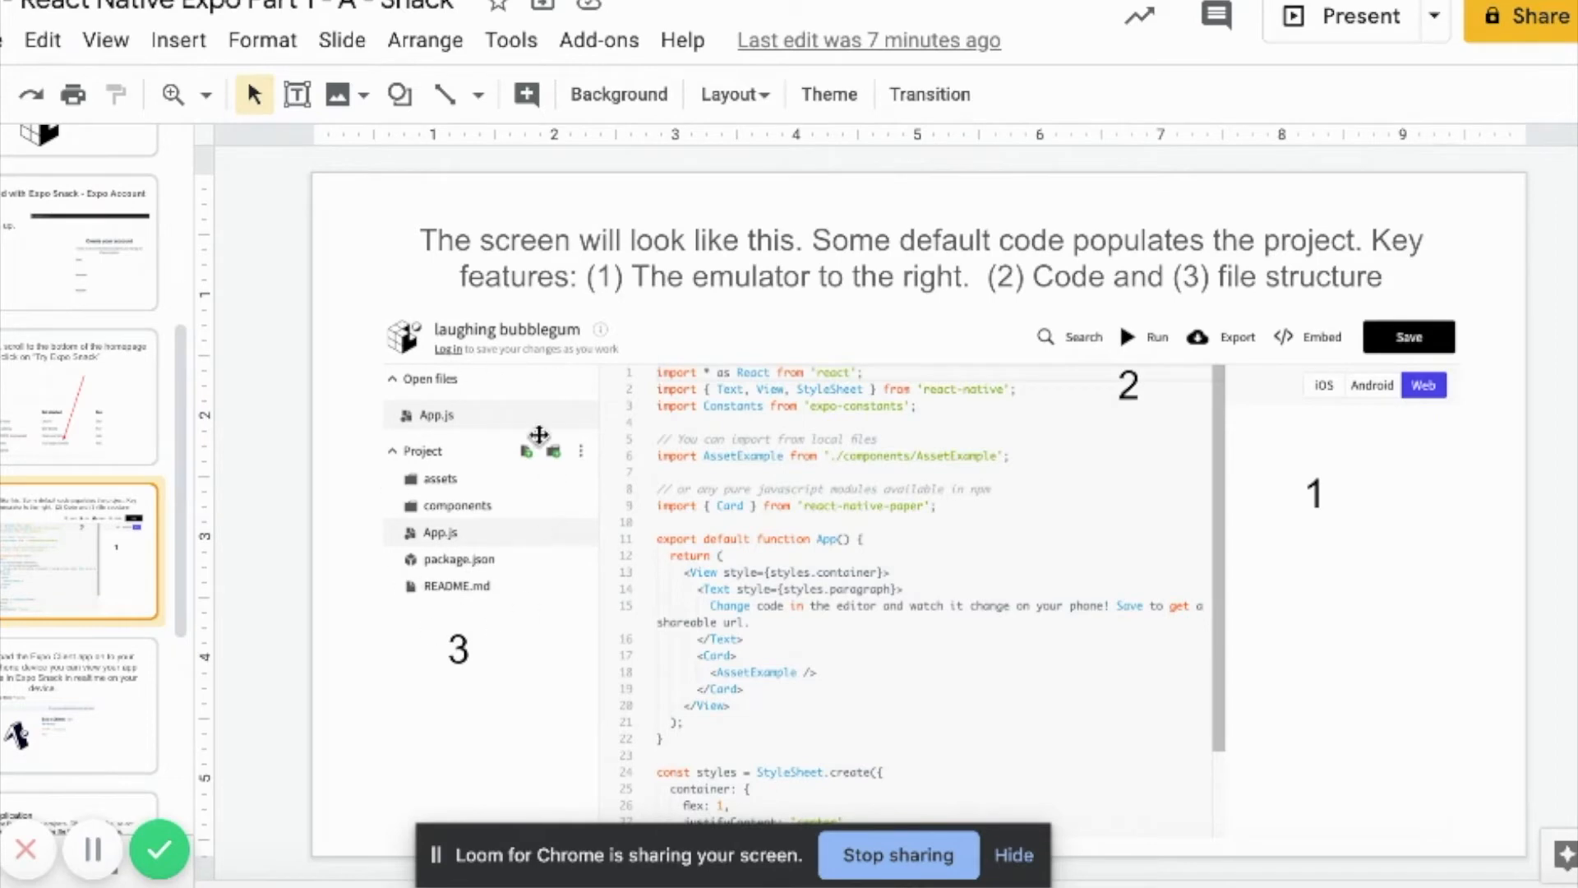
{"action": "mouse_move", "coordinate": [394, 583]}
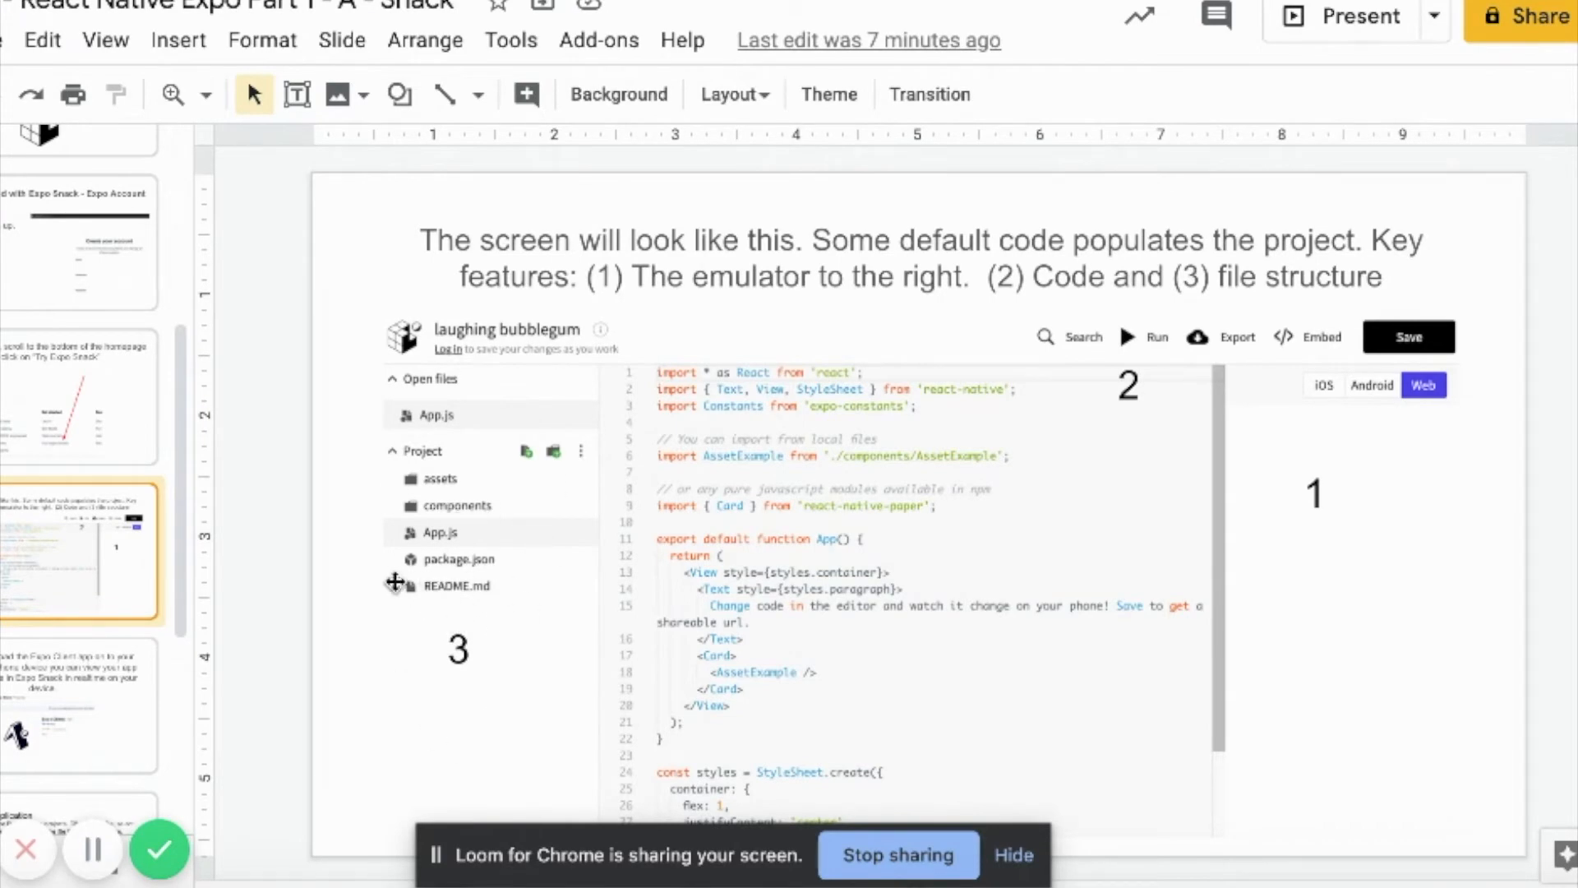
{"action": "mouse_move", "coordinate": [99, 741]}
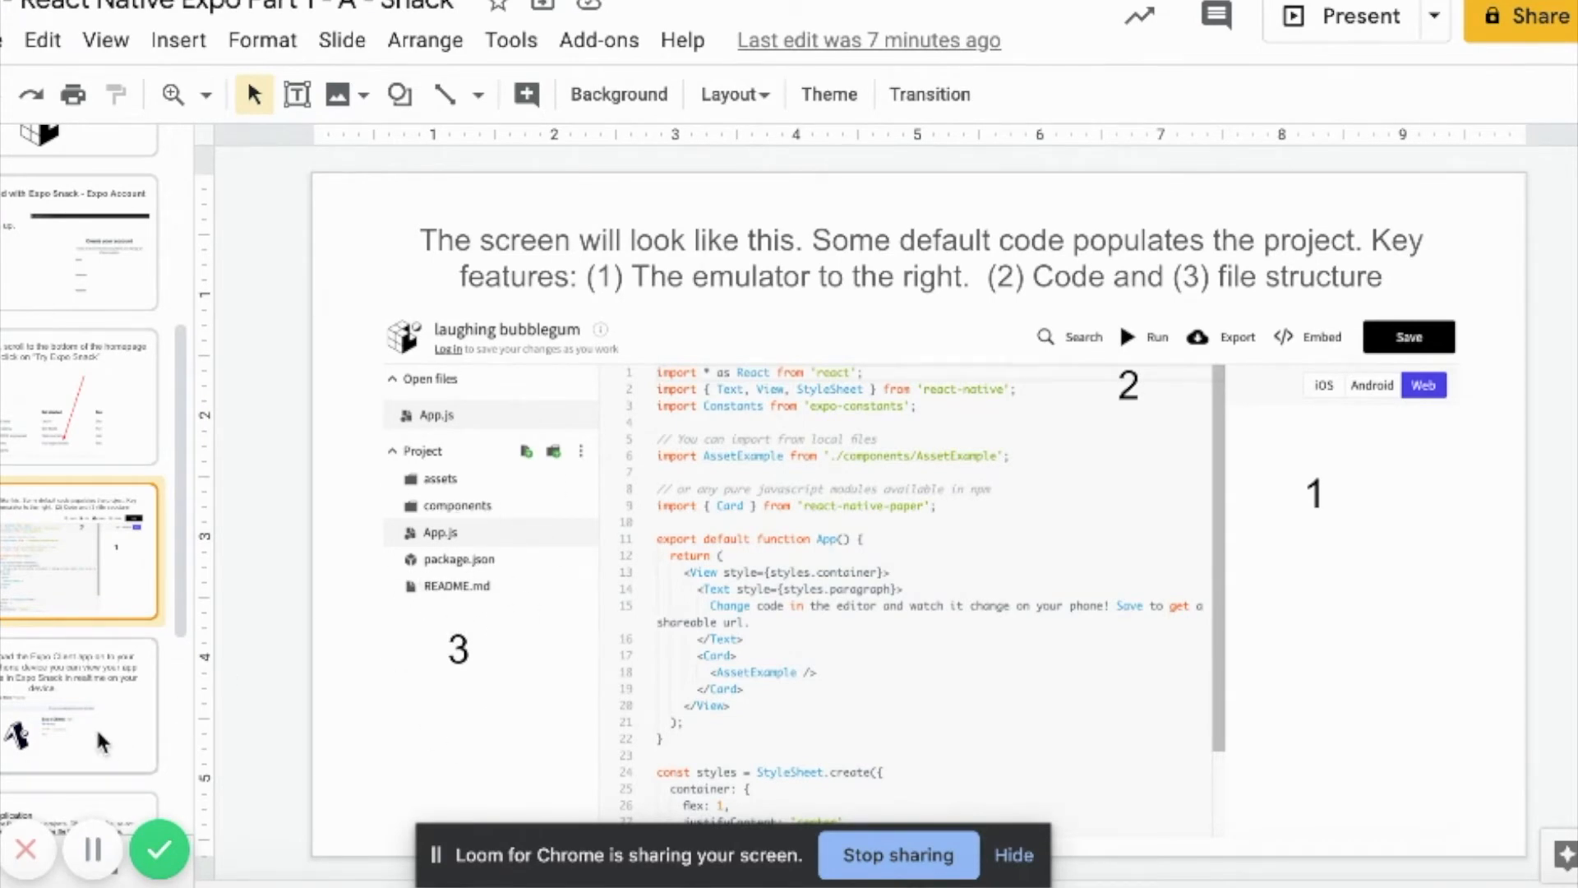
{"action": "left_click", "coordinate": [82, 705]}
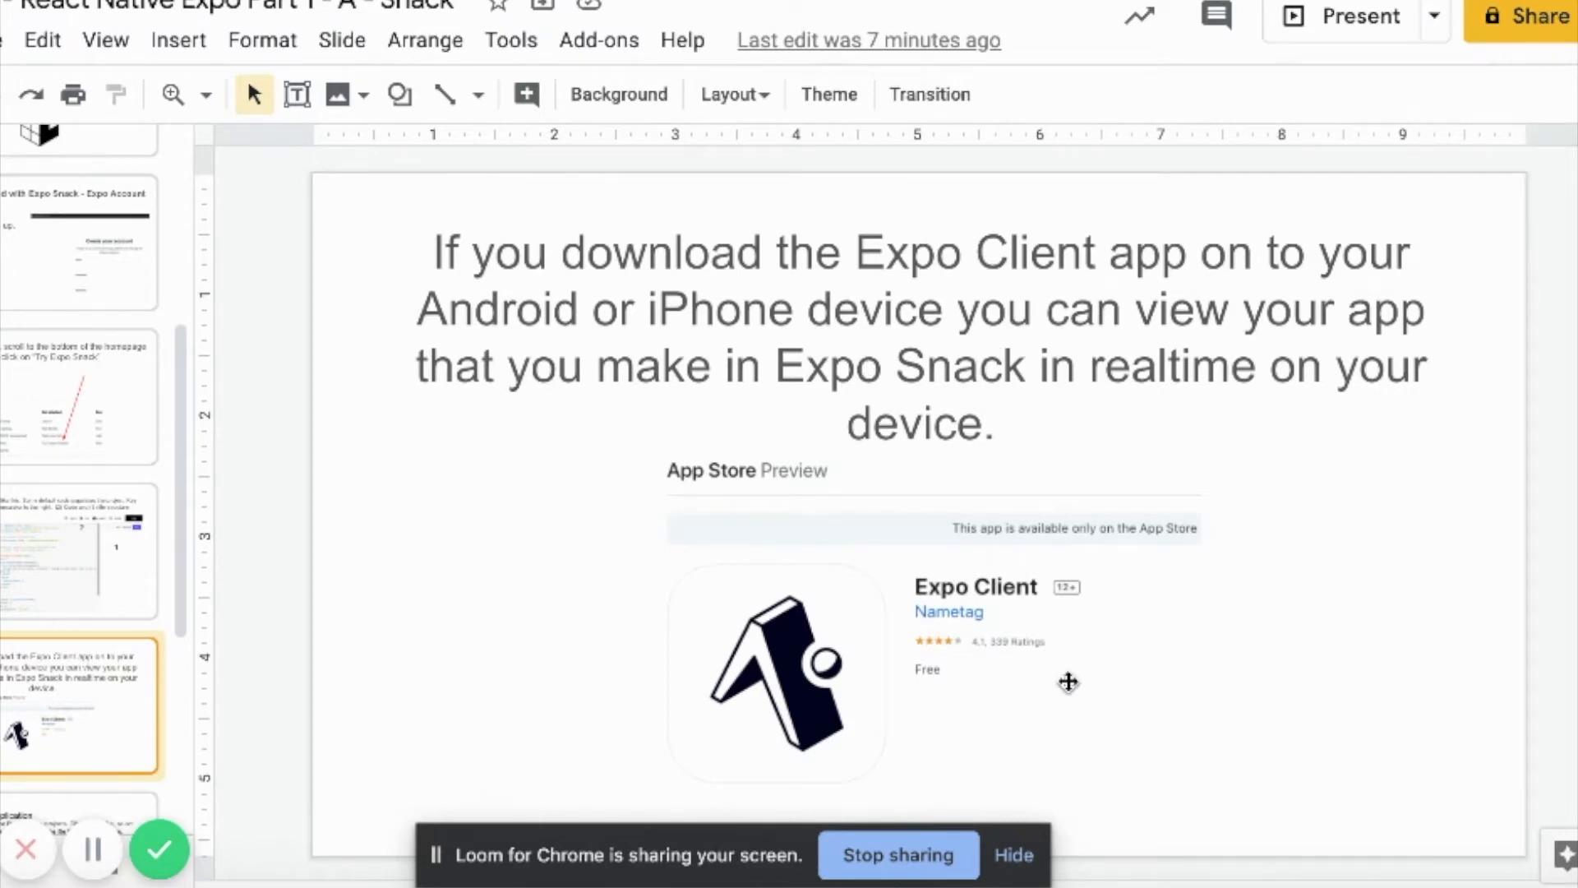
{"action": "mouse_move", "coordinate": [963, 736]}
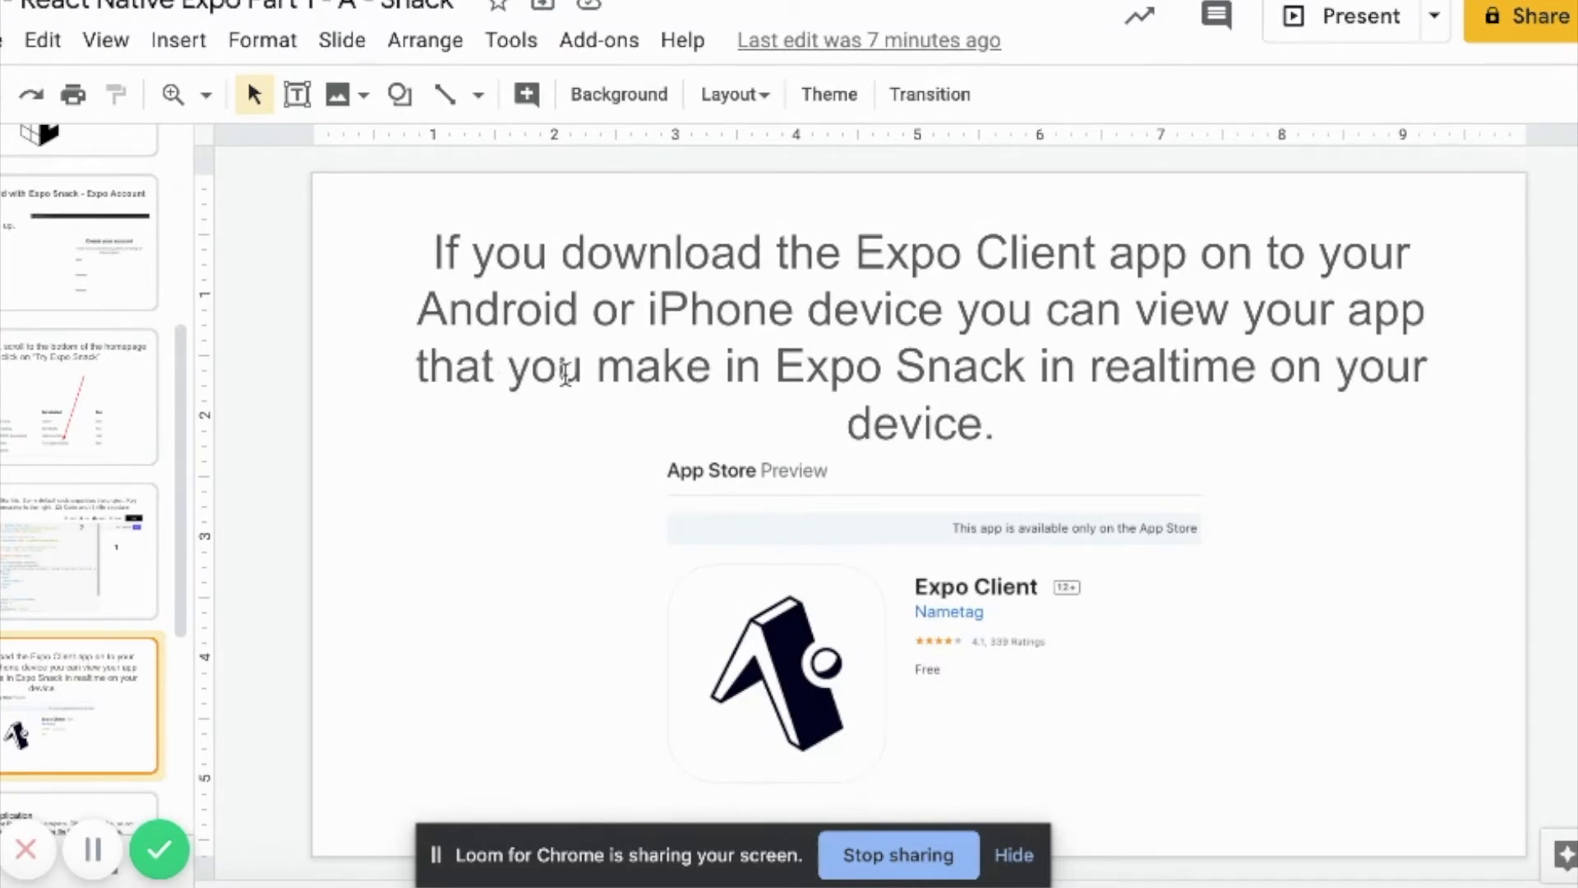
{"action": "mouse_move", "coordinate": [1151, 651]}
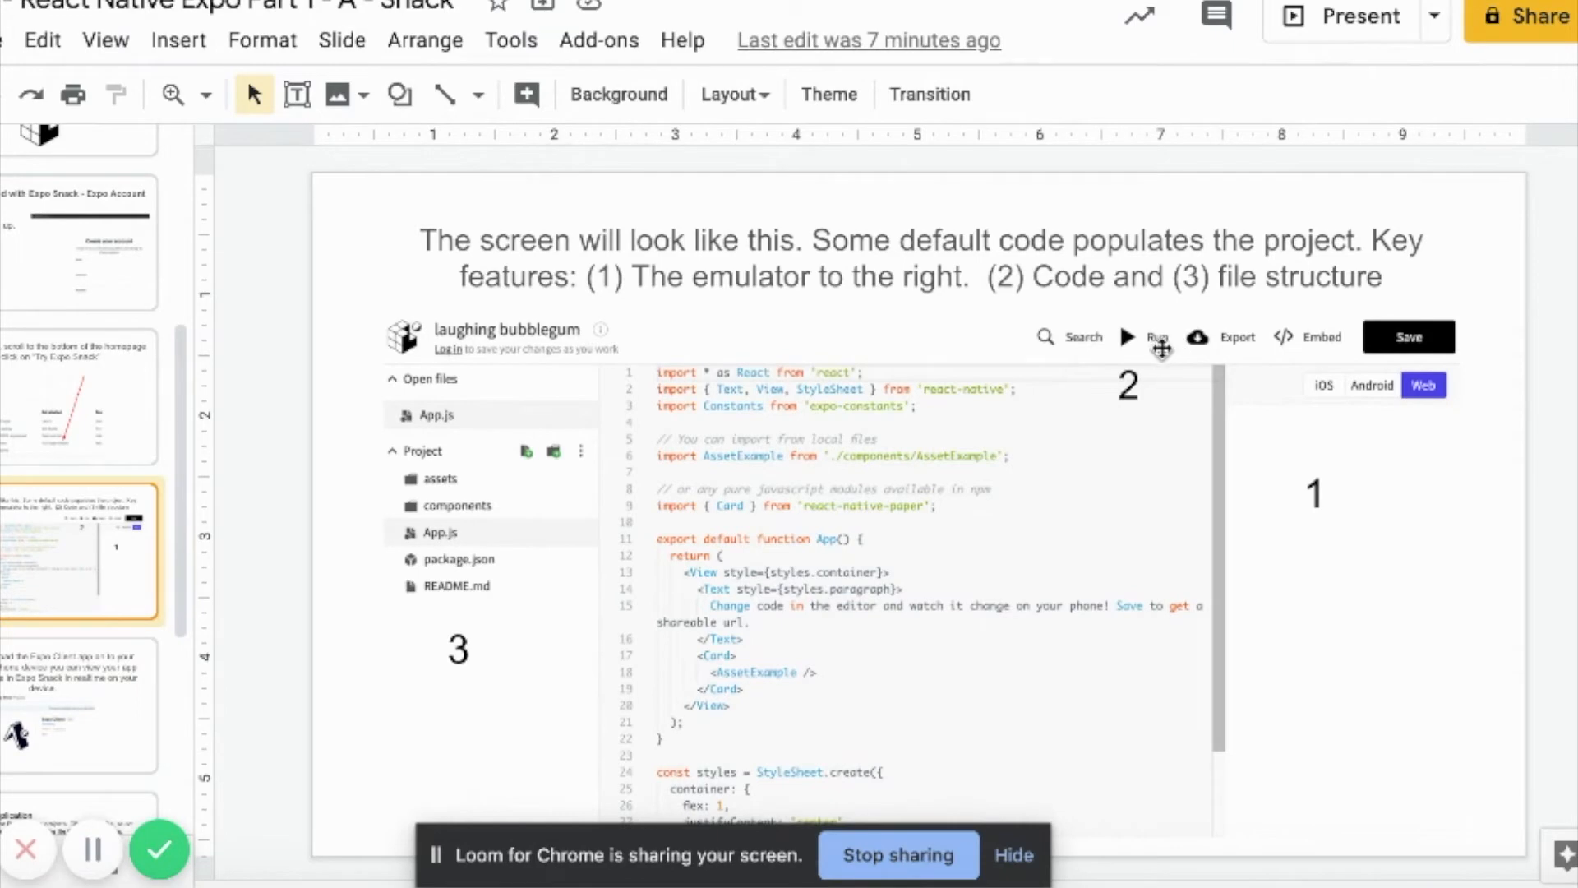
{"action": "mouse_move", "coordinate": [1154, 534]}
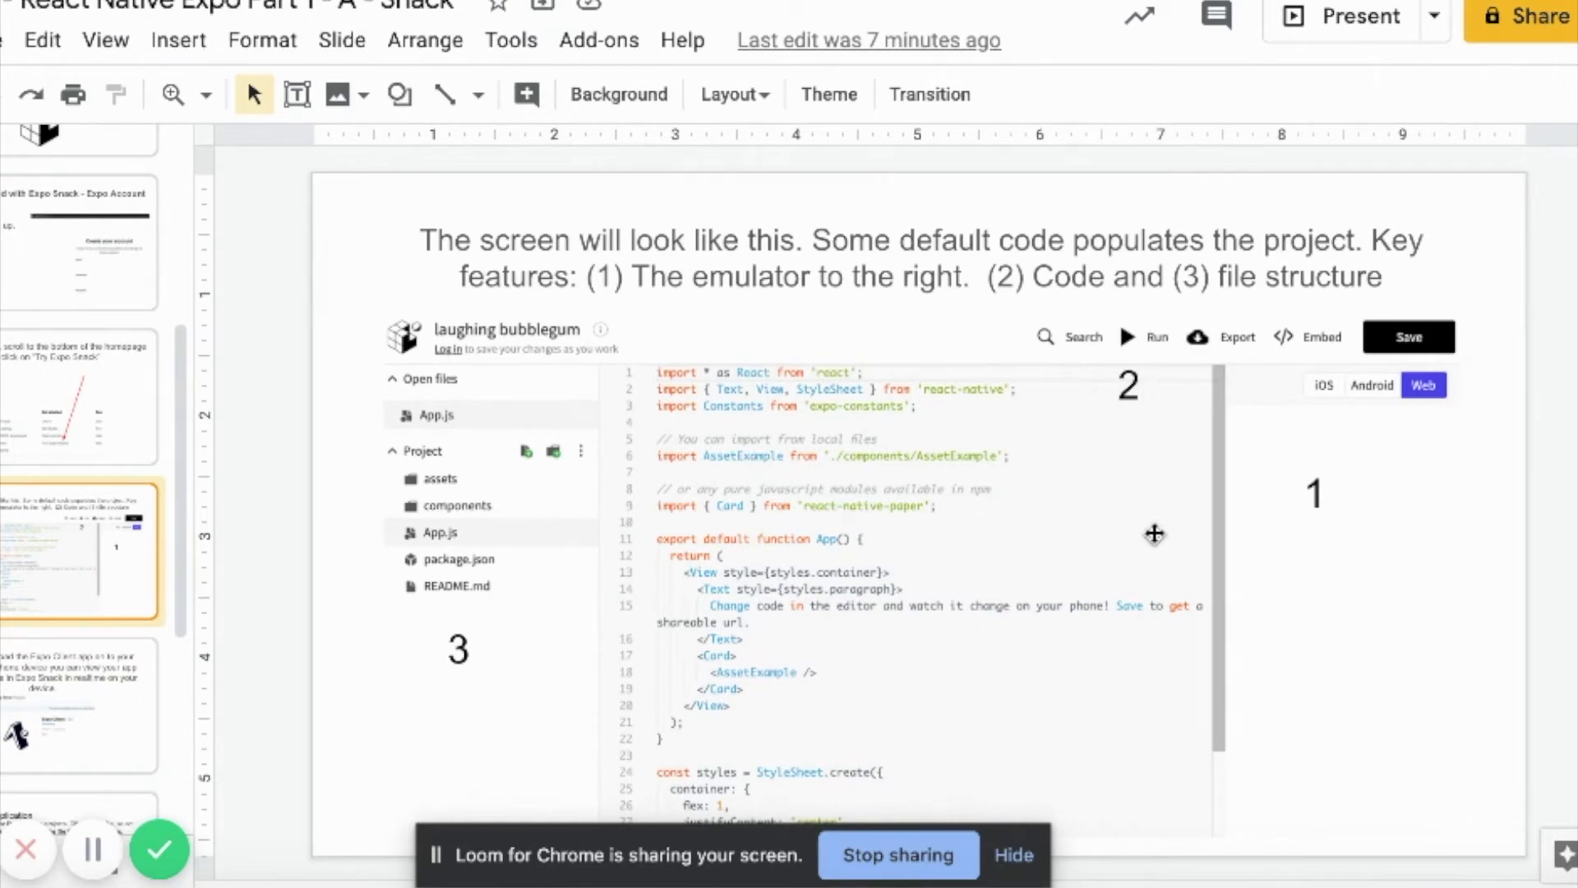
{"action": "mouse_move", "coordinate": [1116, 523]}
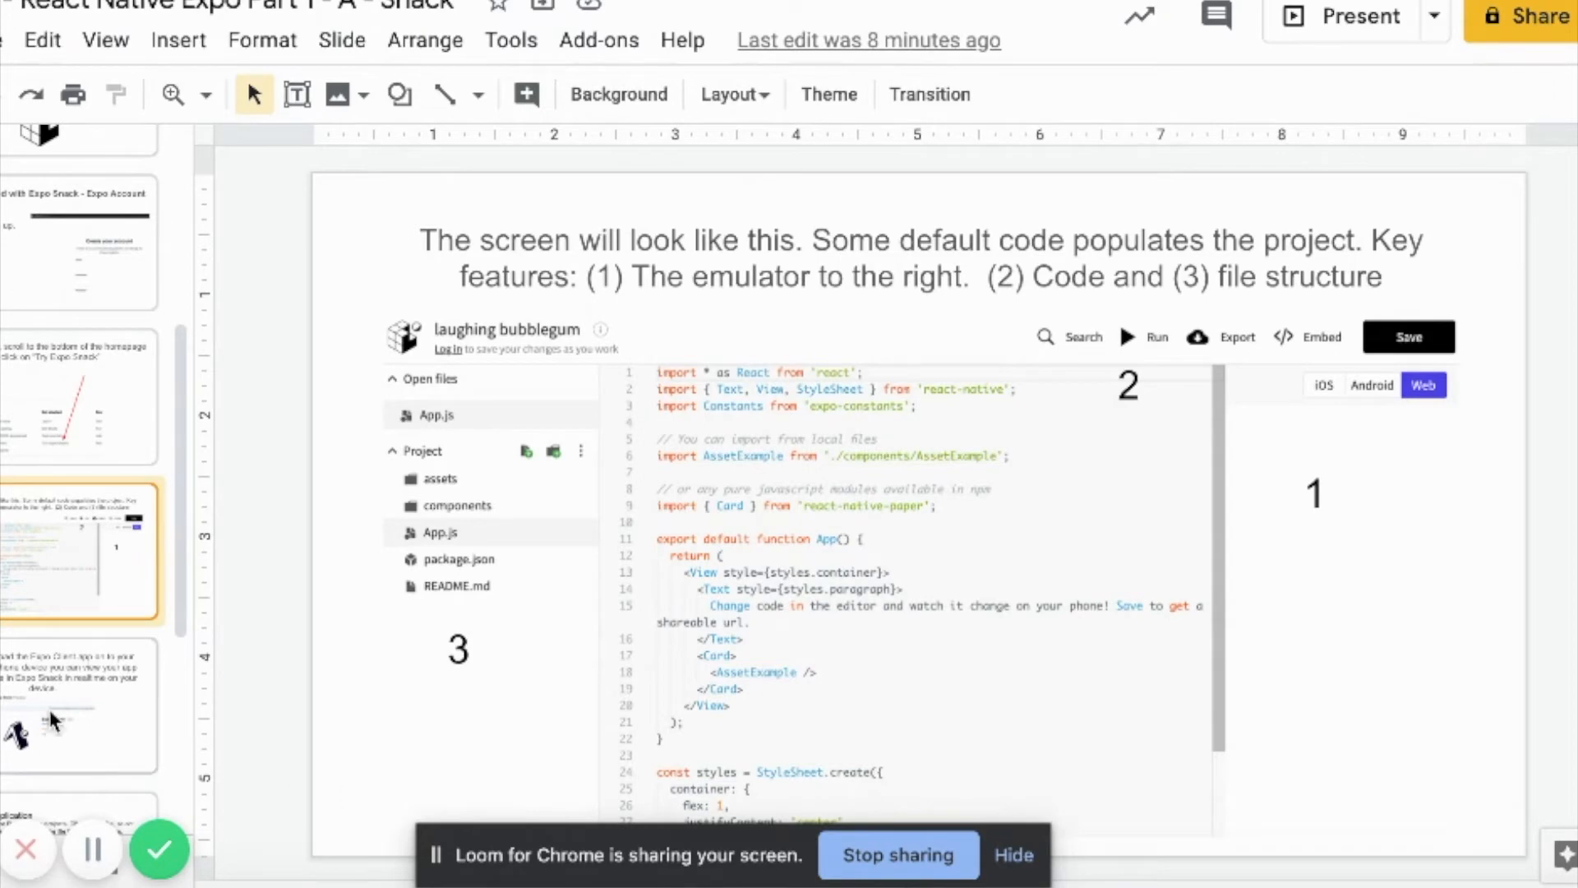
- Return to the Expo Client realtime-viewing slide from the filmstrip
{"action": "left_click", "coordinate": [82, 532]}
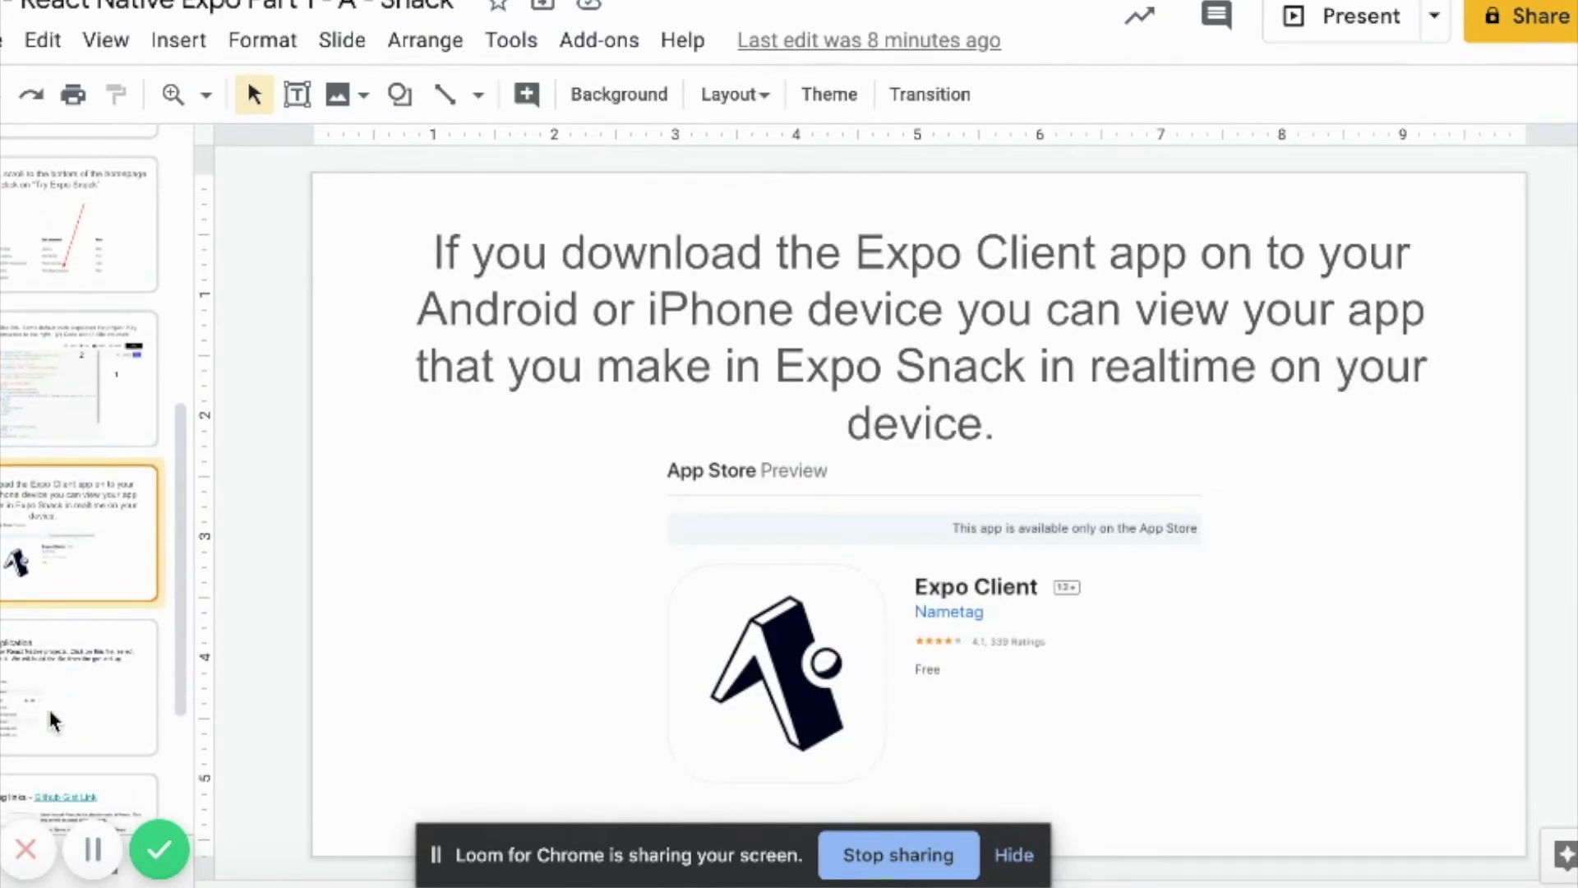
- Scroll the filmstrip down to the Hello, World Application slide about clearing App.js
{"action": "scroll", "scroll_direction": "down", "scroll_amount": 3}
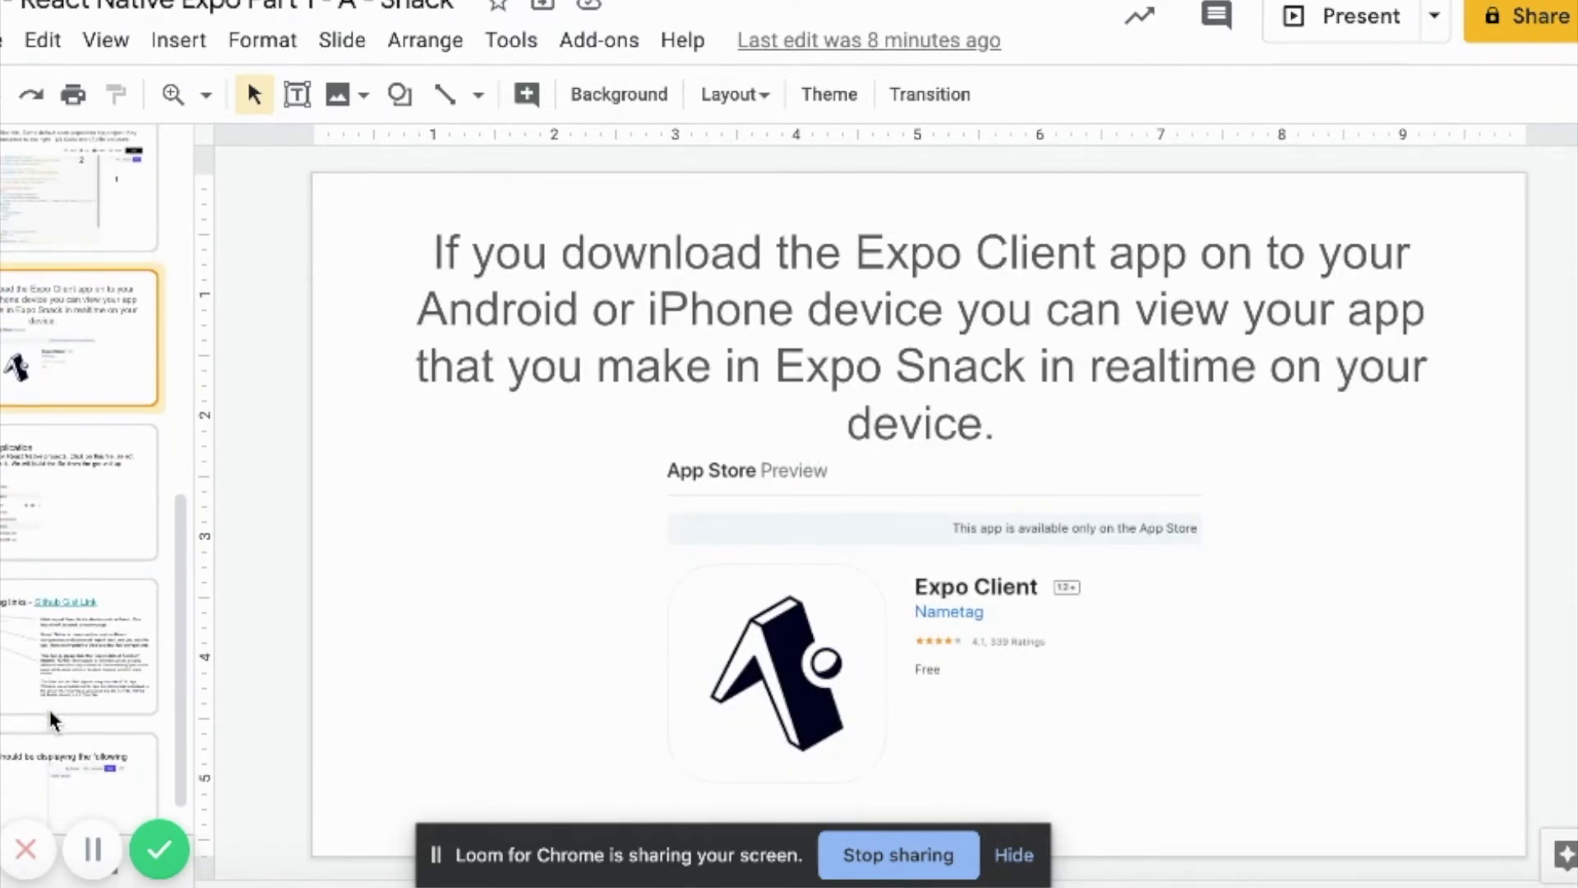
{"action": "mouse_move", "coordinate": [97, 434]}
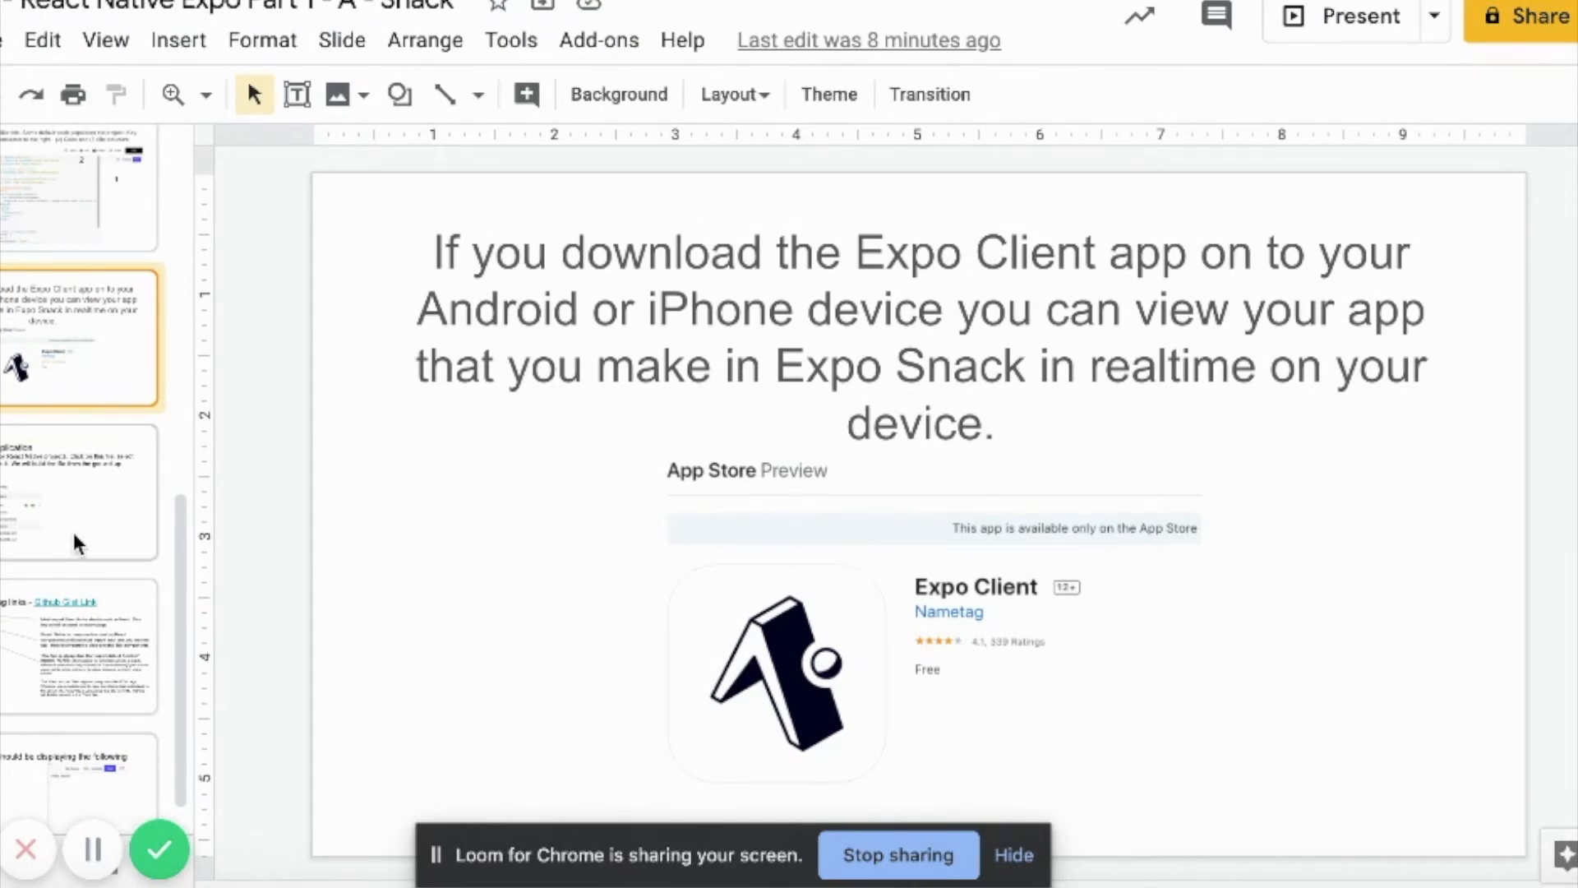
{"action": "left_click", "coordinate": [80, 493]}
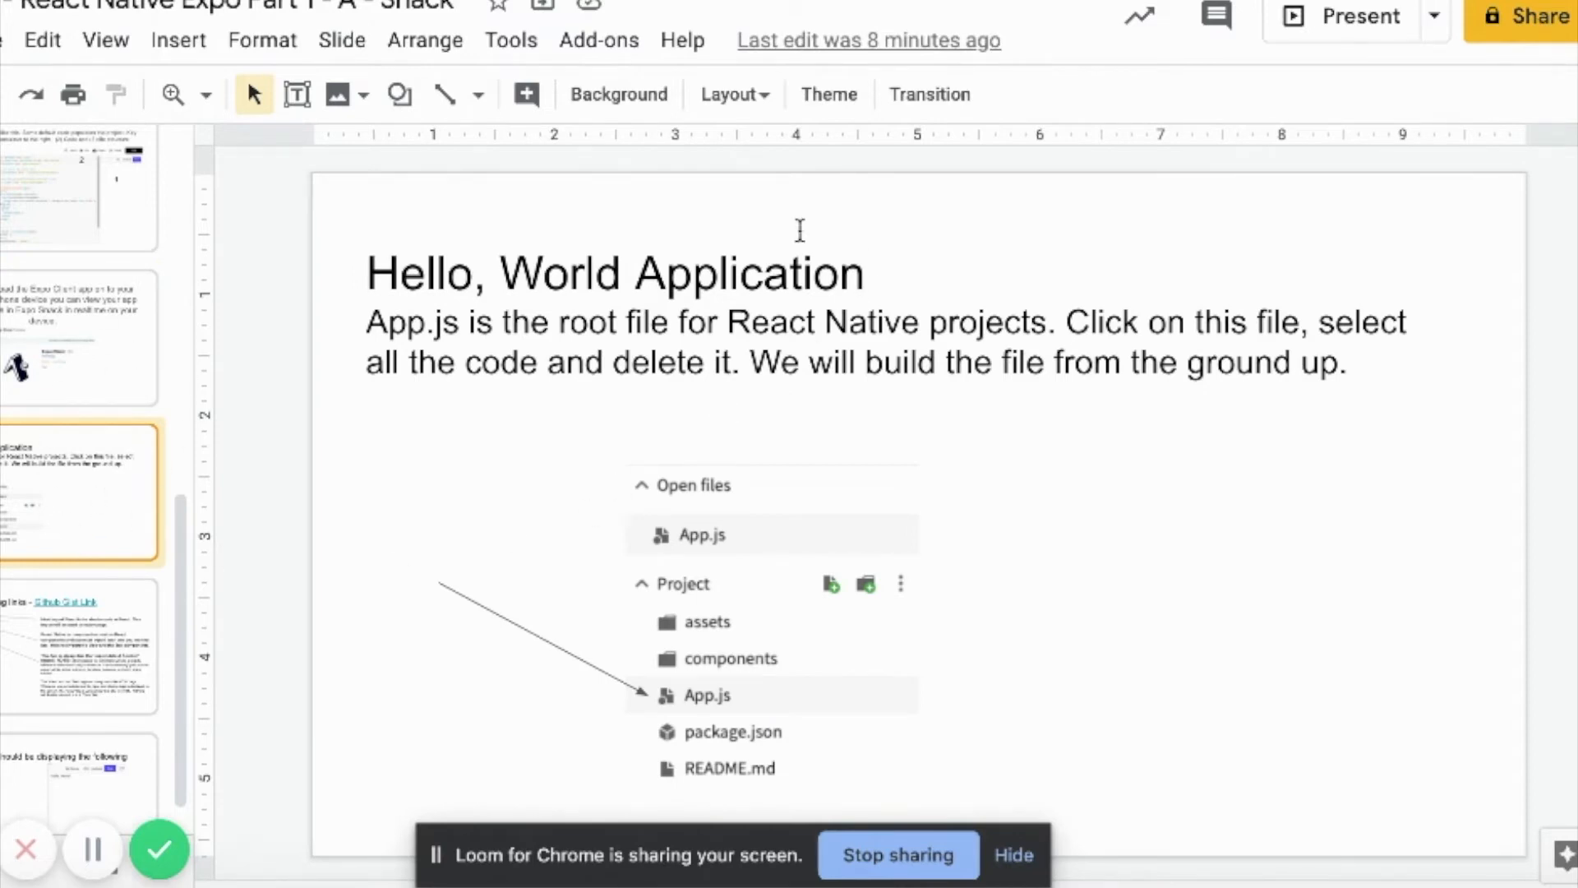
{"action": "mouse_move", "coordinate": [579, 508]}
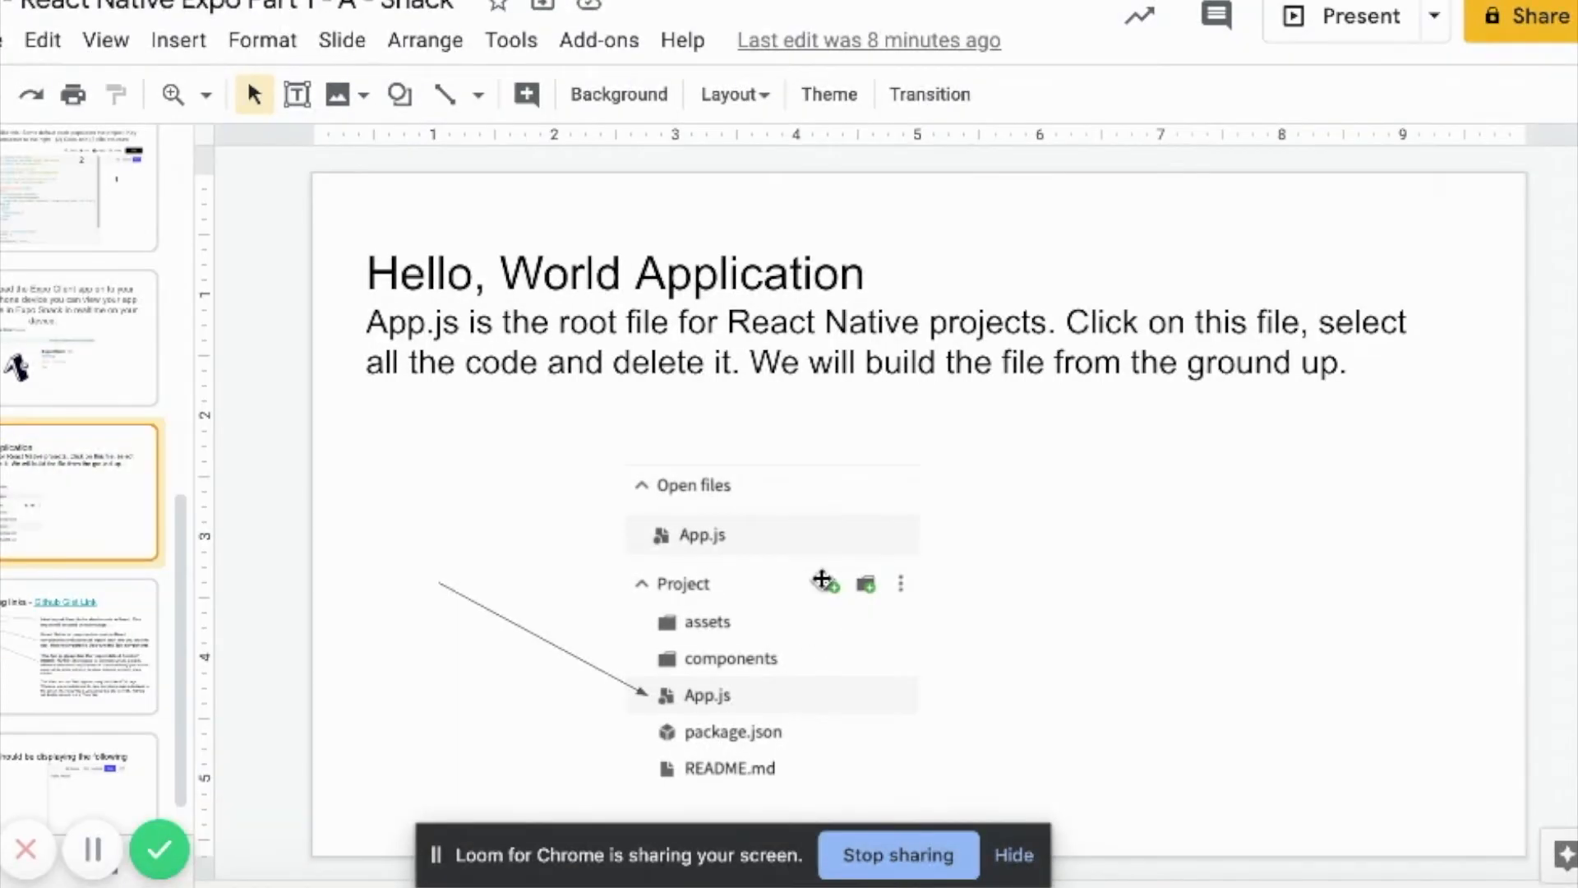
{"action": "mouse_move", "coordinate": [825, 657]}
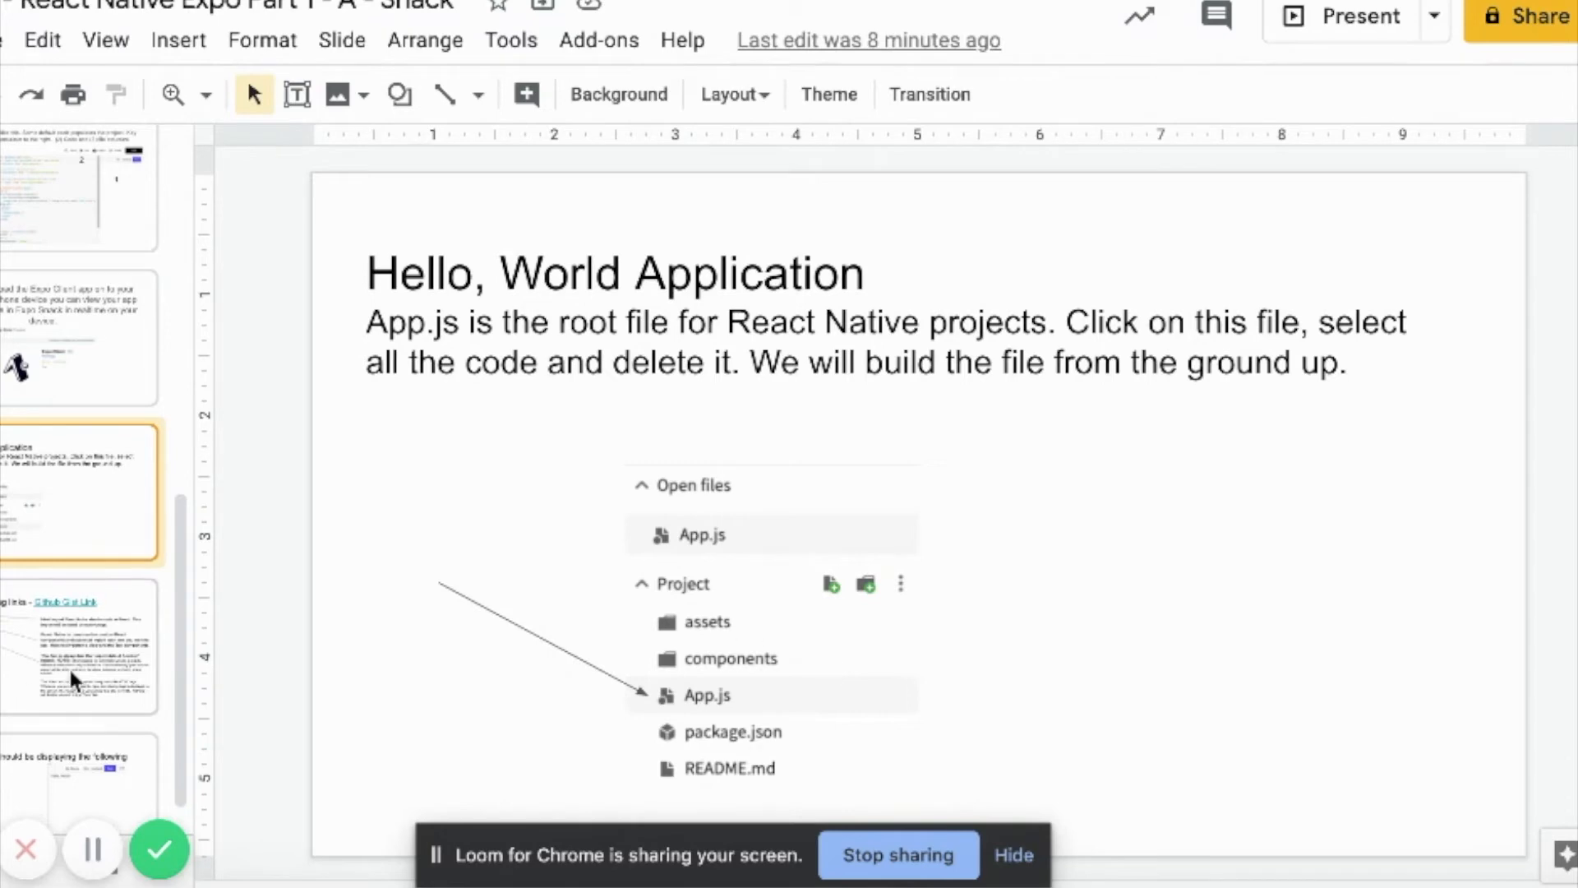
- Revisit the Snack screen overview, then open the Hello World App.js code slide
{"action": "left_click", "coordinate": [79, 650]}
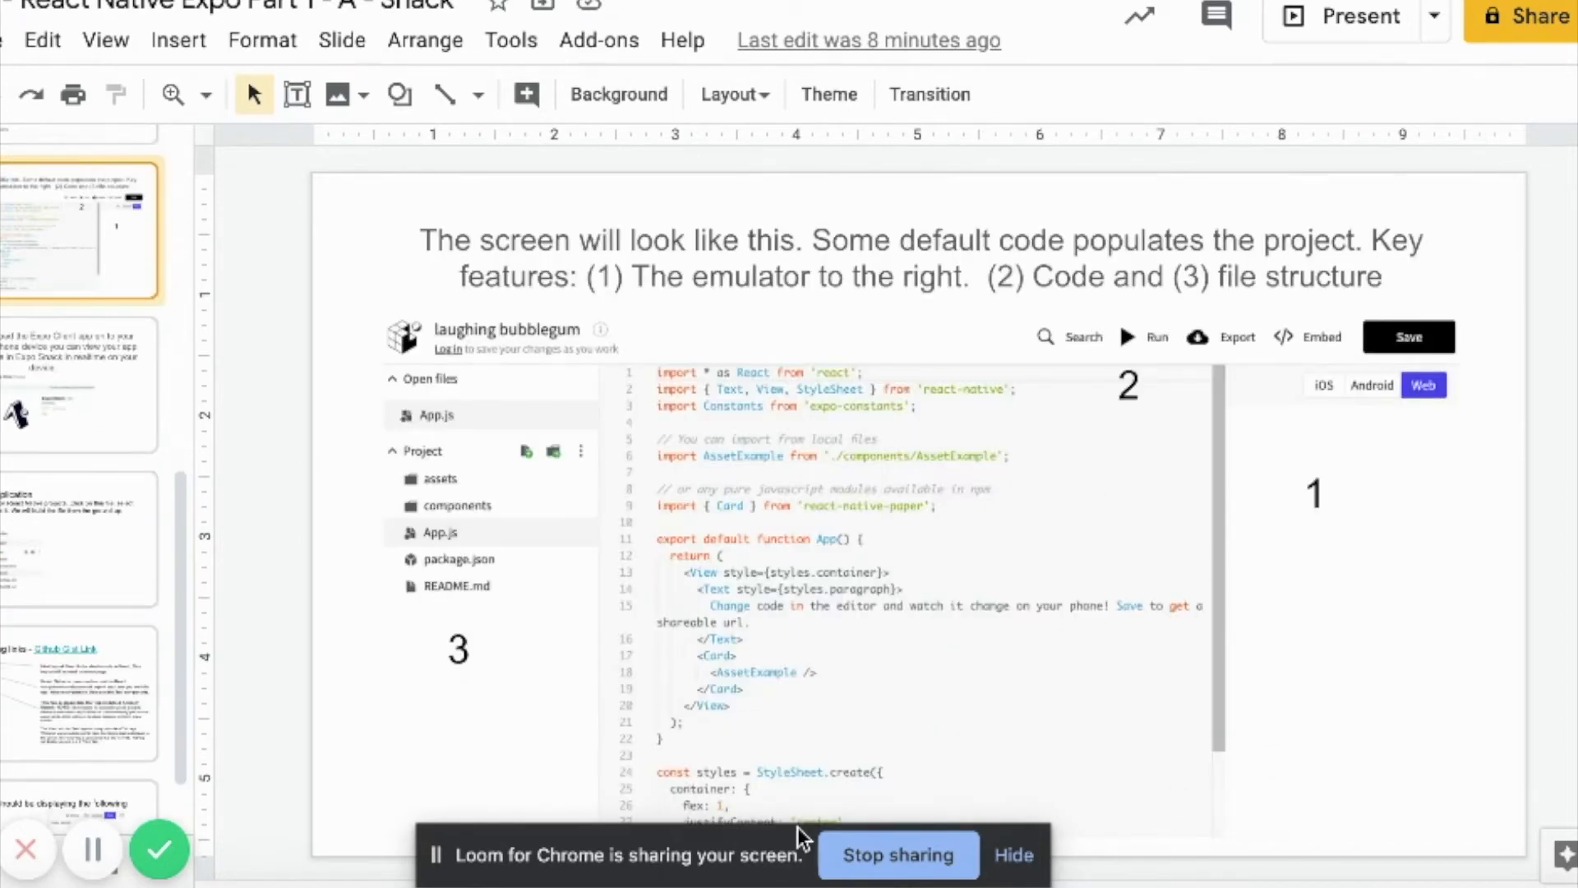
{"action": "left_click", "coordinate": [81, 695]}
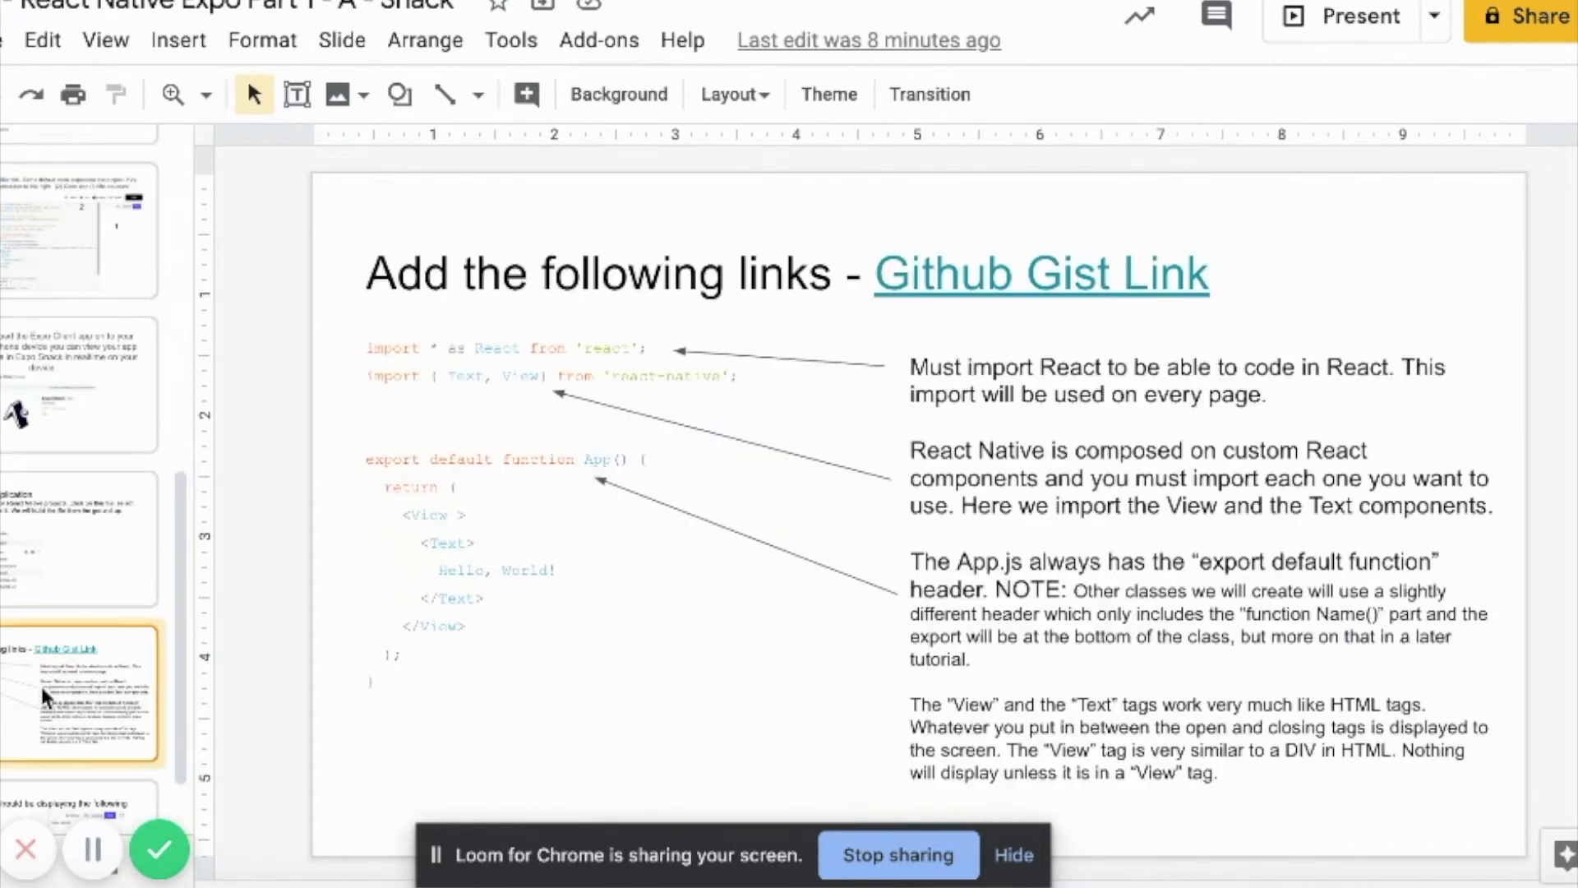
{"action": "mouse_move", "coordinate": [629, 559]}
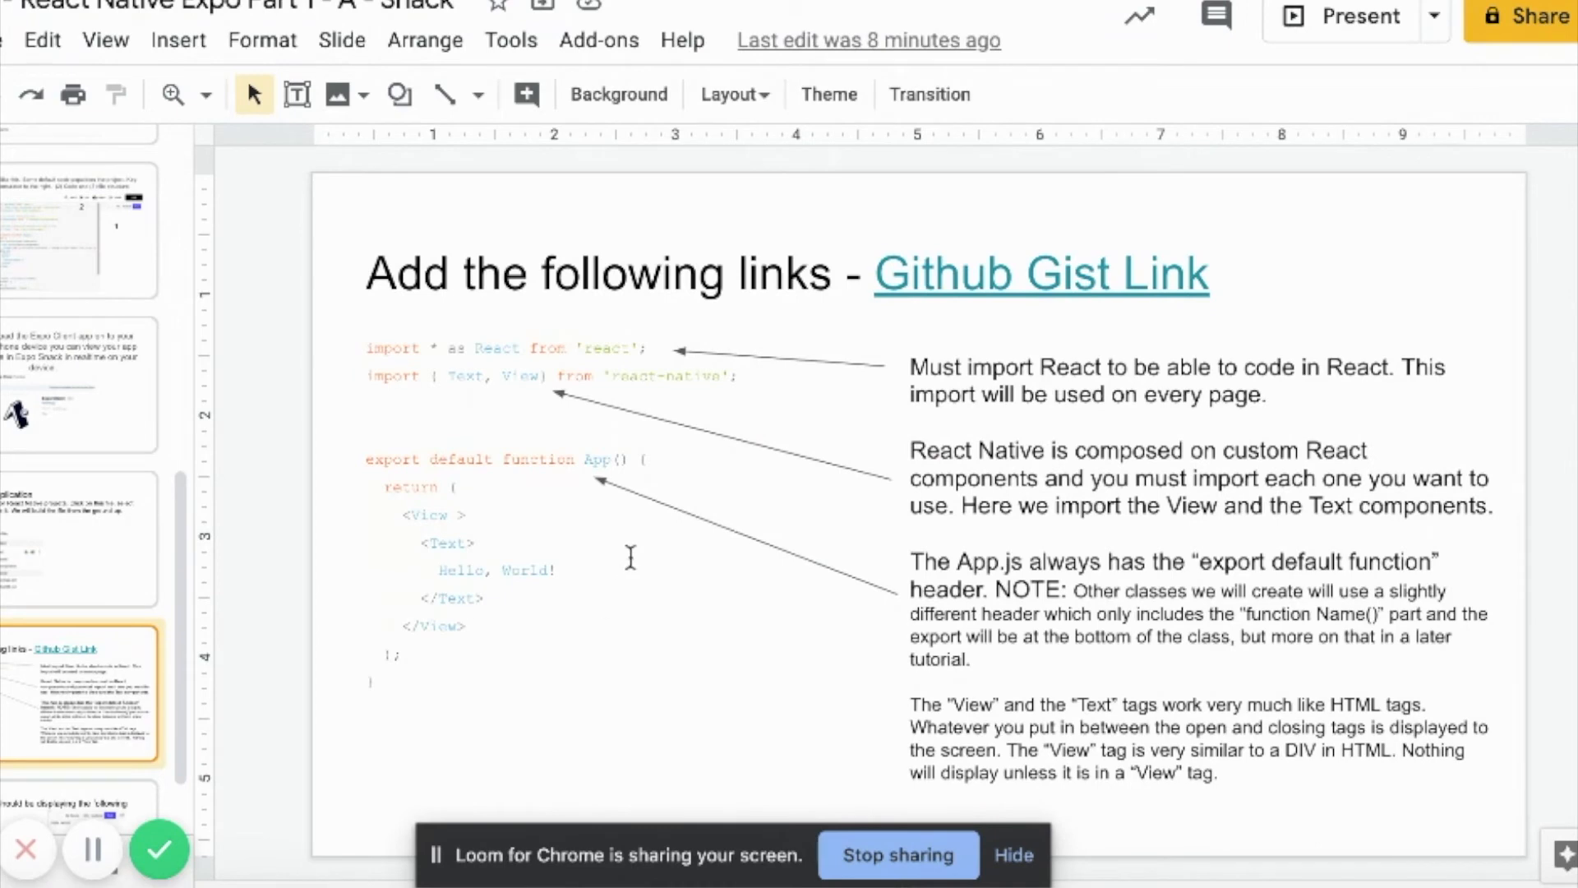
{"action": "mouse_move", "coordinate": [602, 365]}
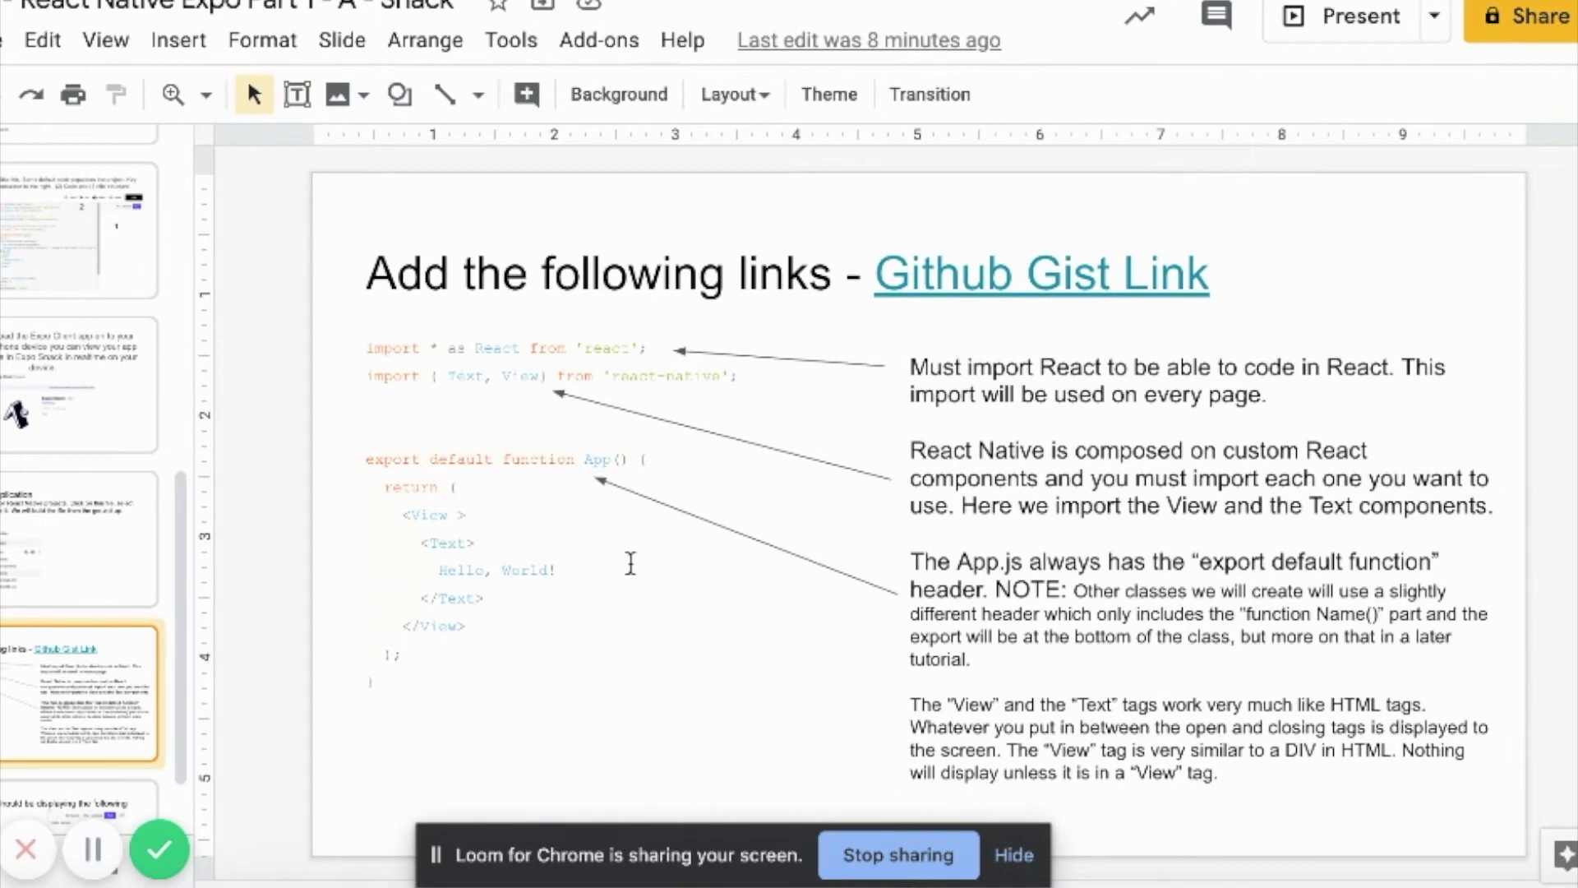
- Scroll the filmstrip down from the code slide toward the emulator output slide
{"action": "scroll", "scroll_direction": "down", "scroll_amount": 3}
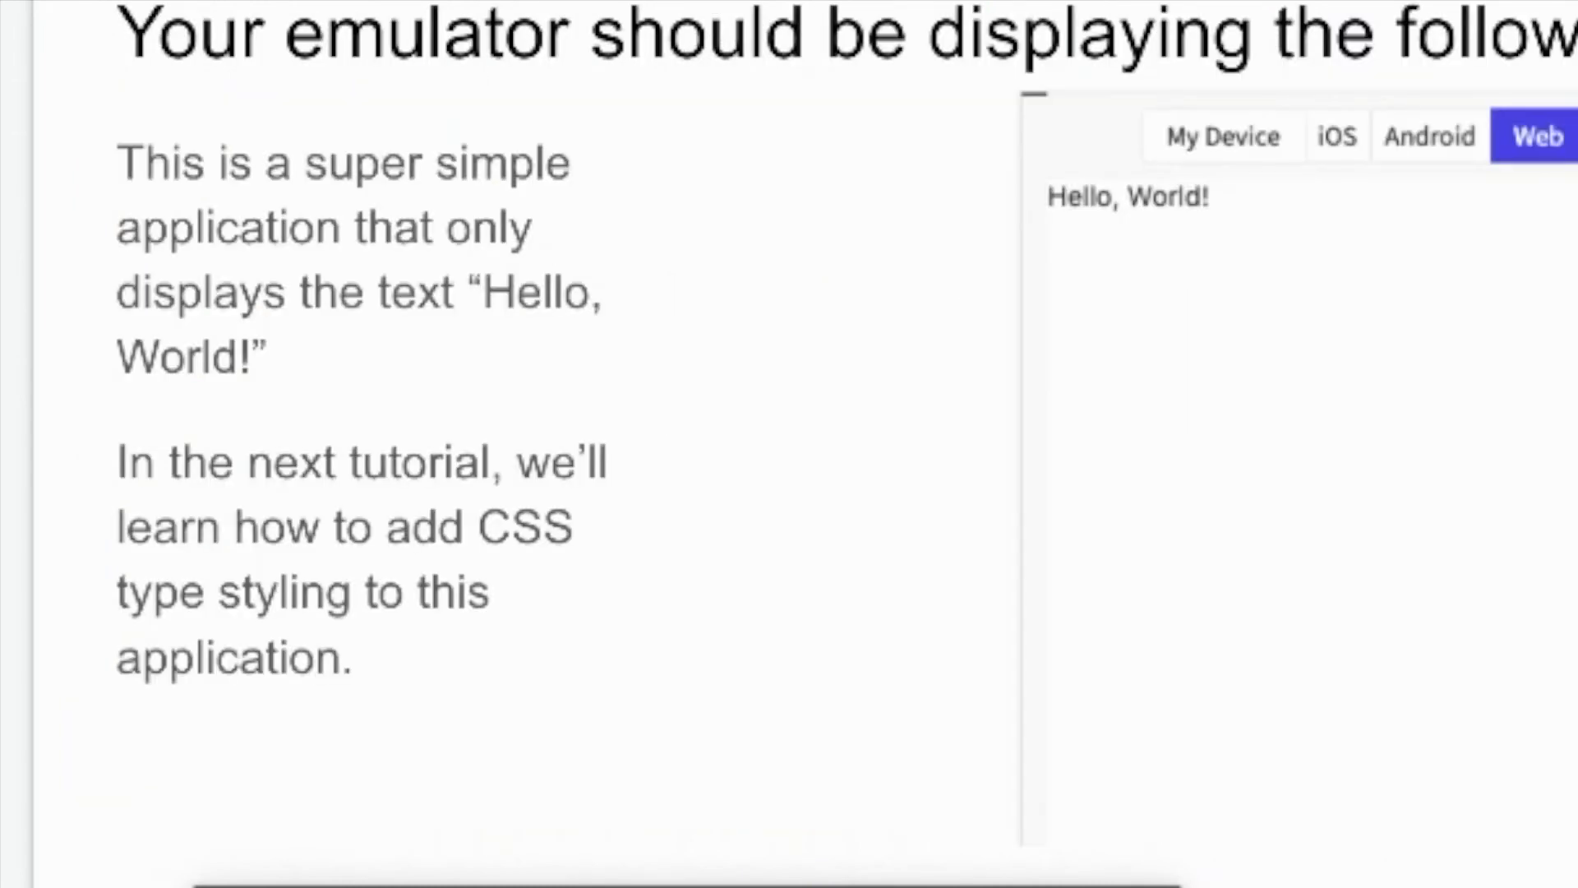
{"action": "mouse_move", "coordinate": [1364, 416]}
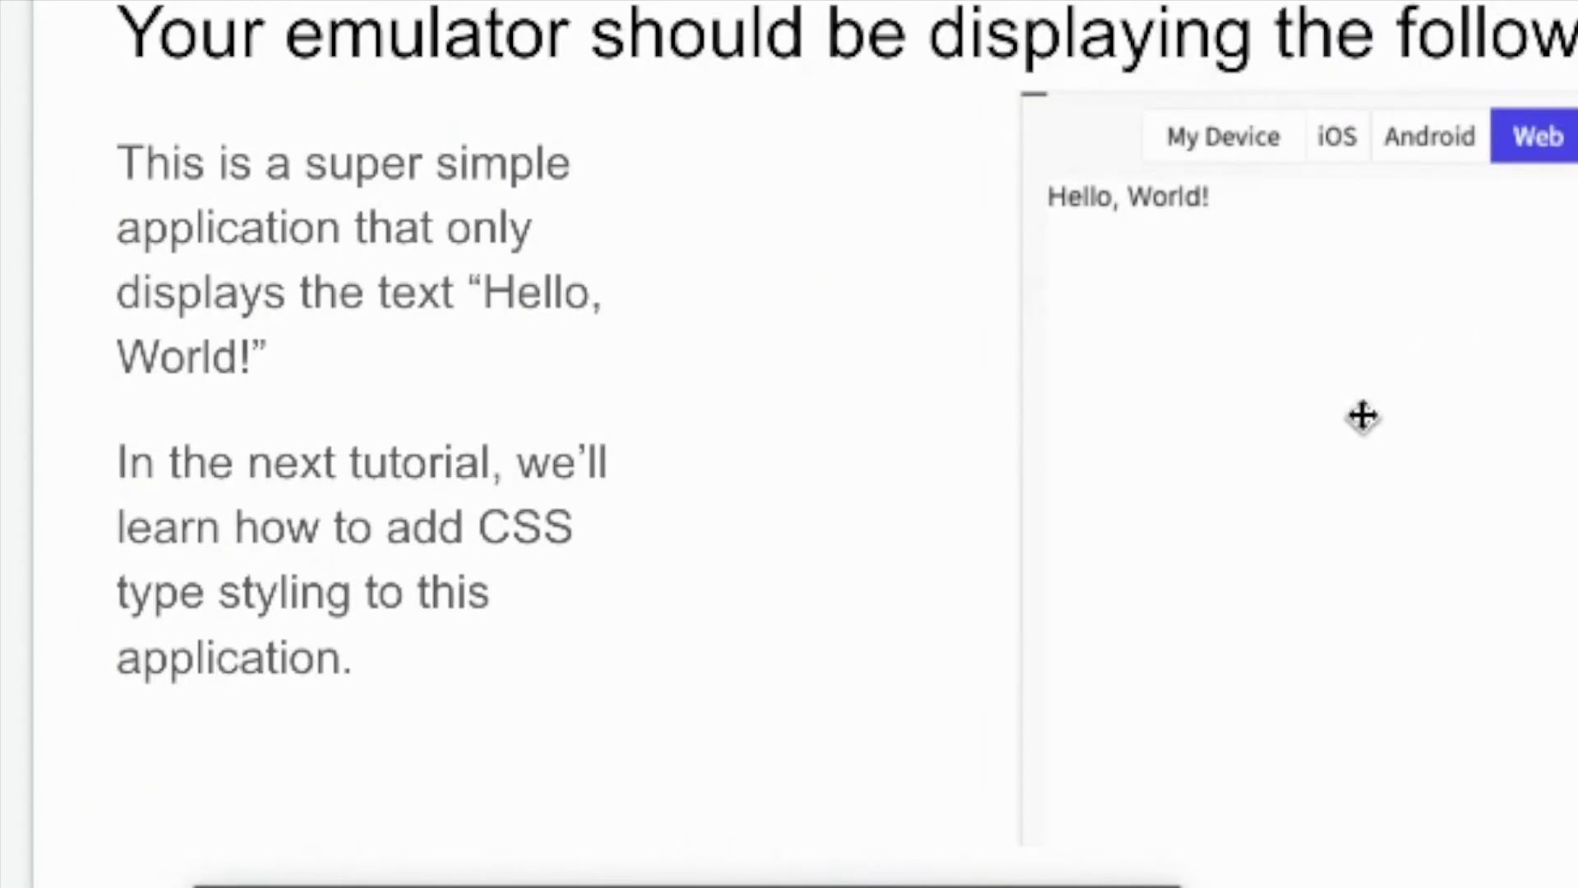
{"action": "mouse_move", "coordinate": [1216, 273]}
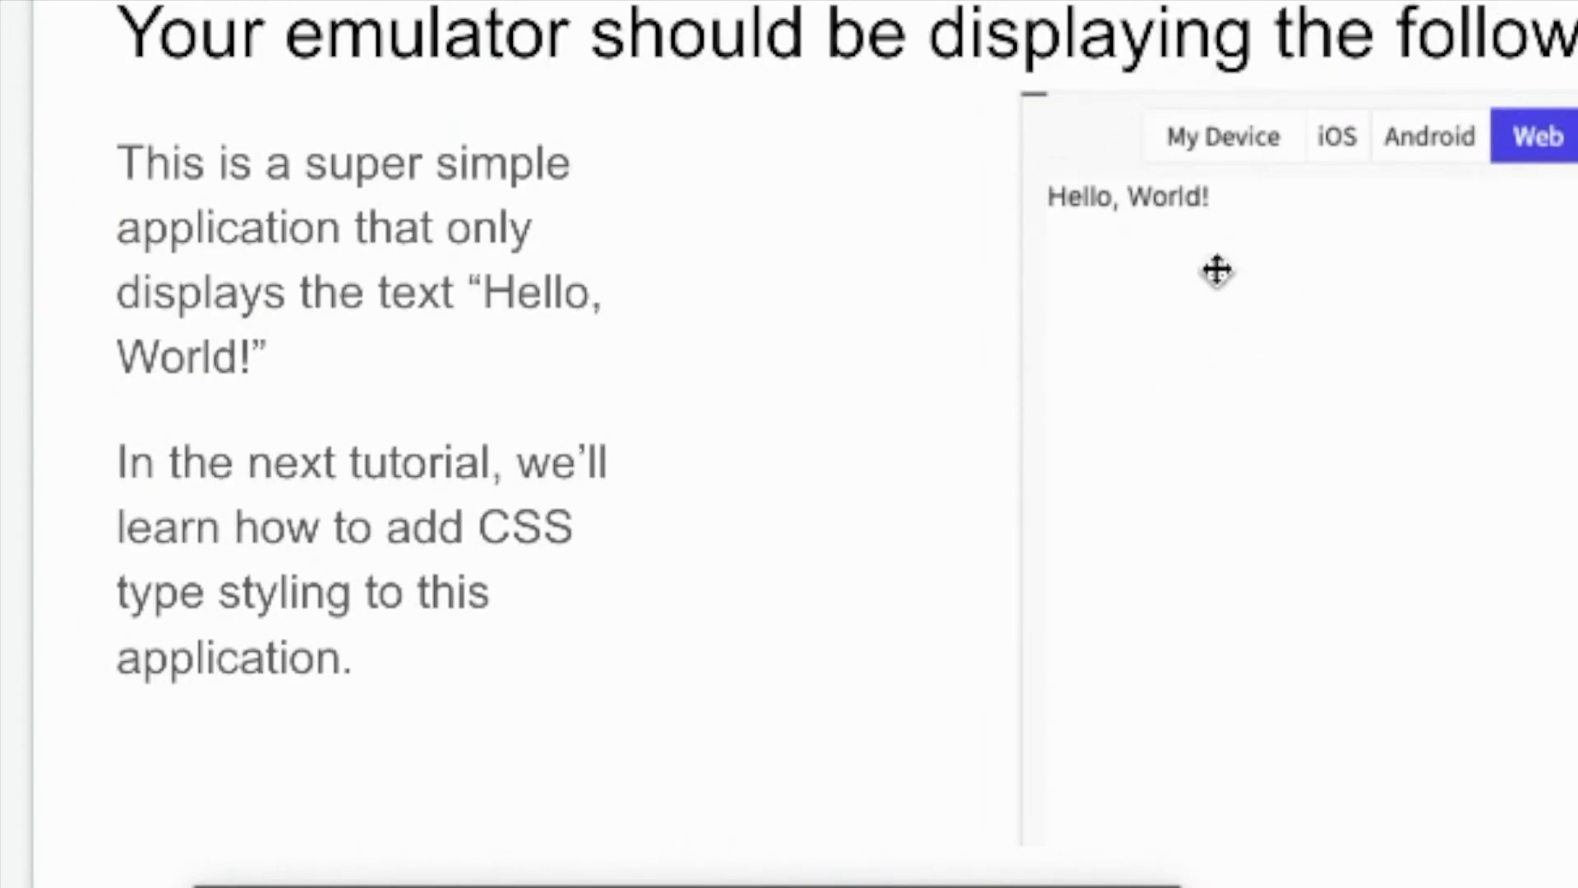
{"action": "mouse_move", "coordinate": [1160, 506]}
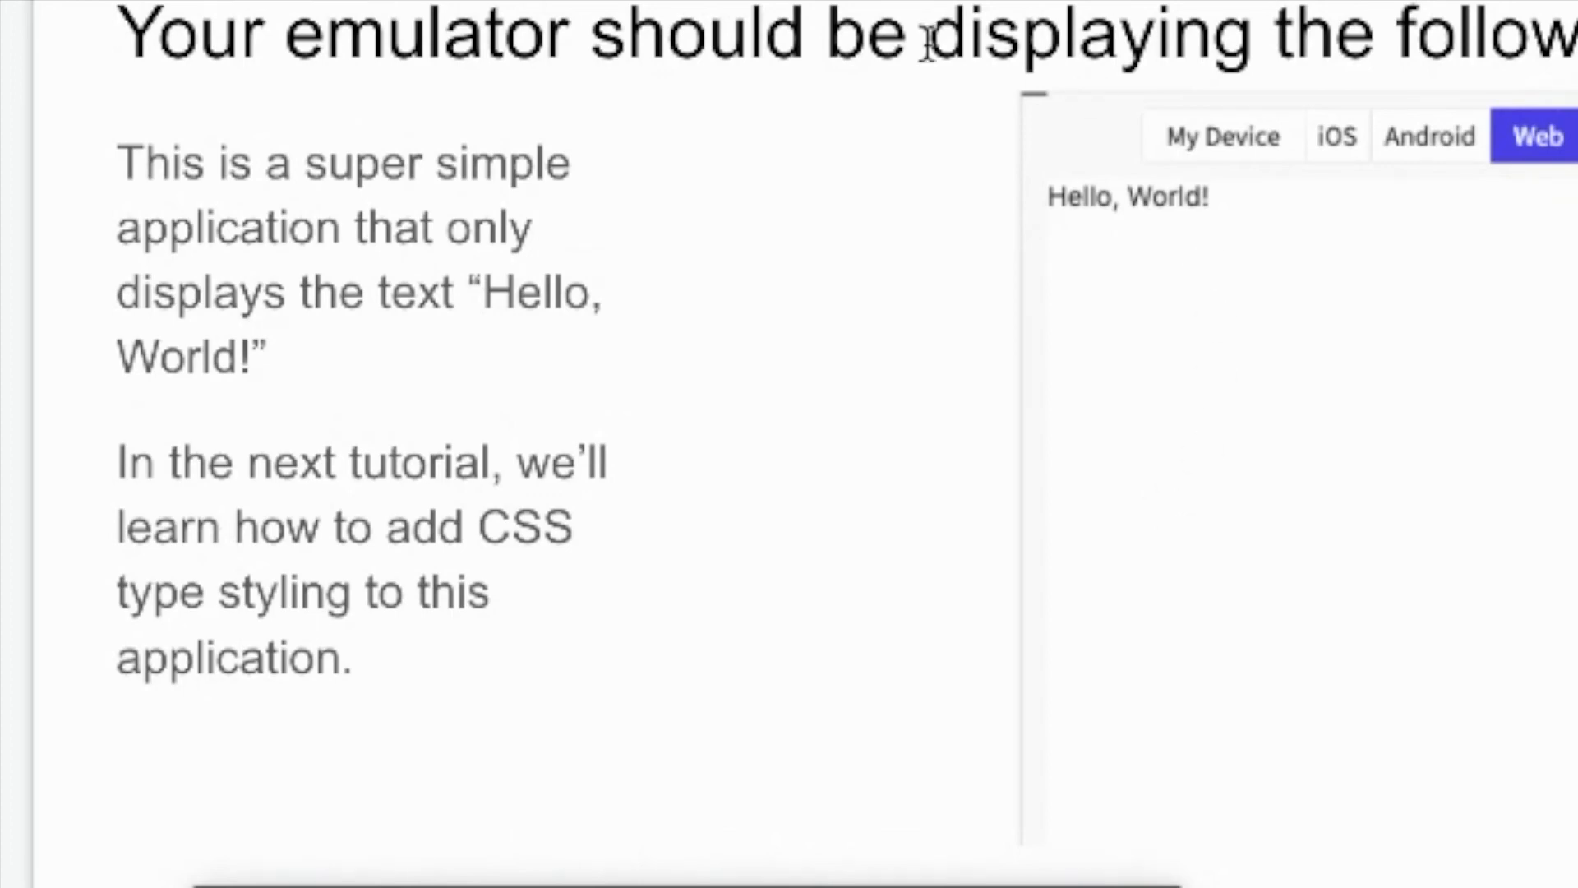
{"action": "mouse_move", "coordinate": [701, 610]}
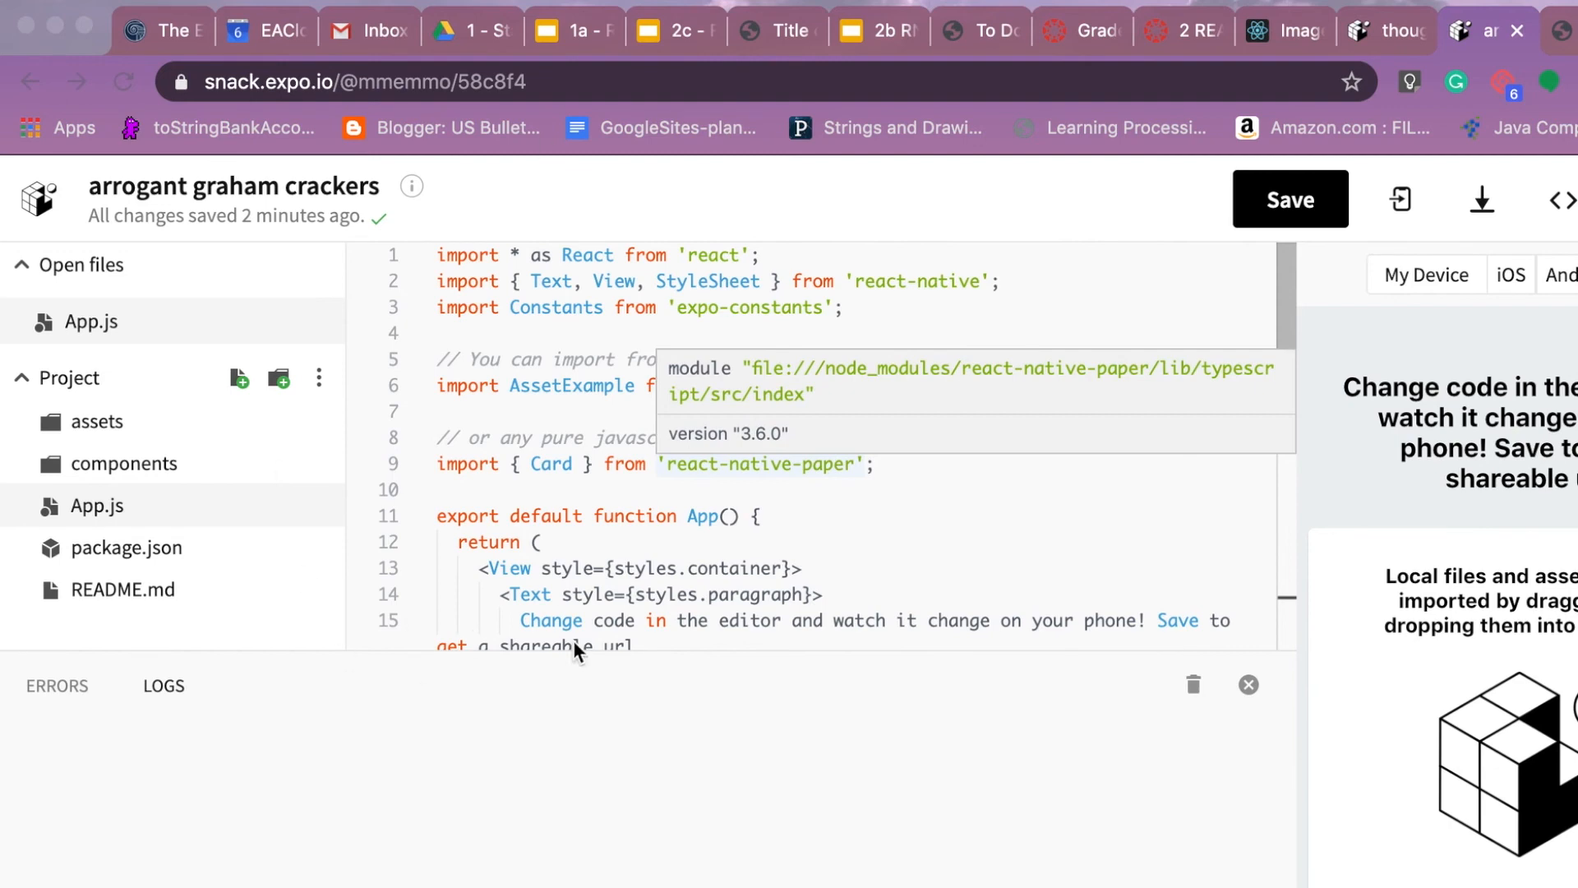
{"action": "mouse_move", "coordinate": [951, 263]}
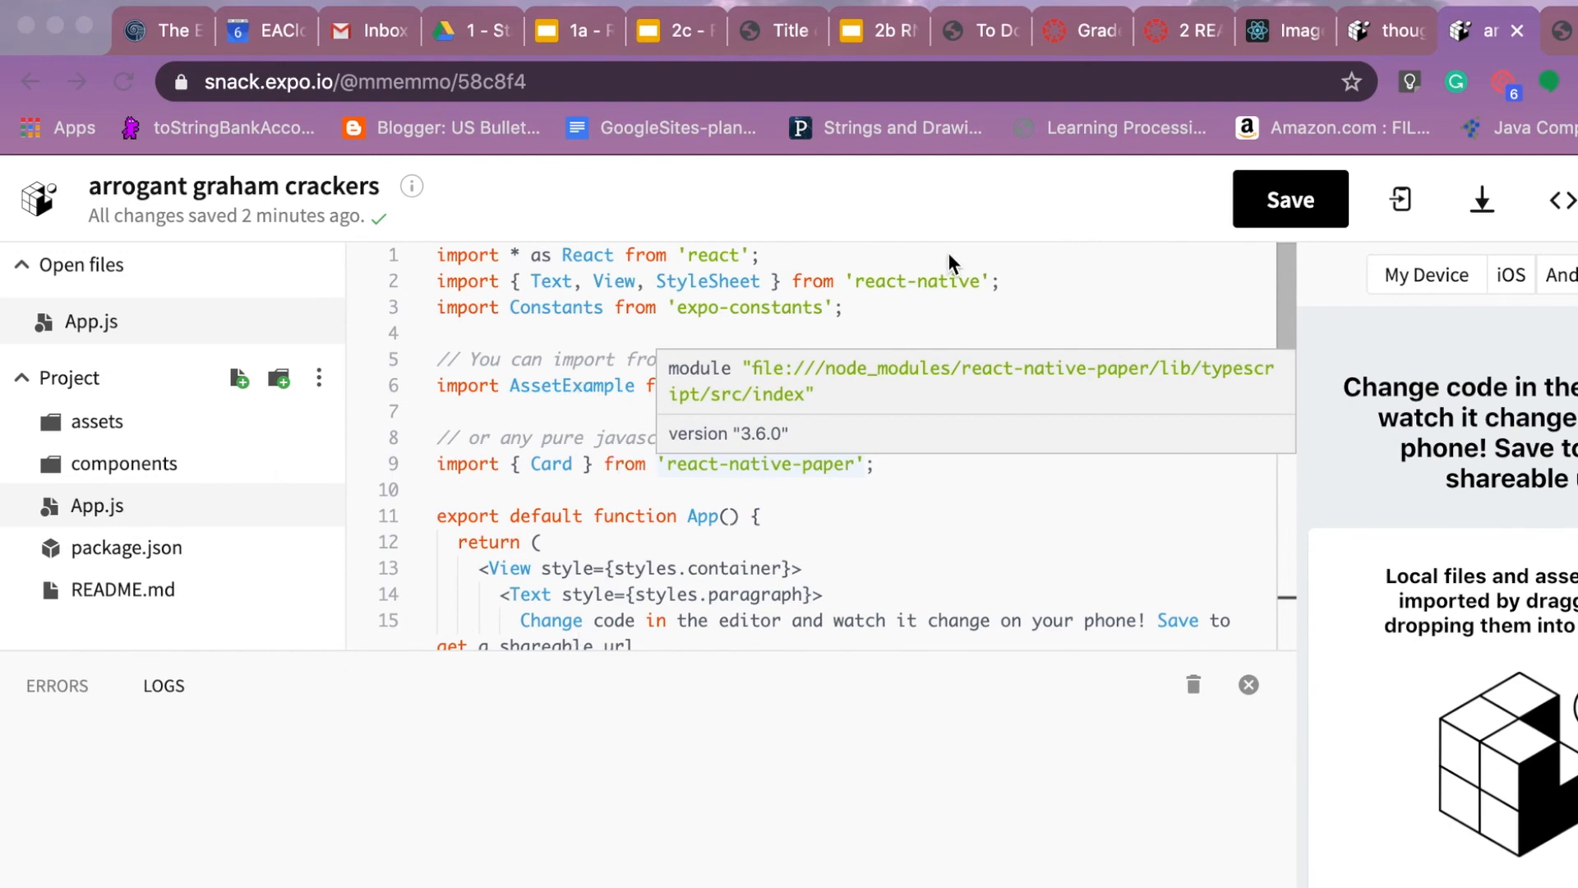
{"action": "mouse_move", "coordinate": [408, 212]}
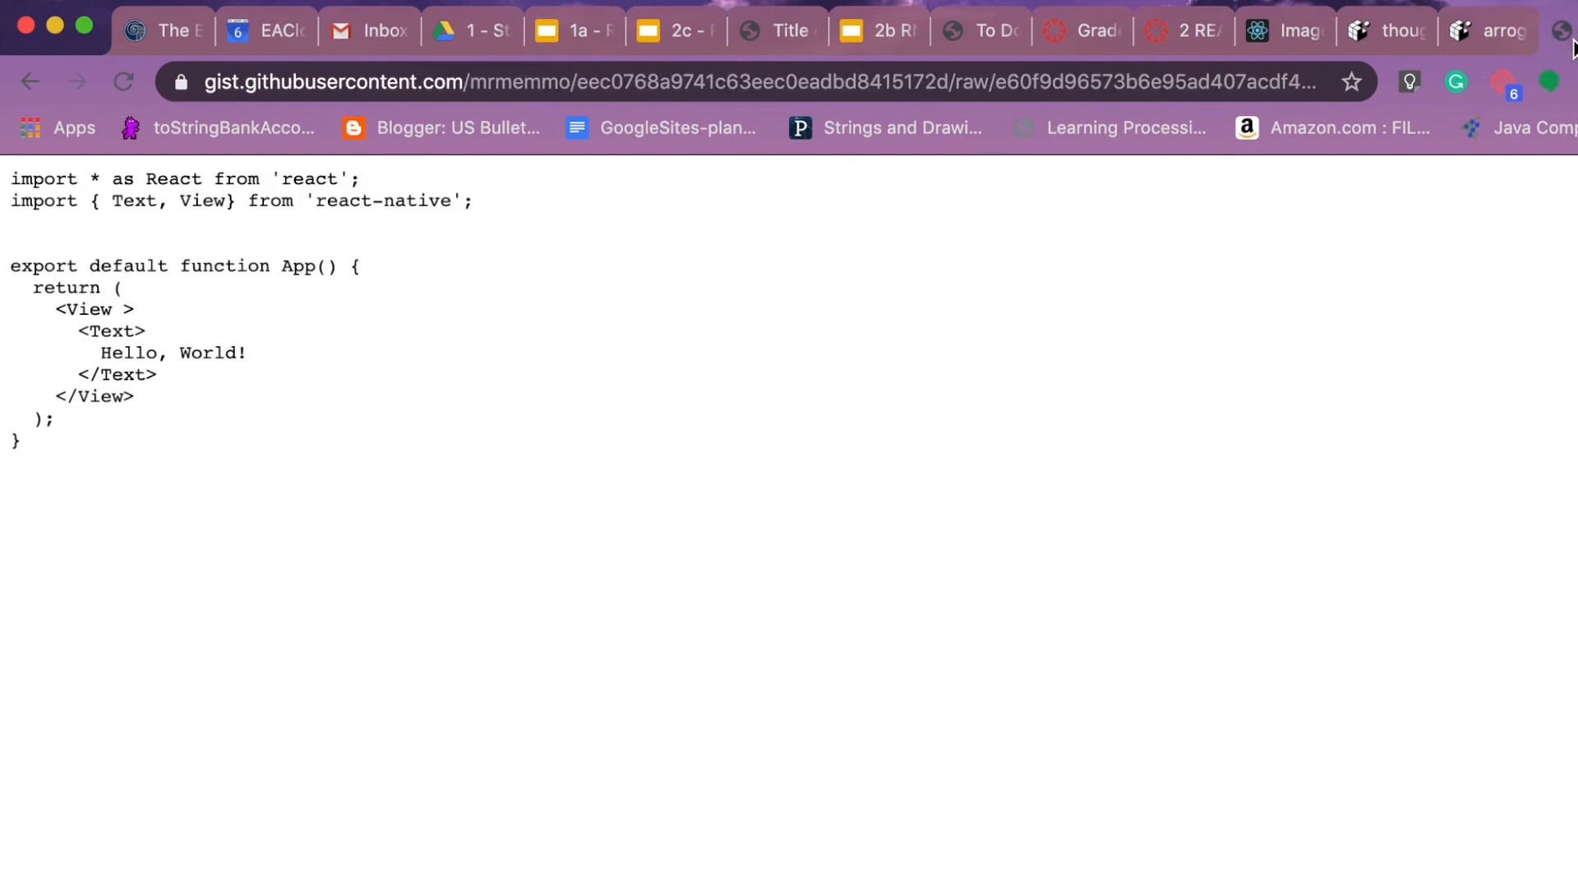
- Select and delete all template code in App.js to make way for the Hello World code
{"action": "key", "text": "cmd+a"}
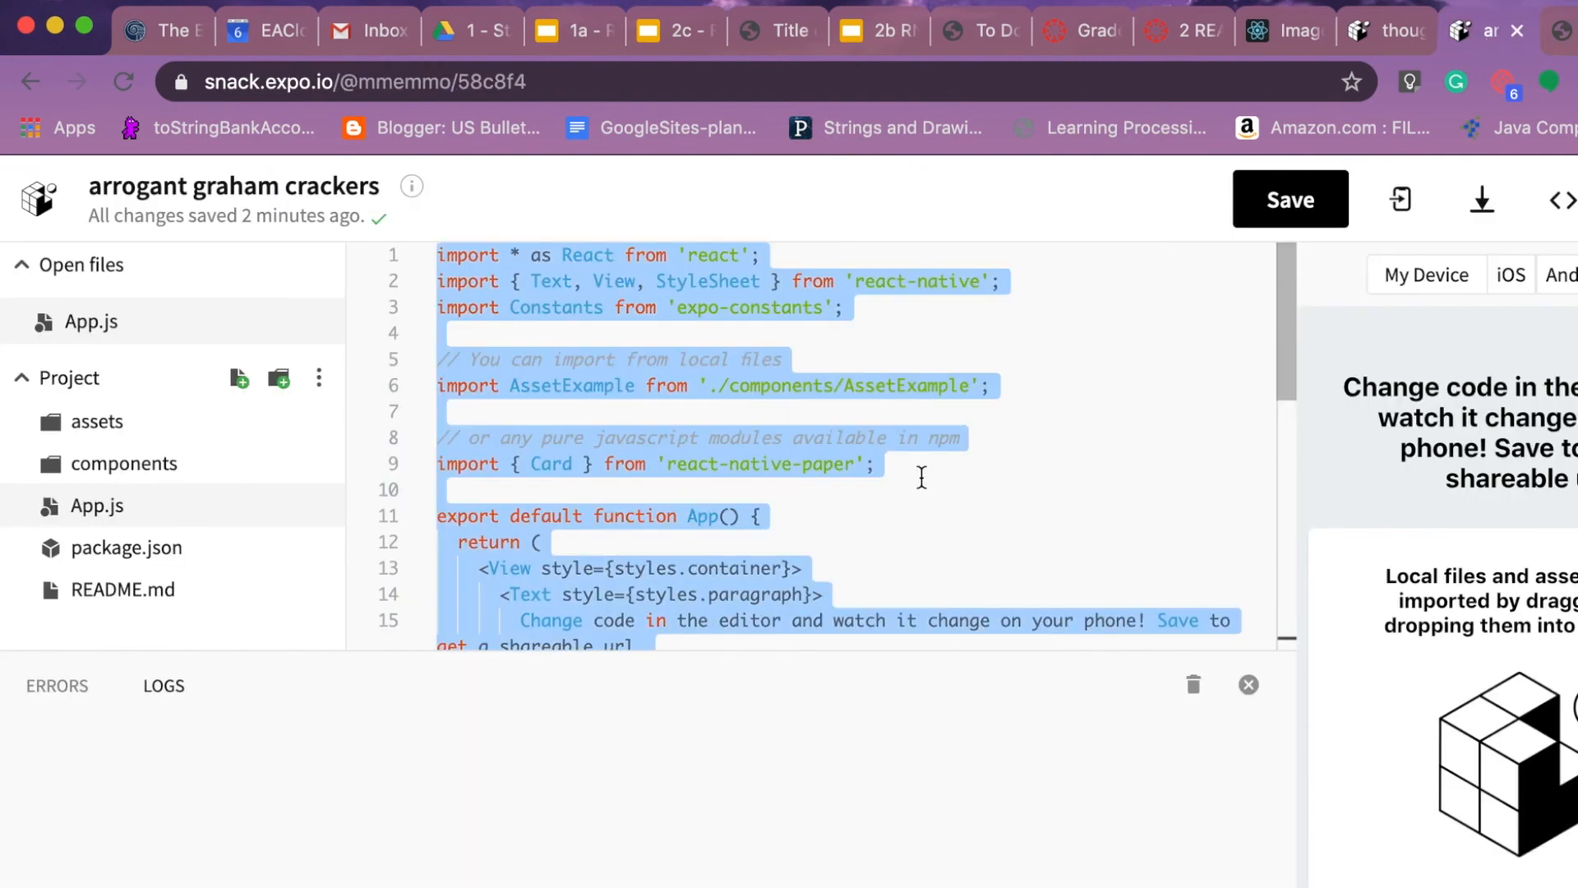
{"action": "key", "text": "Delete"}
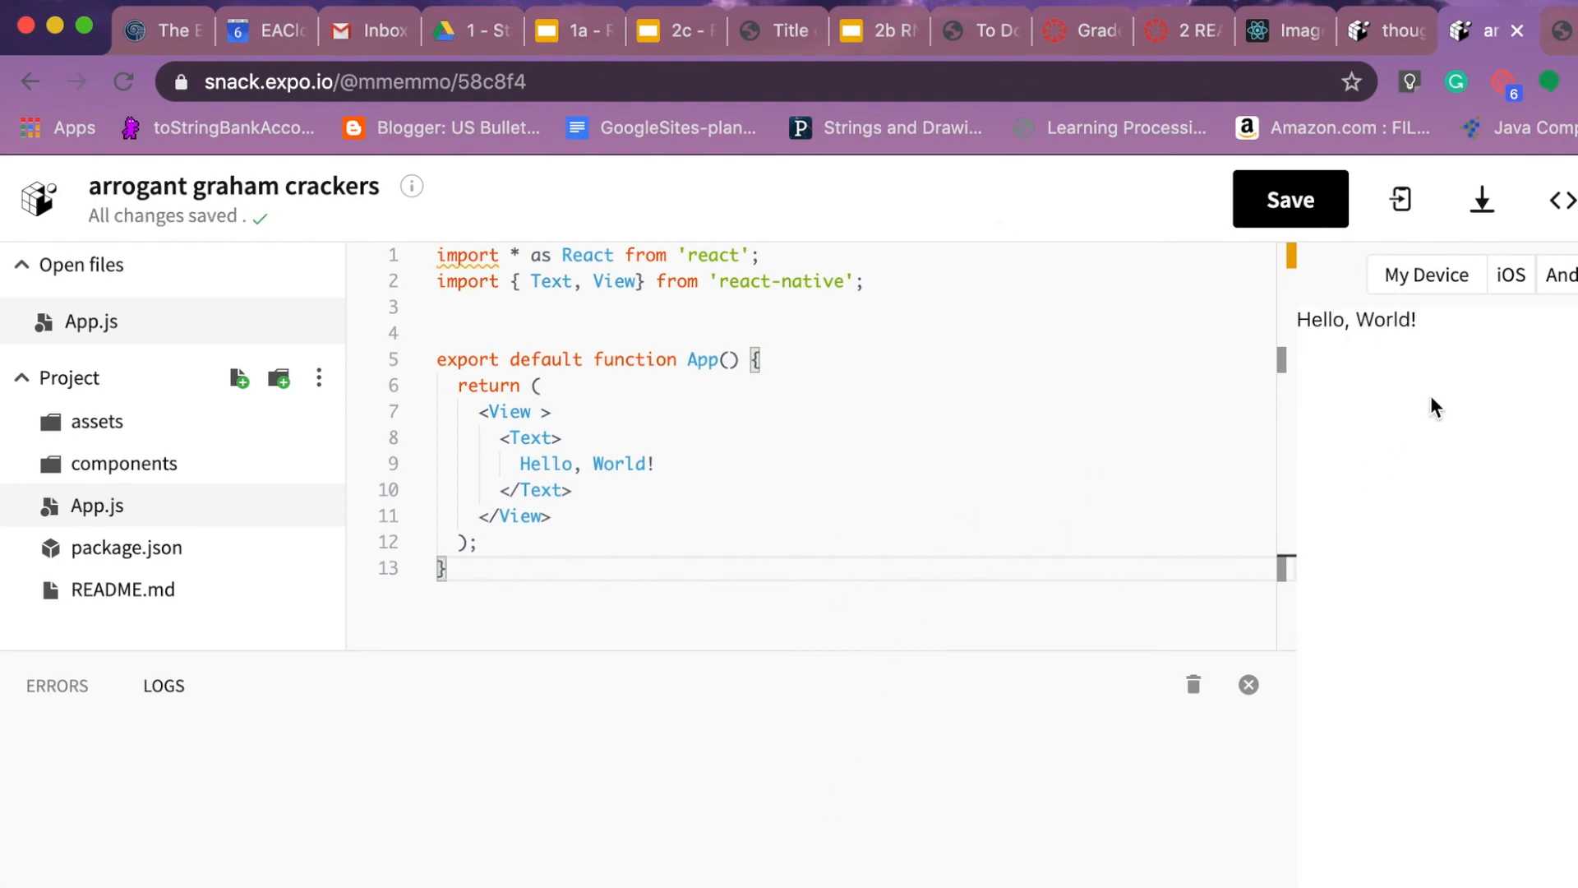
{"action": "mouse_move", "coordinate": [1444, 307]}
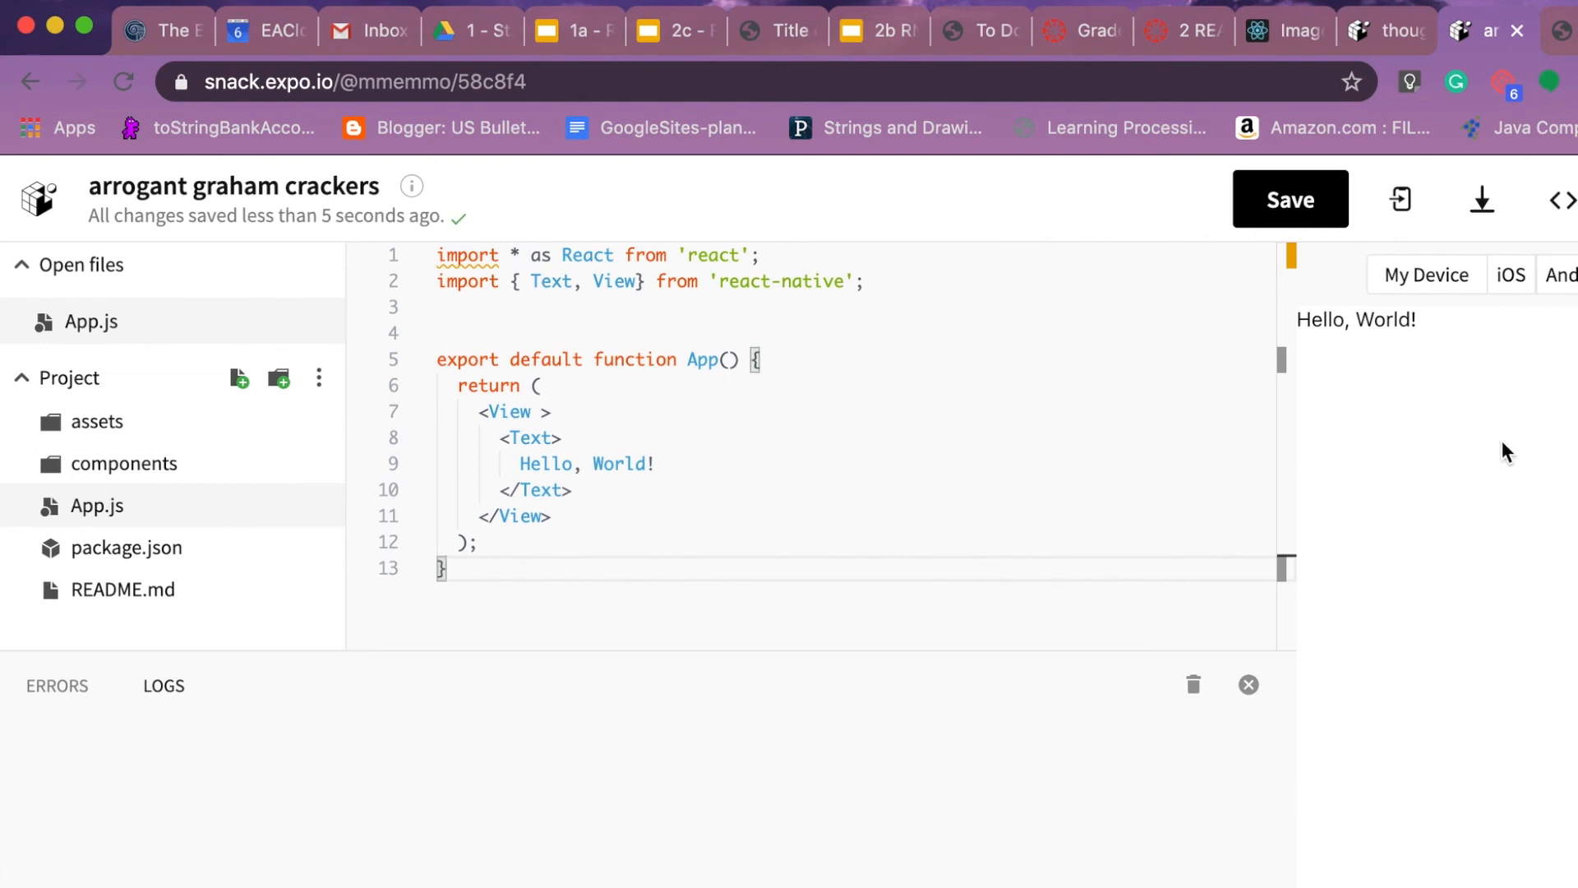
{"action": "left_click", "coordinate": [1475, 273]}
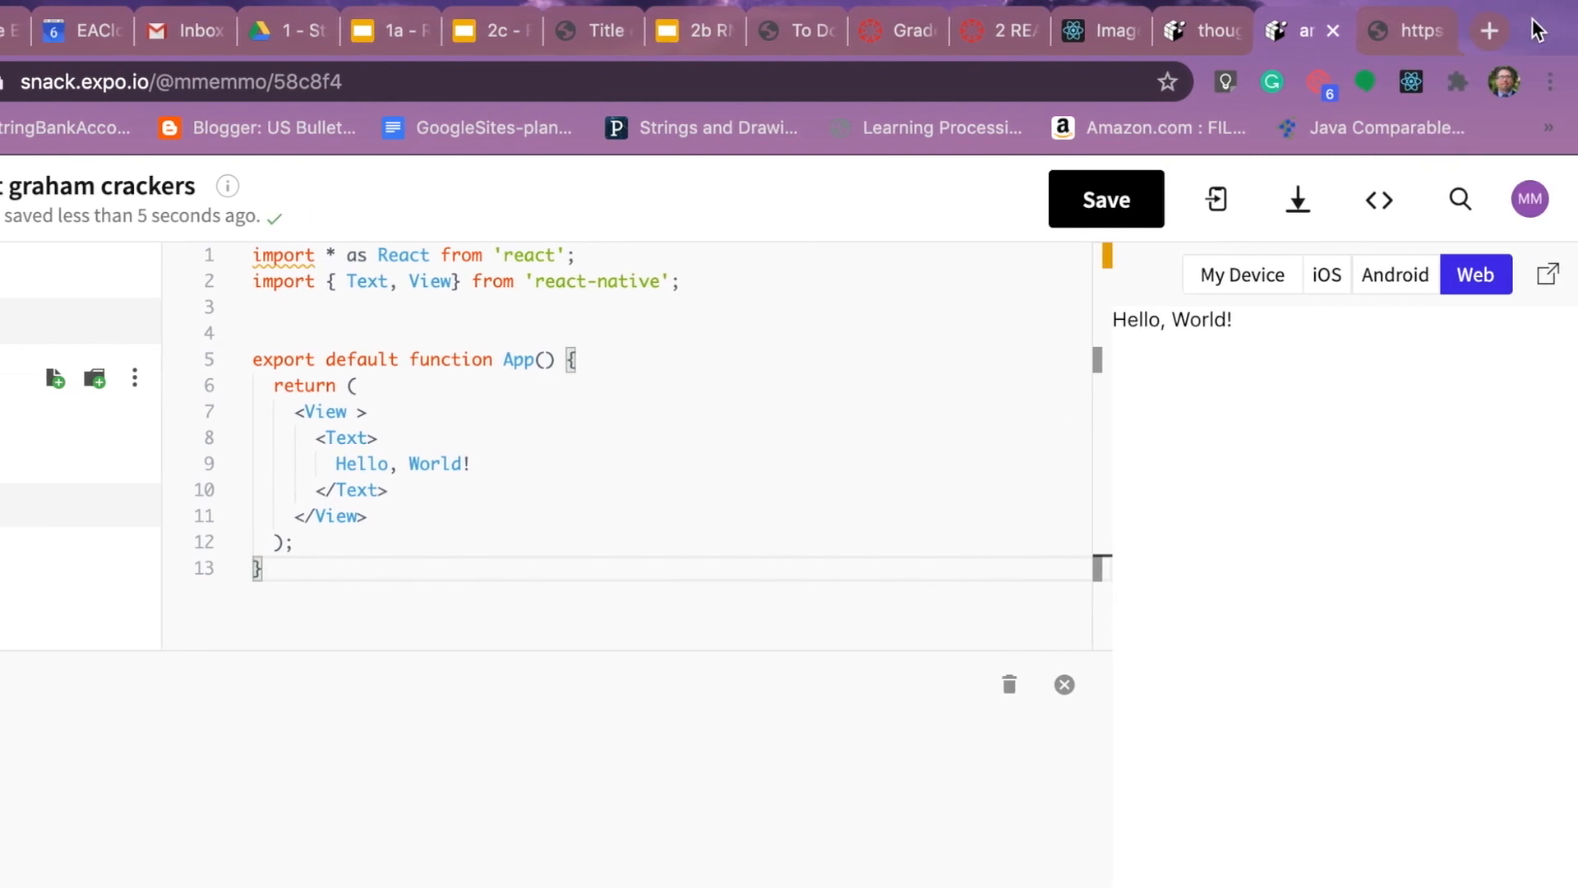
{"action": "mouse_move", "coordinate": [938, 647]}
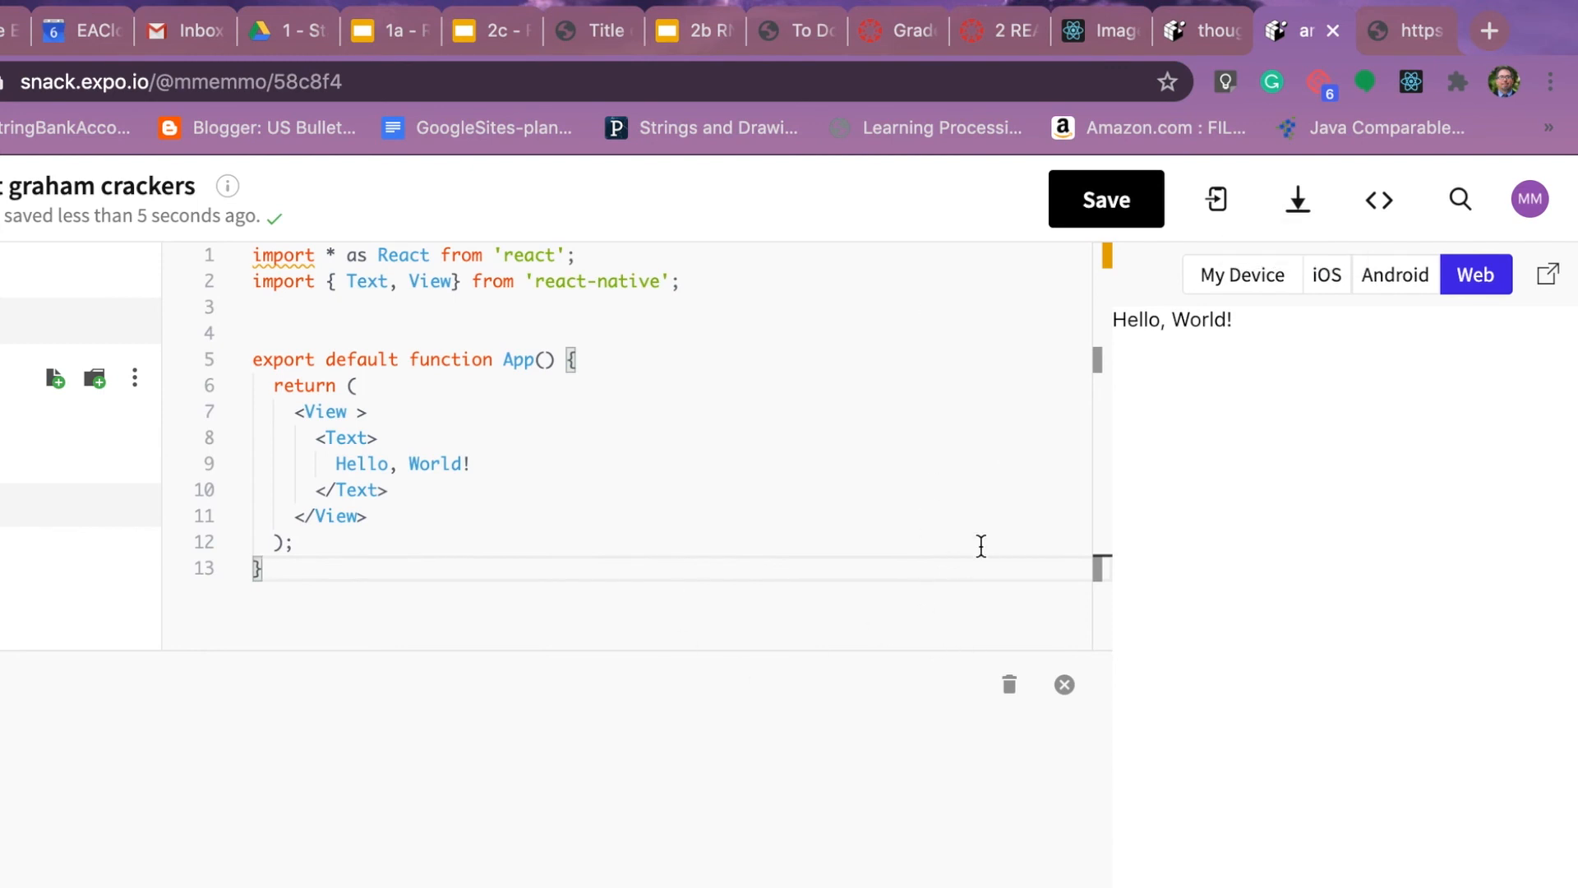
{"action": "mouse_move", "coordinate": [1010, 526]}
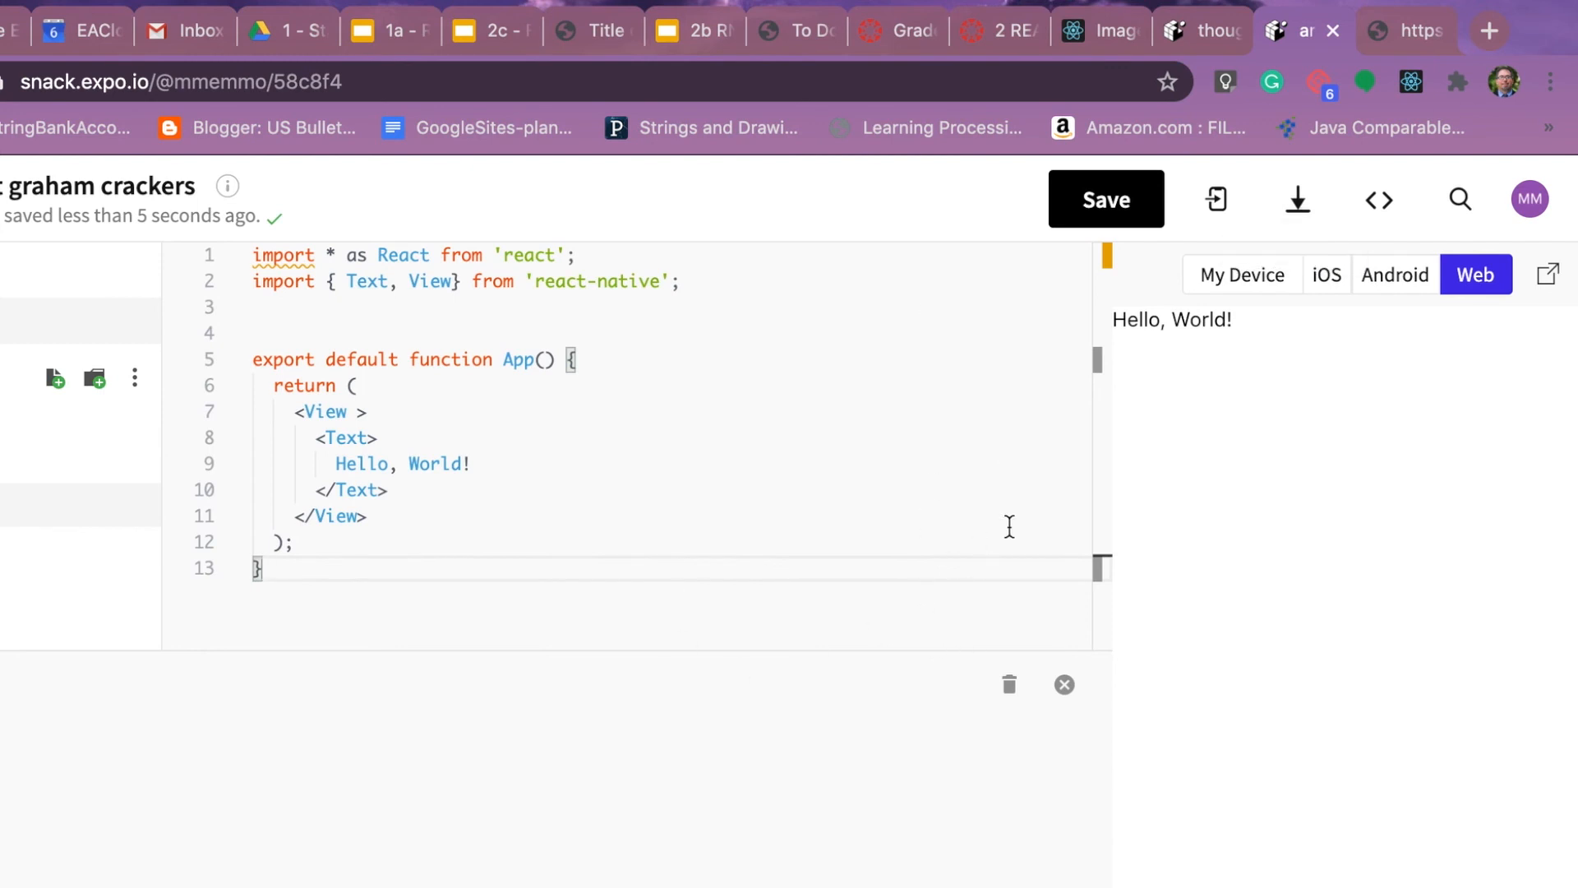
{"action": "left_click", "coordinate": [1529, 198]}
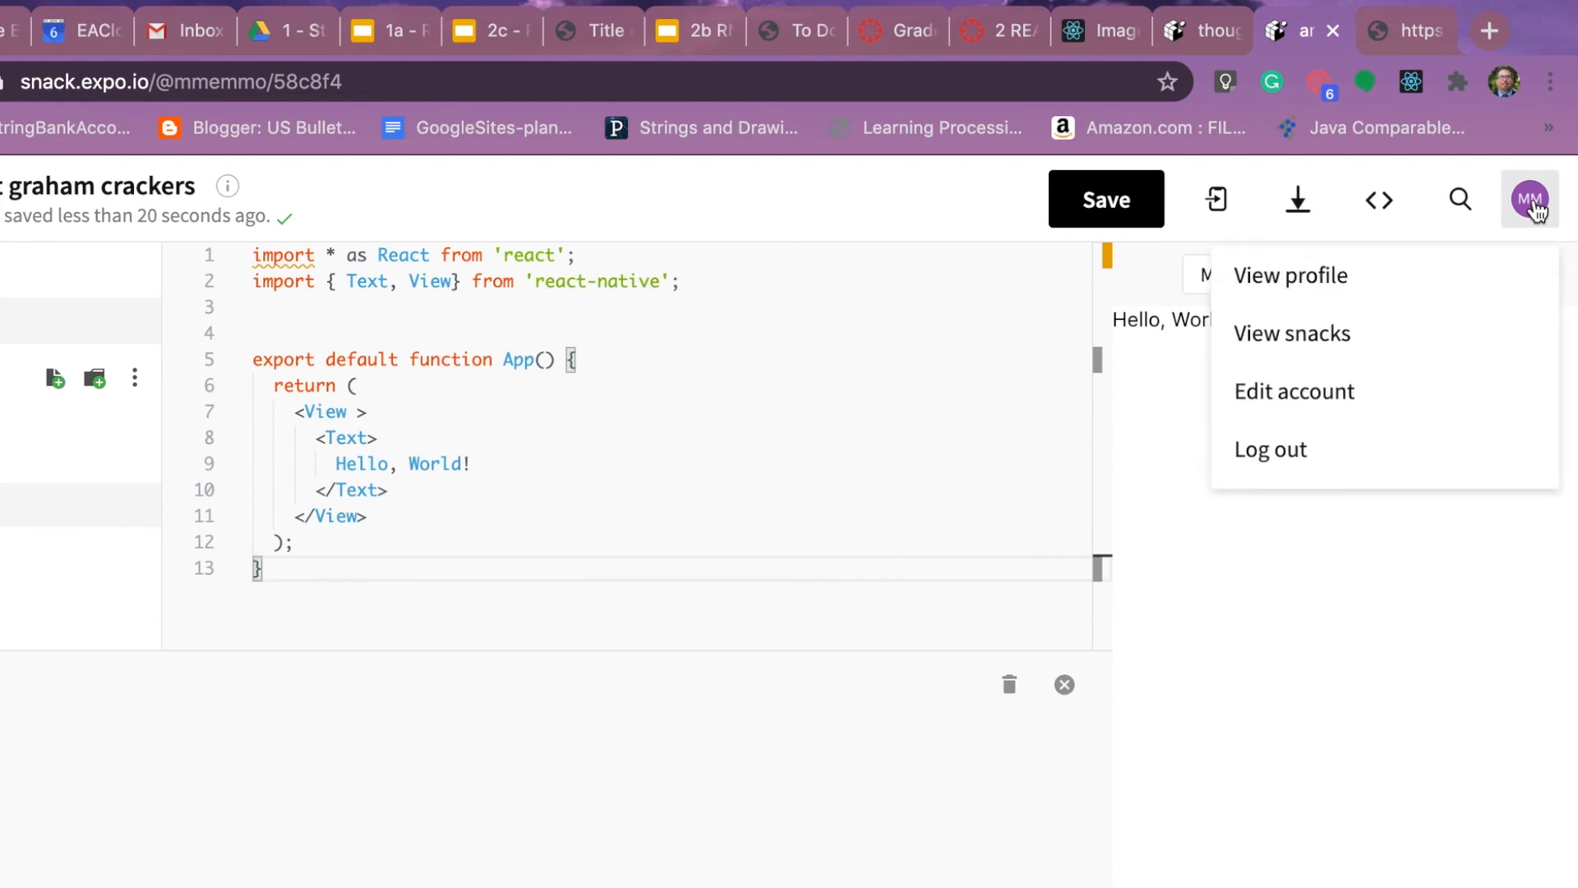
{"action": "left_click", "coordinate": [1290, 274]}
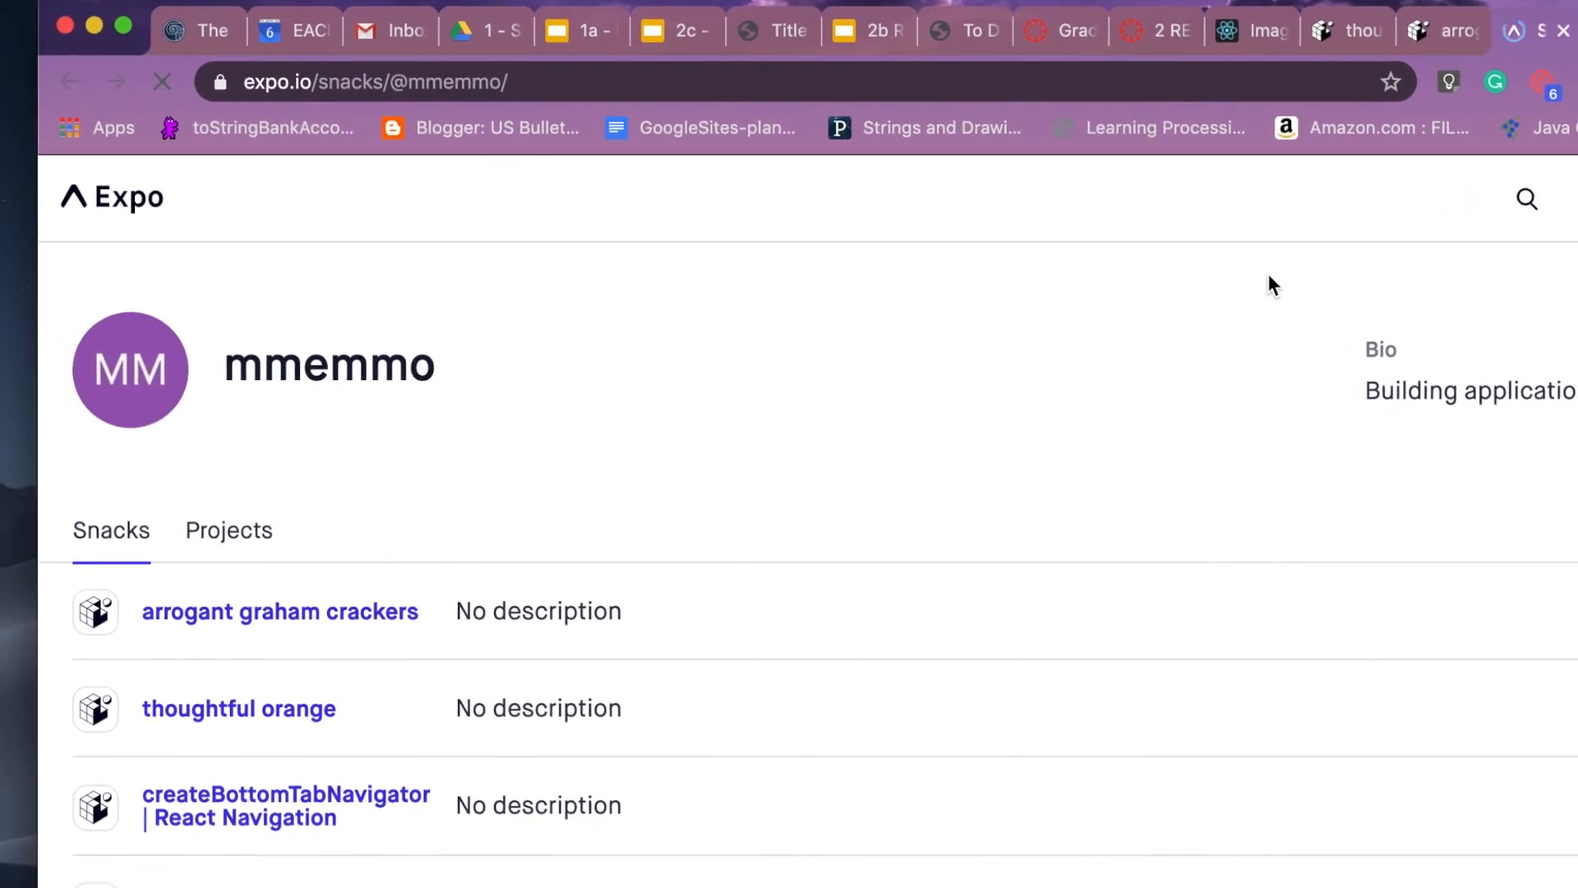
{"action": "scroll", "scroll_direction": "down", "scroll_amount": 3}
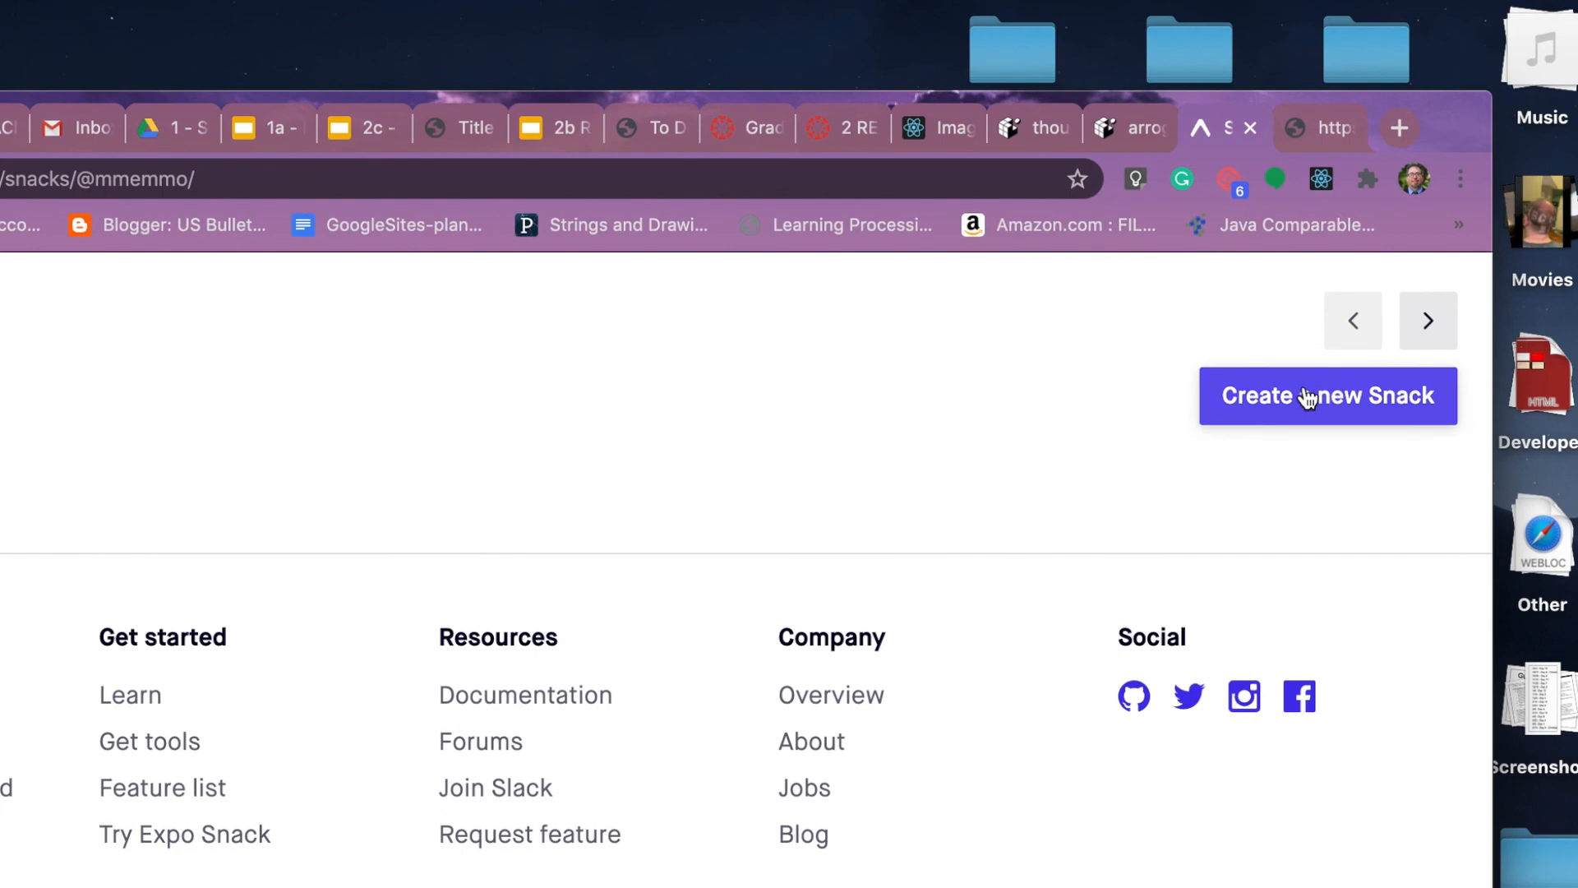
{"action": "mouse_move", "coordinate": [1226, 95]}
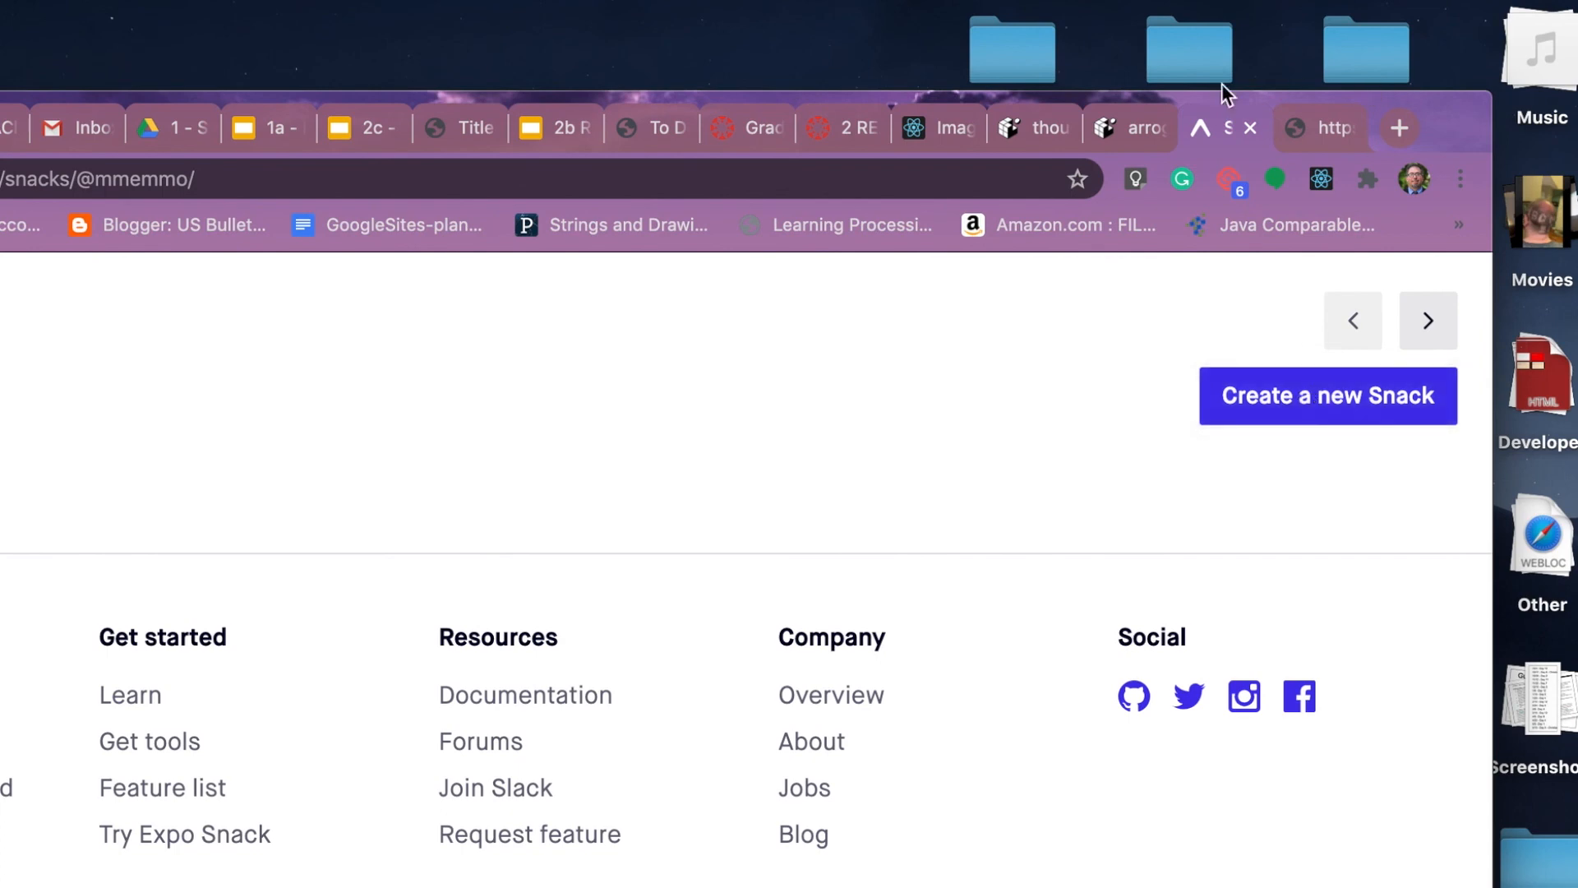
{"action": "left_click", "coordinate": [1327, 396]}
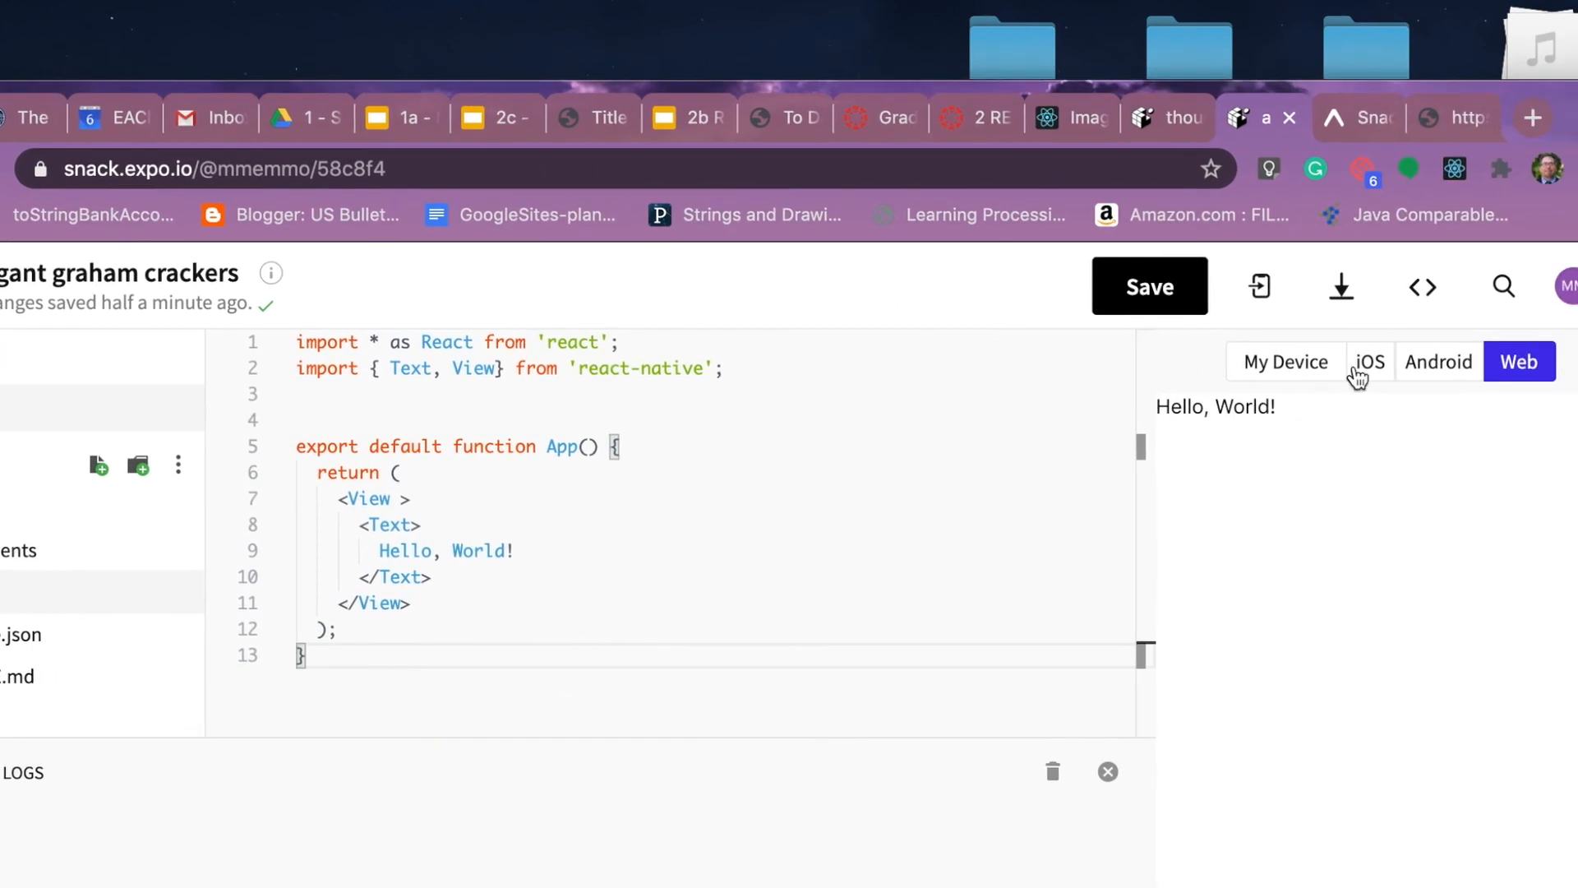
{"action": "left_click", "coordinate": [1368, 361]}
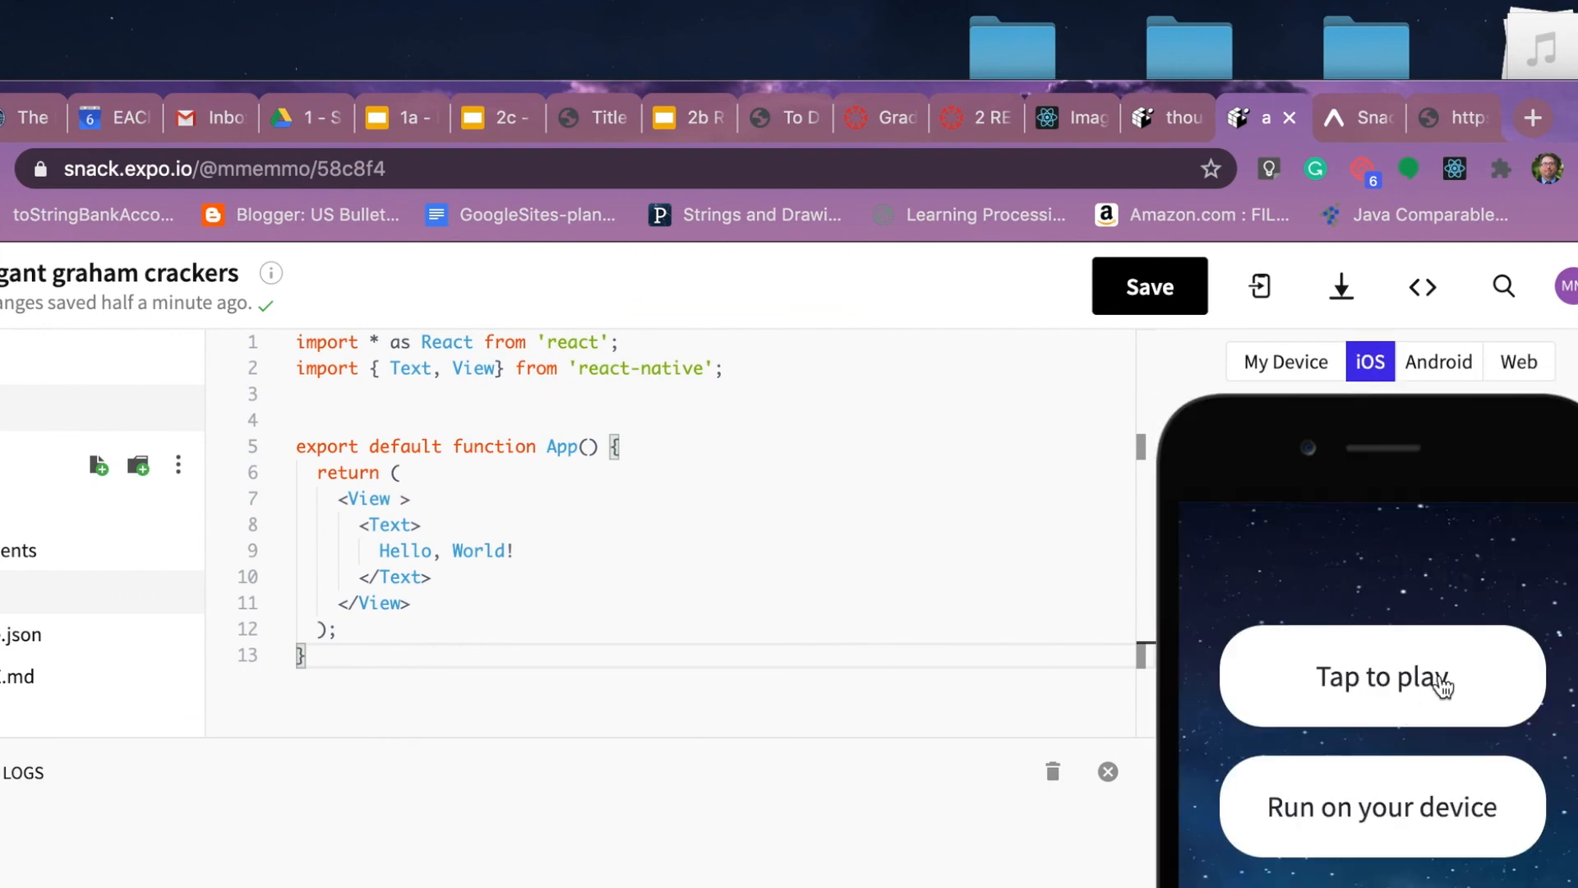
{"action": "left_click", "coordinate": [1381, 676]}
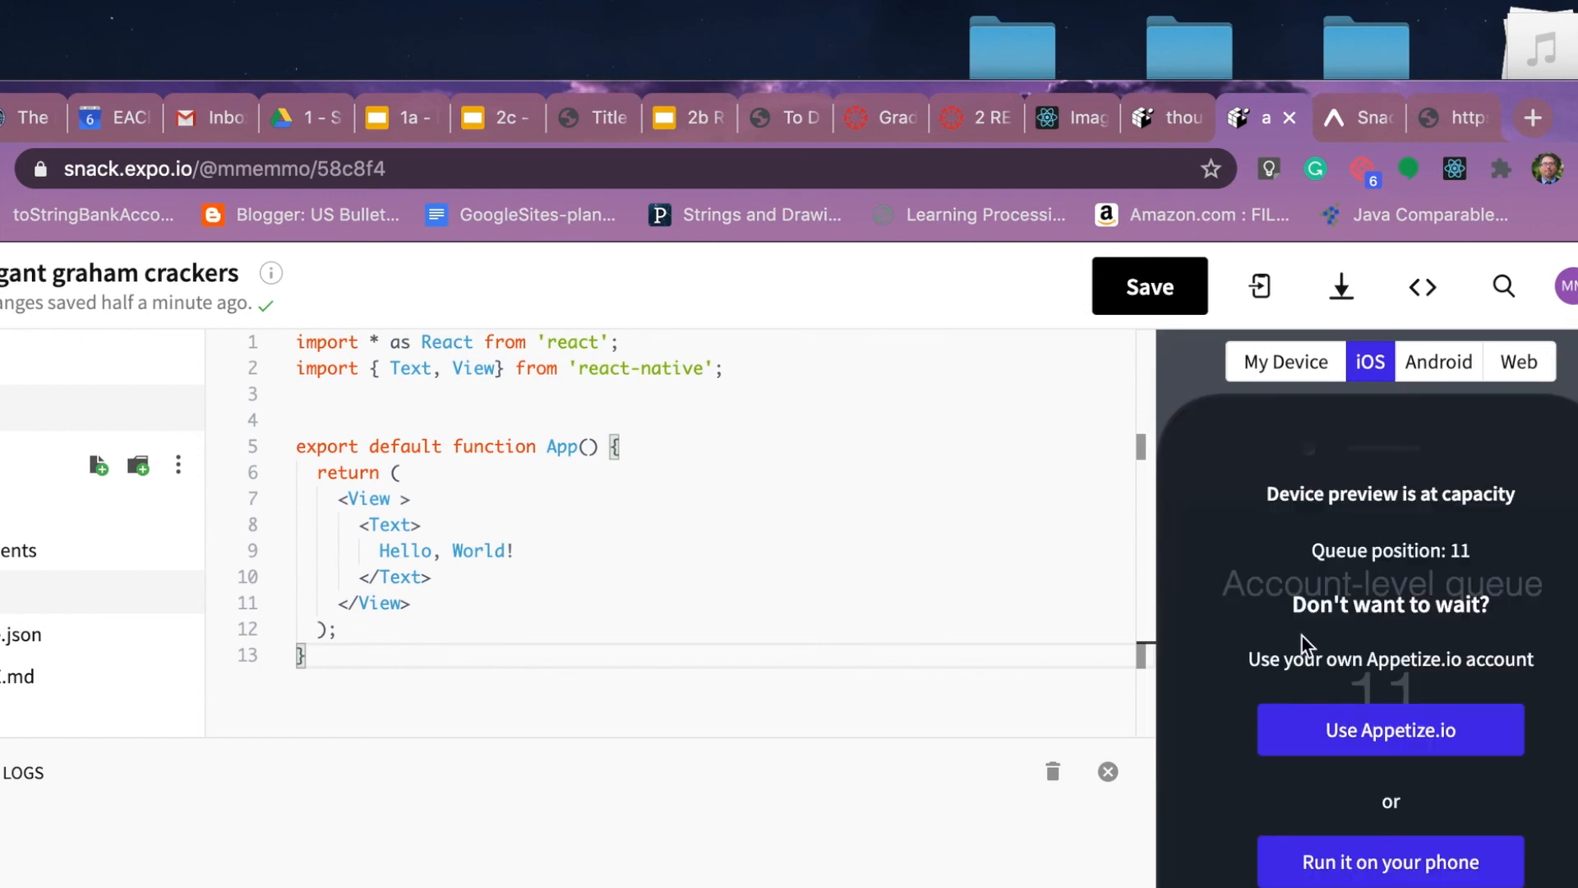
{"action": "mouse_move", "coordinate": [1346, 798]}
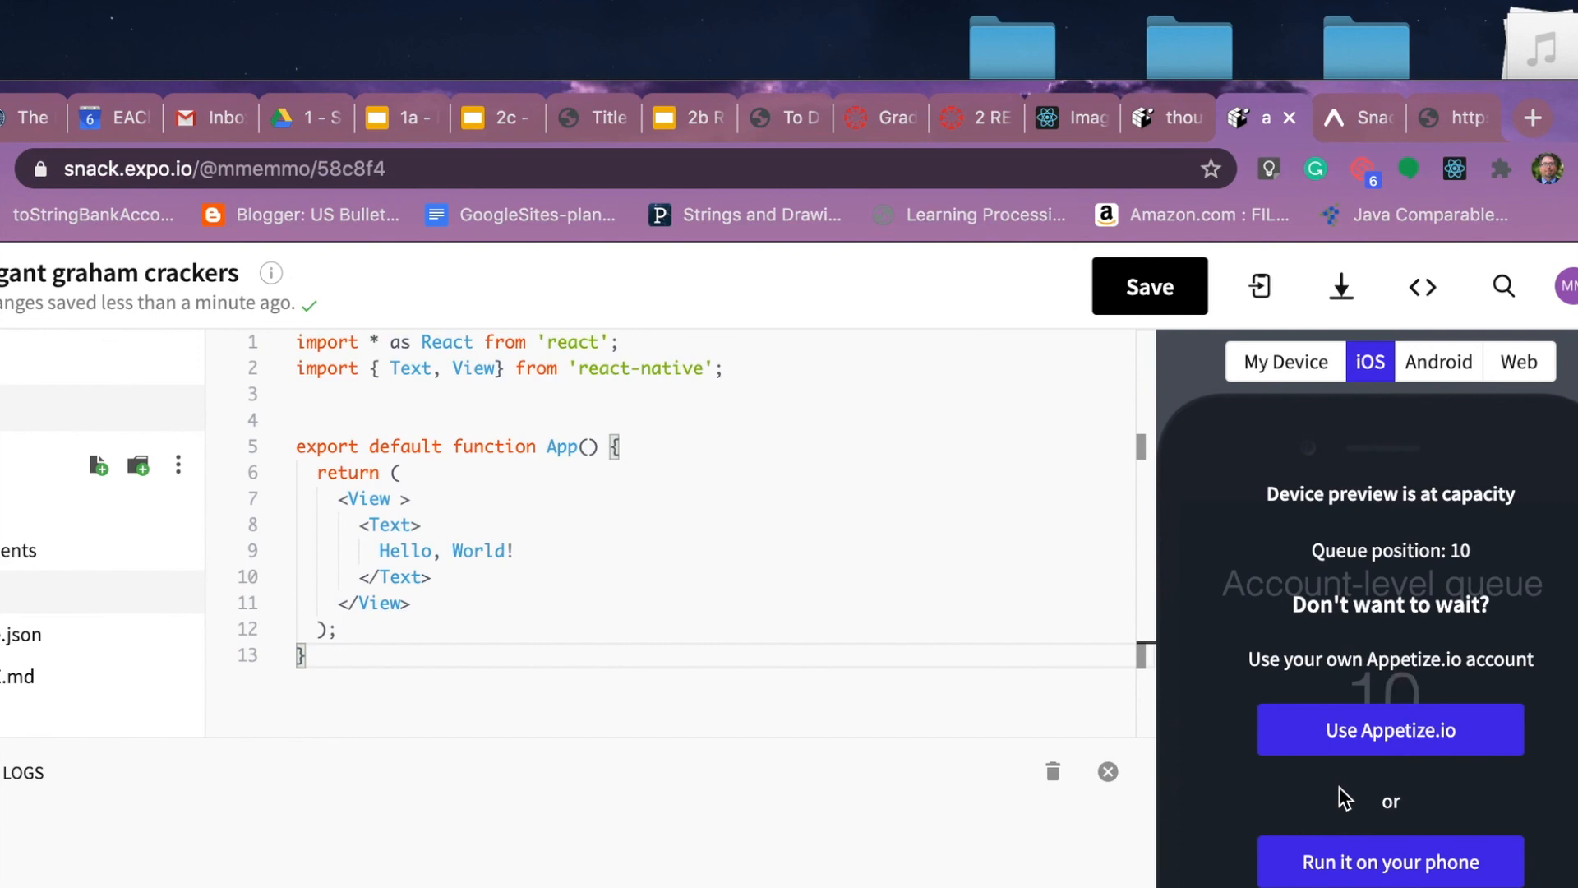
{"action": "mouse_move", "coordinate": [1419, 624]}
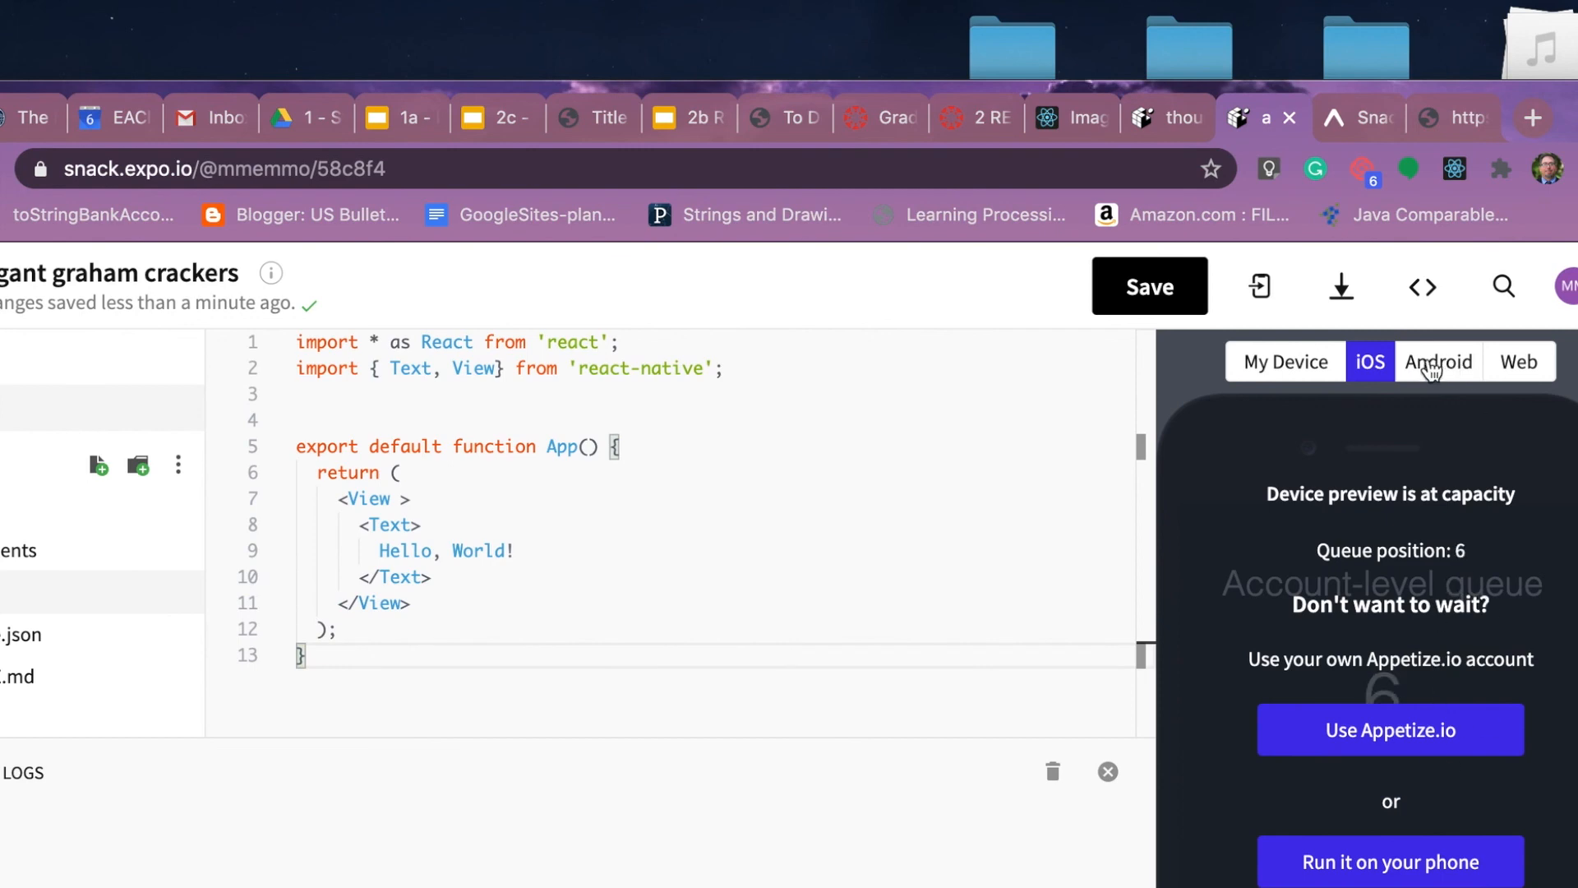
{"action": "left_click", "coordinate": [1519, 361]}
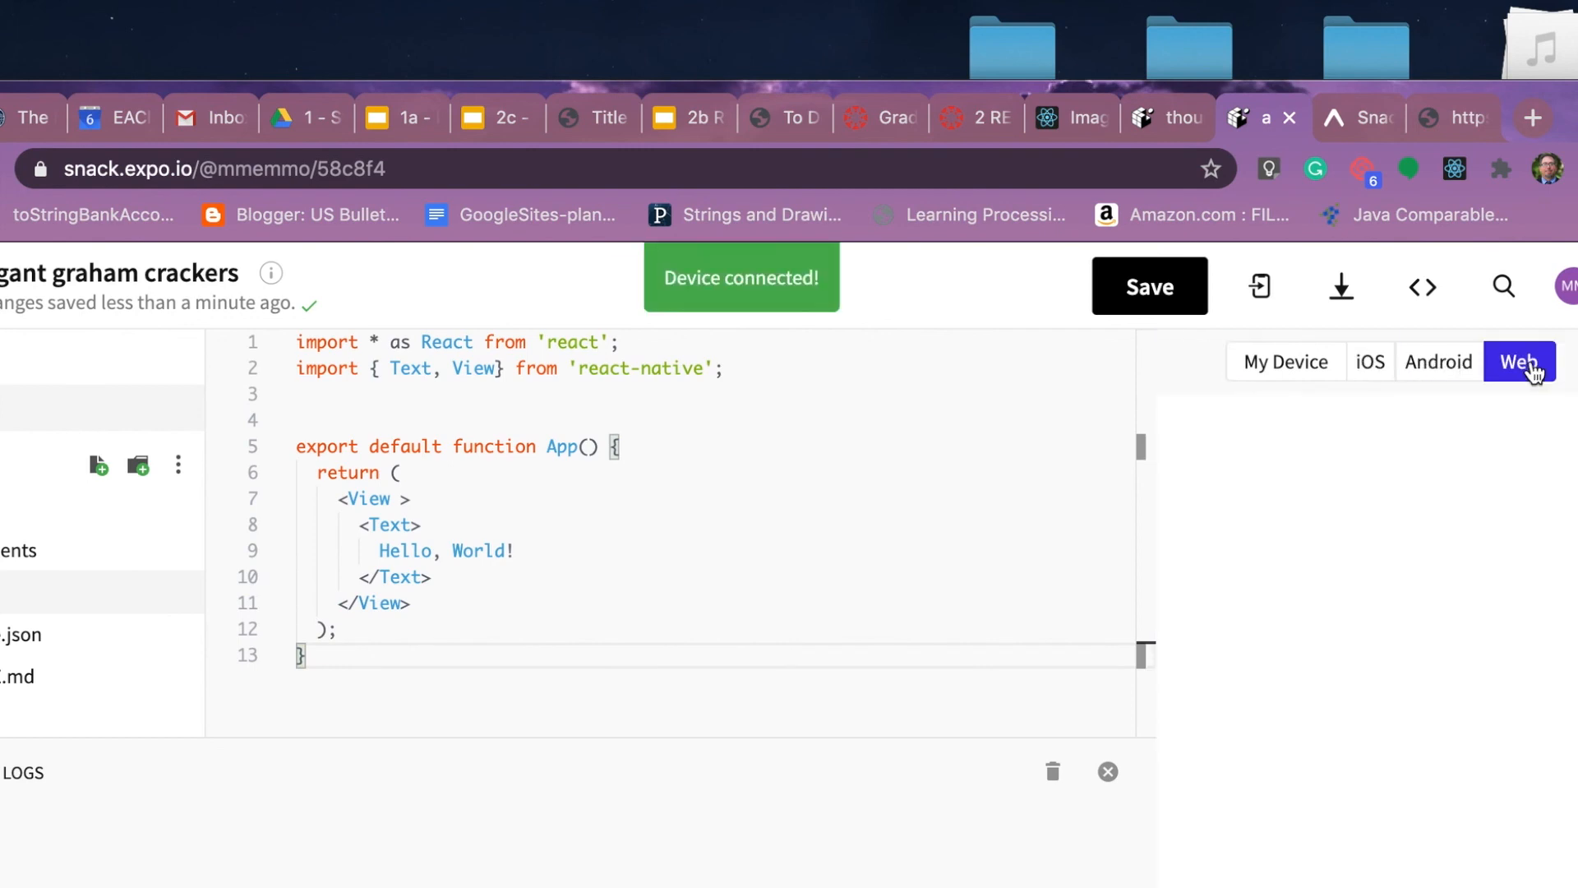
{"action": "left_click", "coordinate": [1520, 362]}
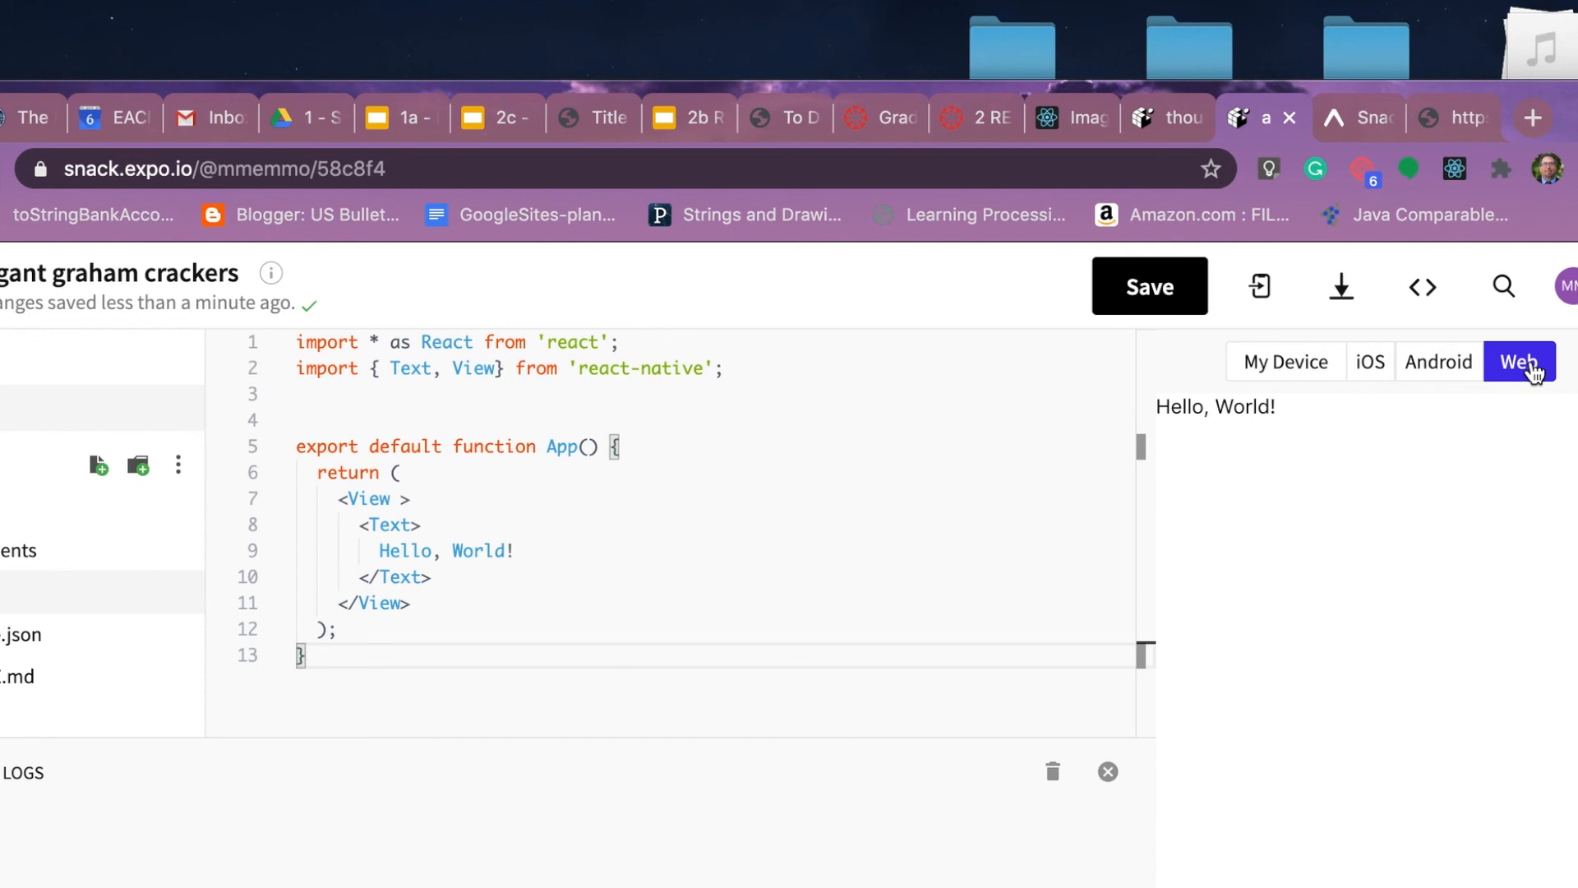
{"action": "mouse_move", "coordinate": [1404, 541]}
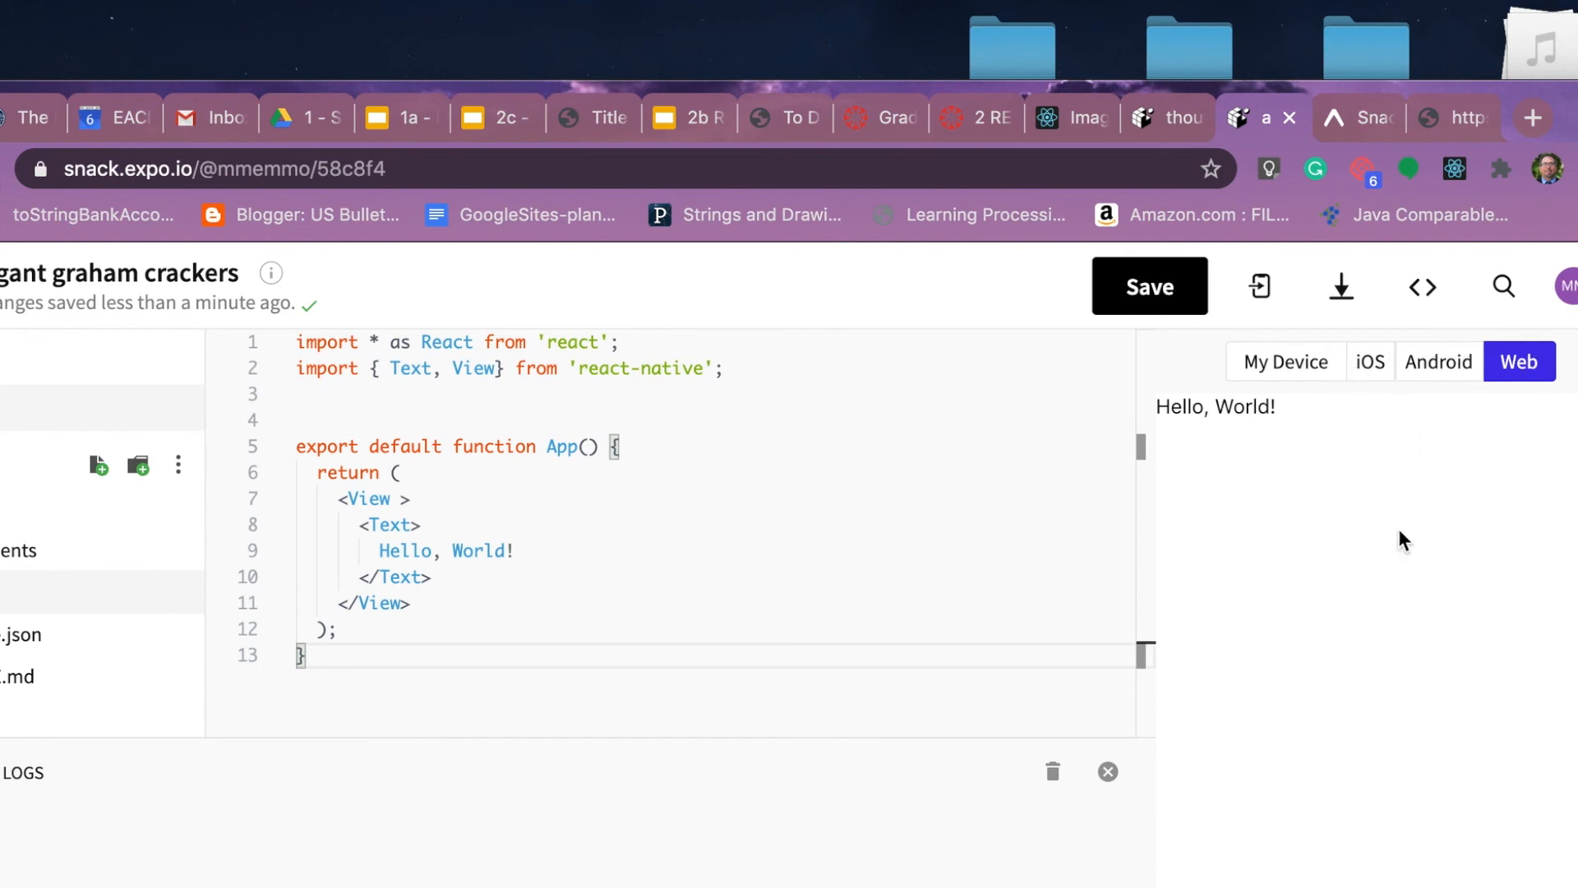
{"action": "mouse_move", "coordinate": [1392, 553]}
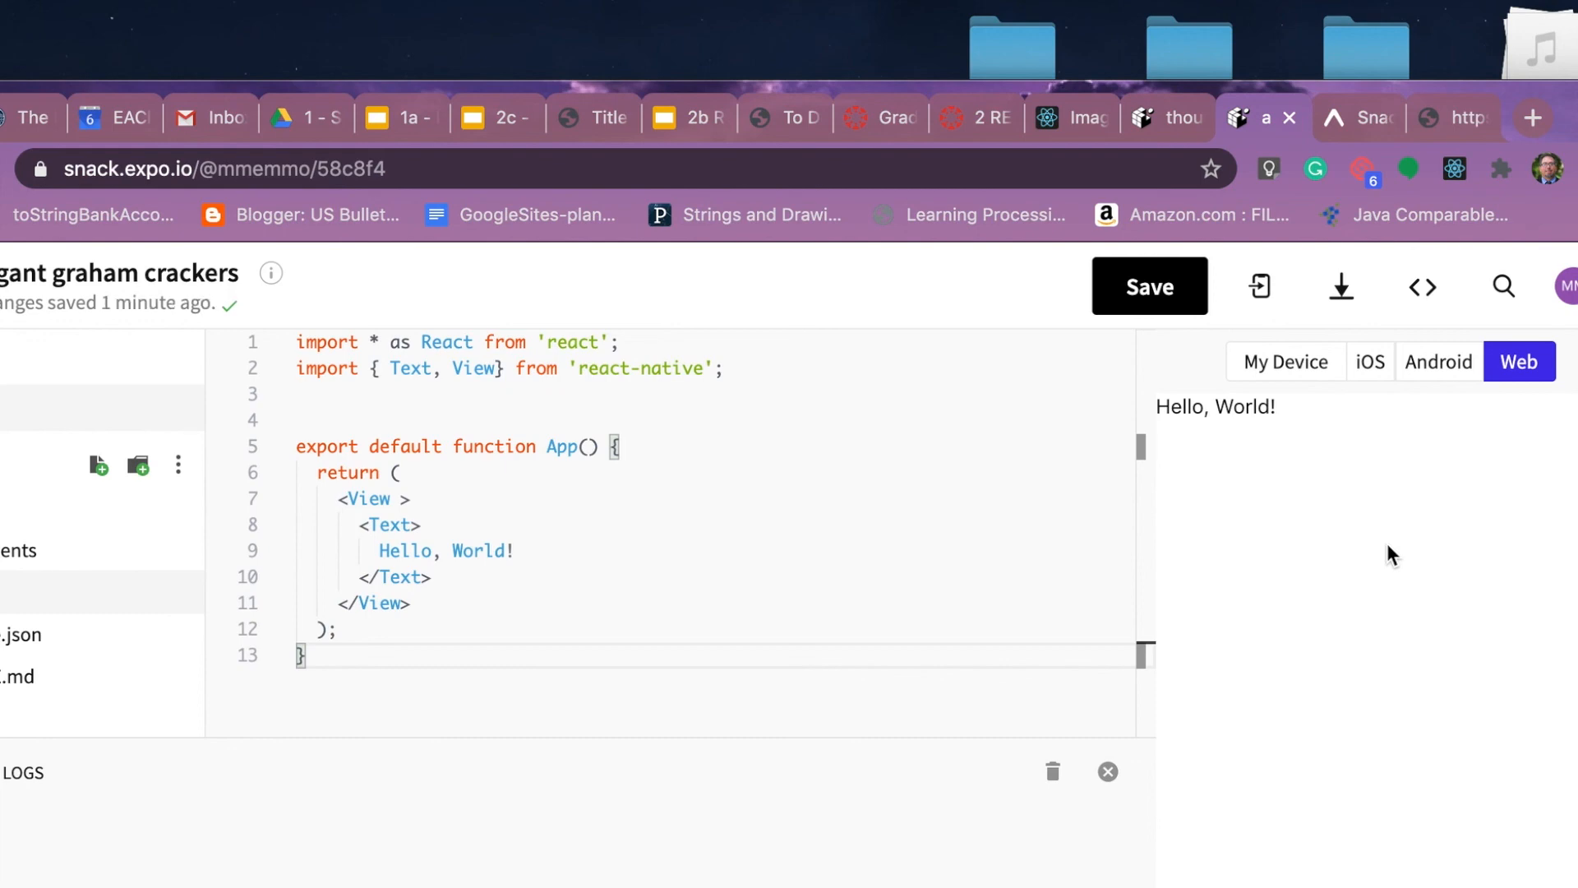
{"action": "mouse_move", "coordinate": [1185, 9]}
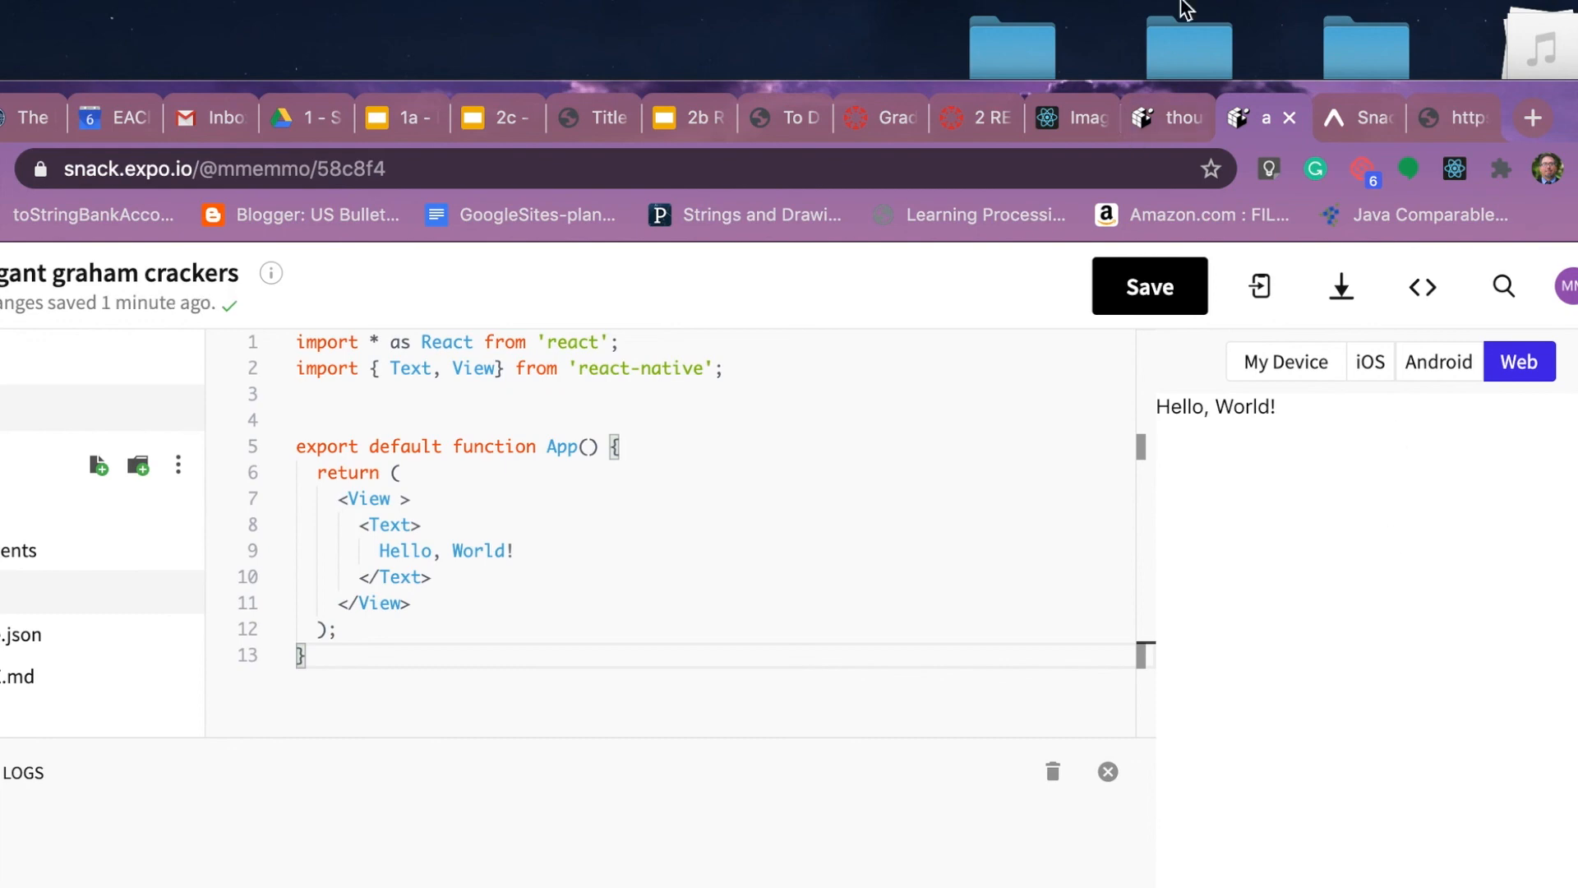